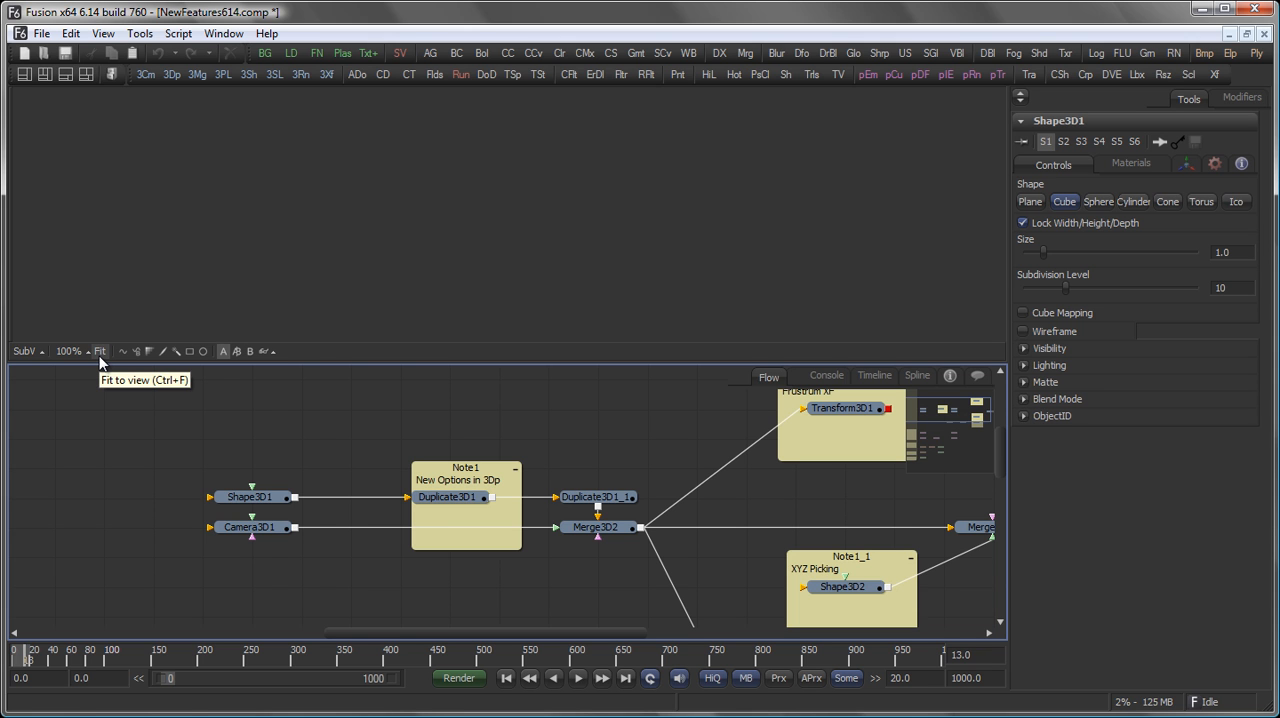
mouse_move(178, 530)
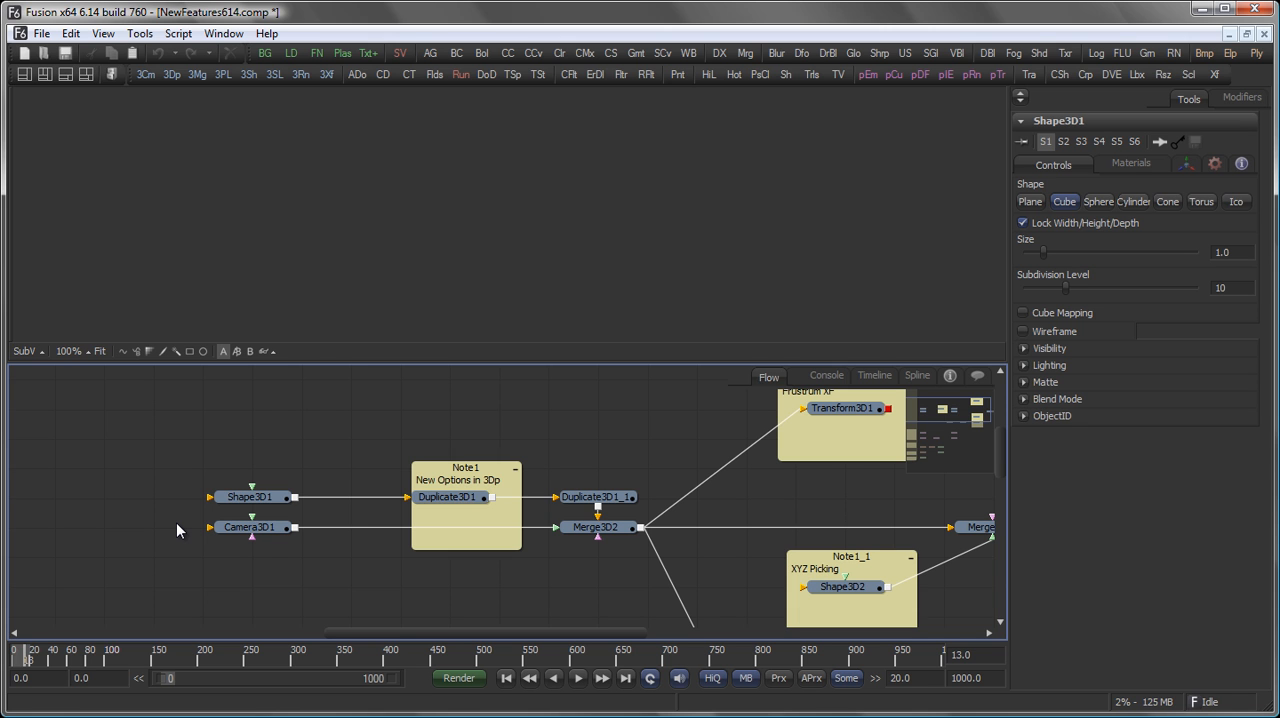
mouse_move(280, 312)
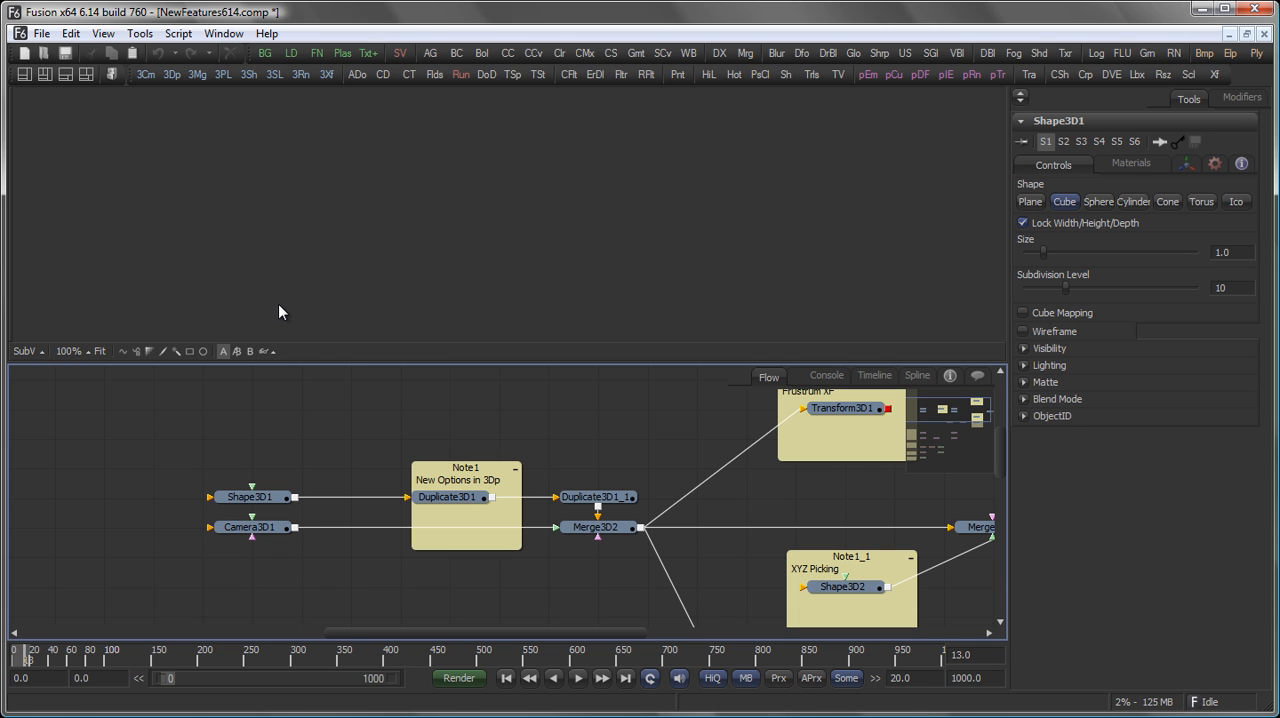
Step: View Shape3D1 then Duplicate3D1 and set Duplicate3D1's Transform Method to Linear
left_click(250, 496)
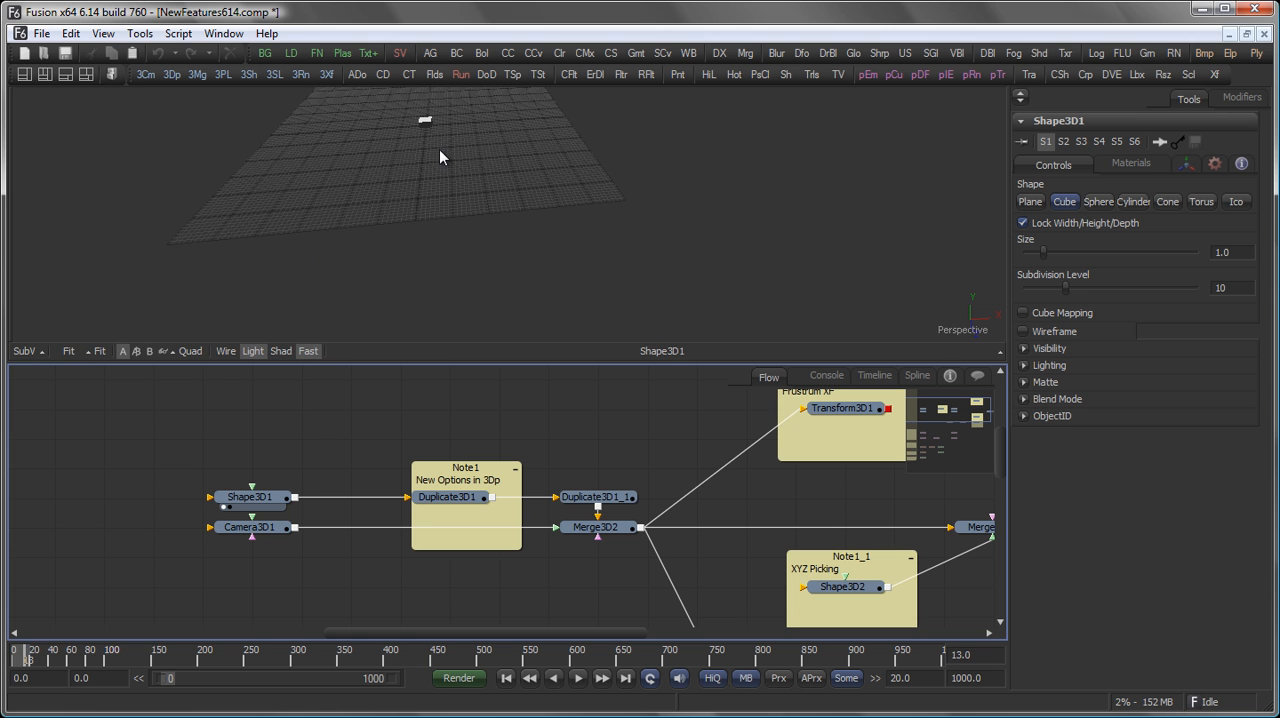
left_click(448, 496)
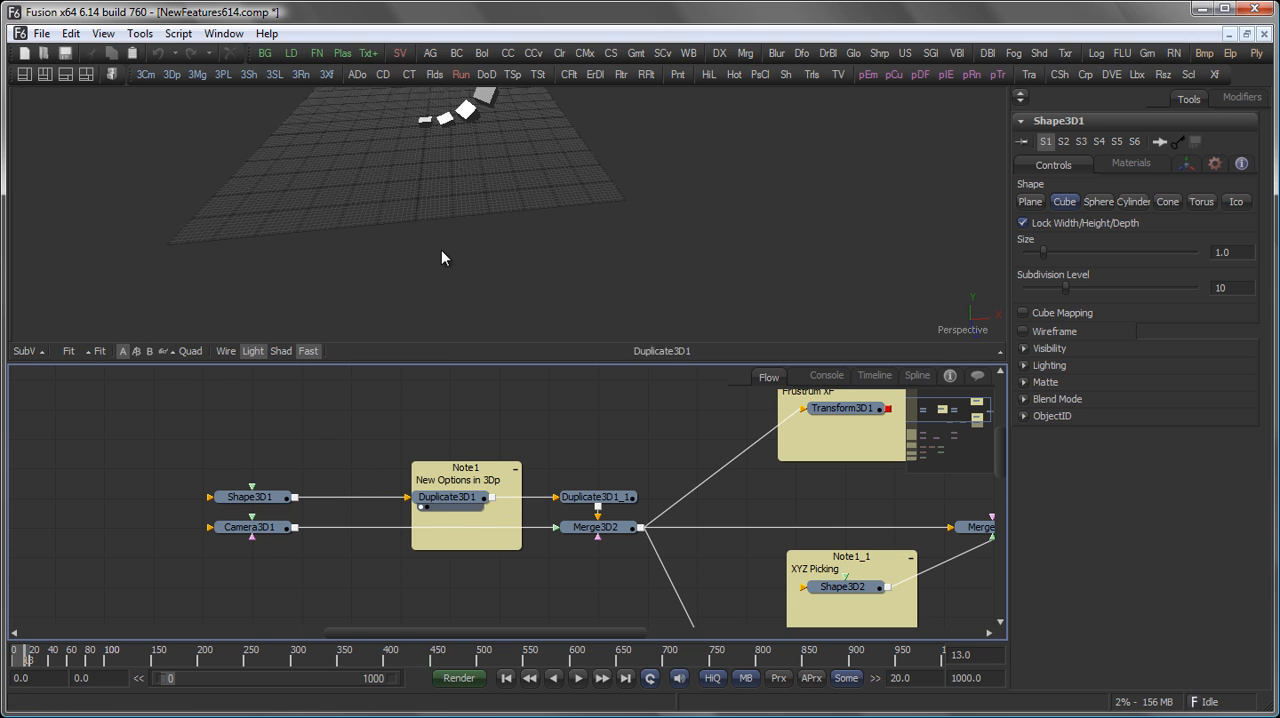
left_click(448, 496)
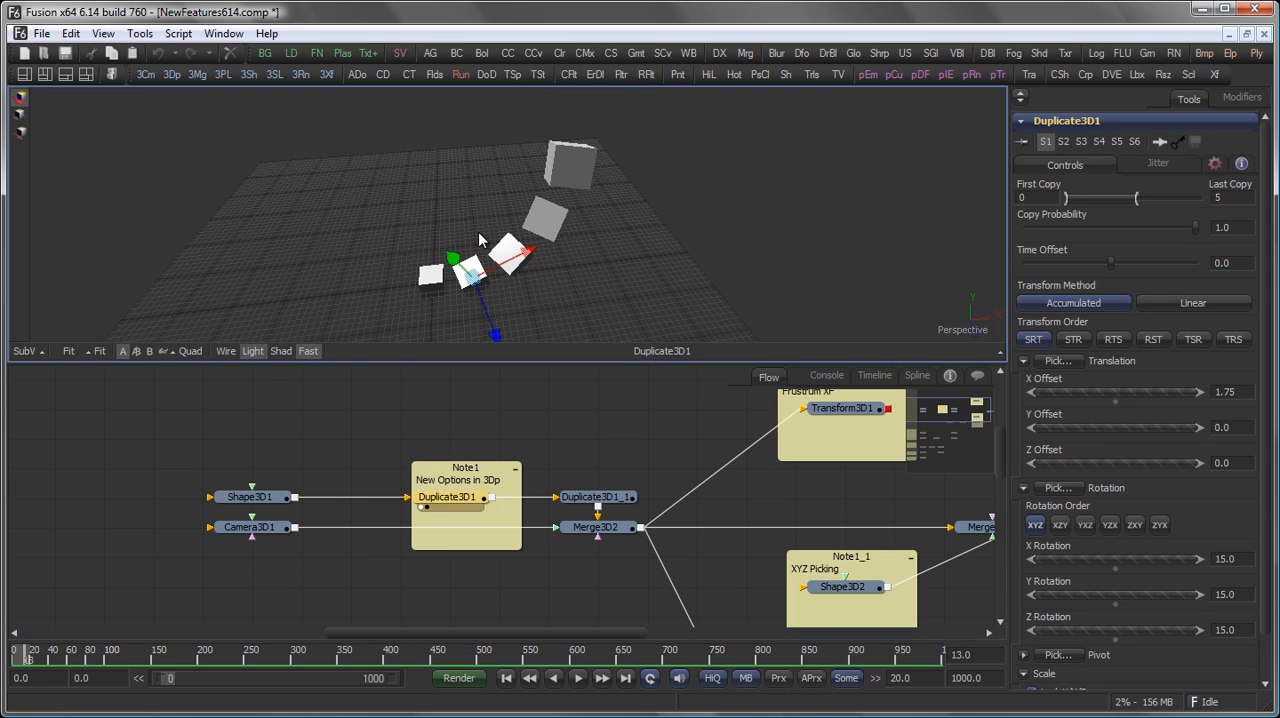
mouse_move(982, 310)
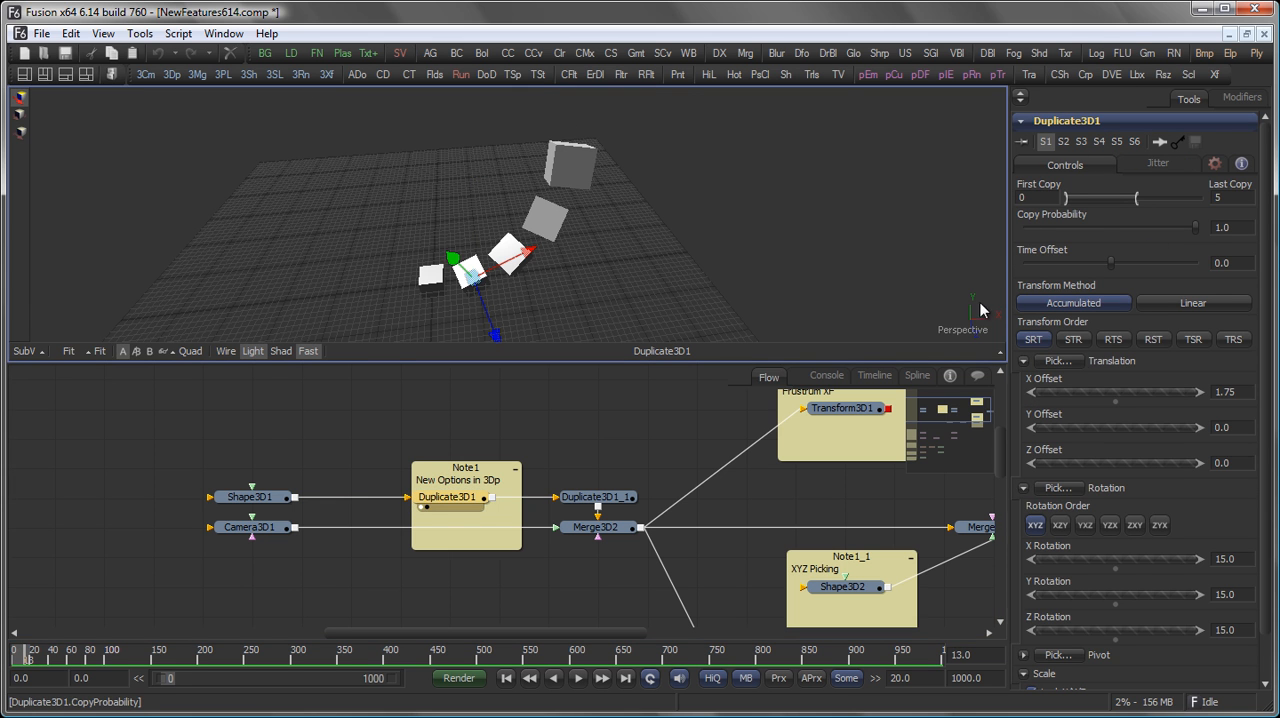
mouse_move(648, 208)
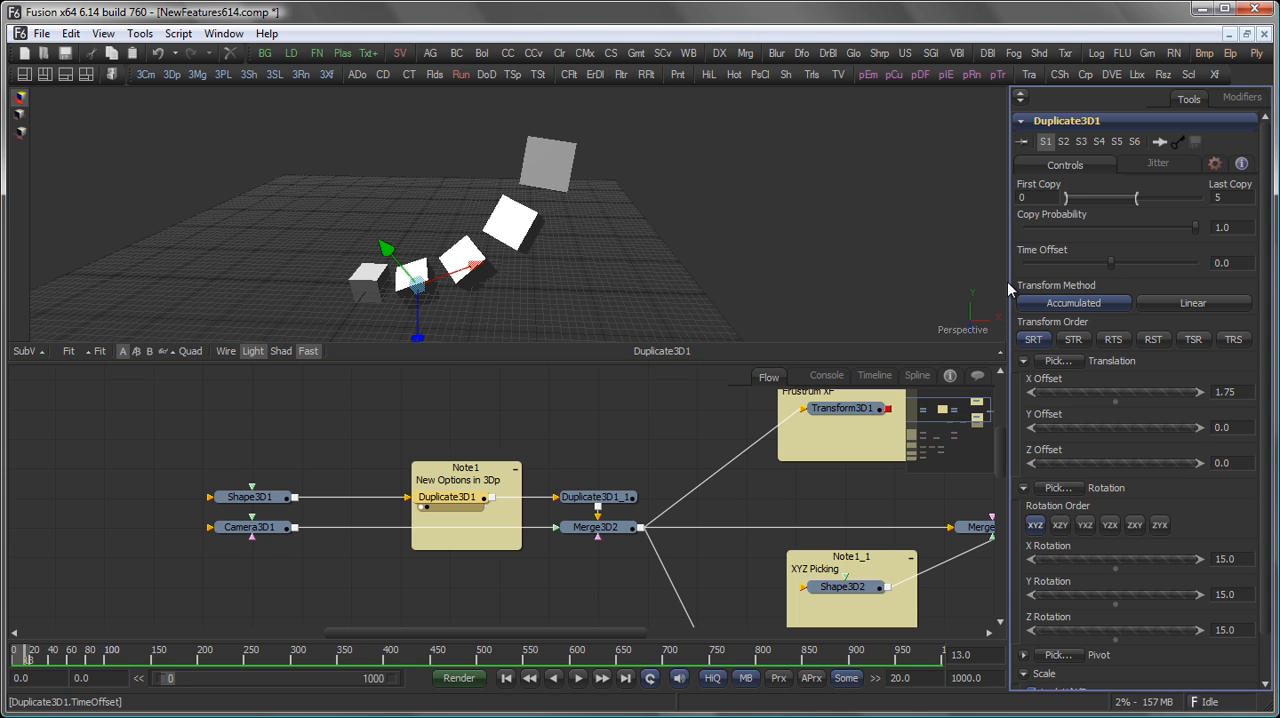
left_click(1192, 302)
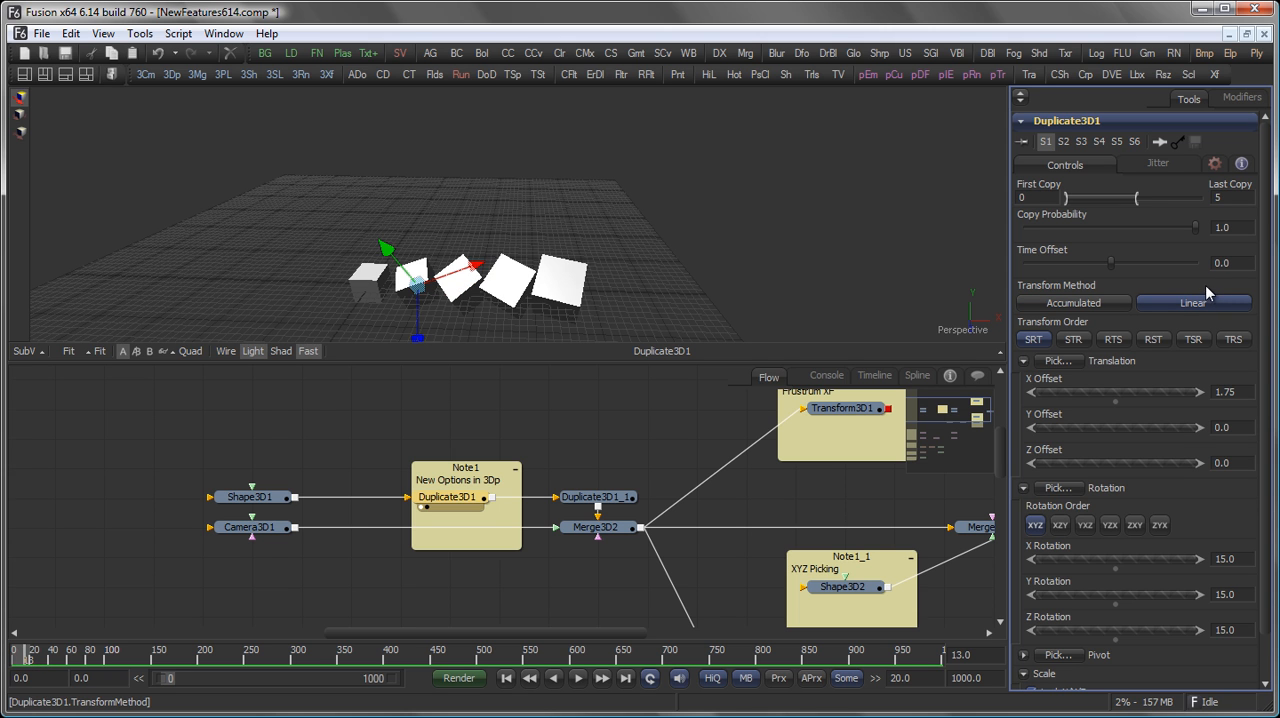
mouse_move(1158, 396)
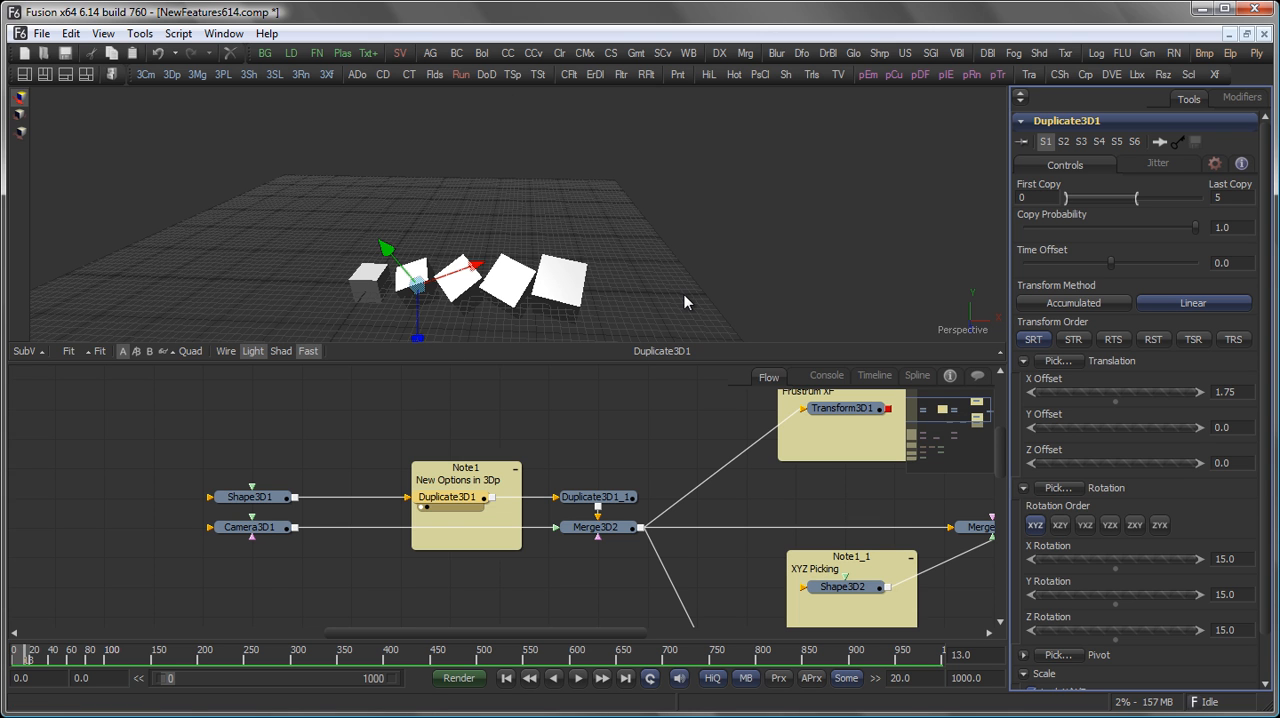
Step: Set Transform Method back to Accumulated and return Copy Probability to 1.0 after lowering it
left_click(1072, 304)
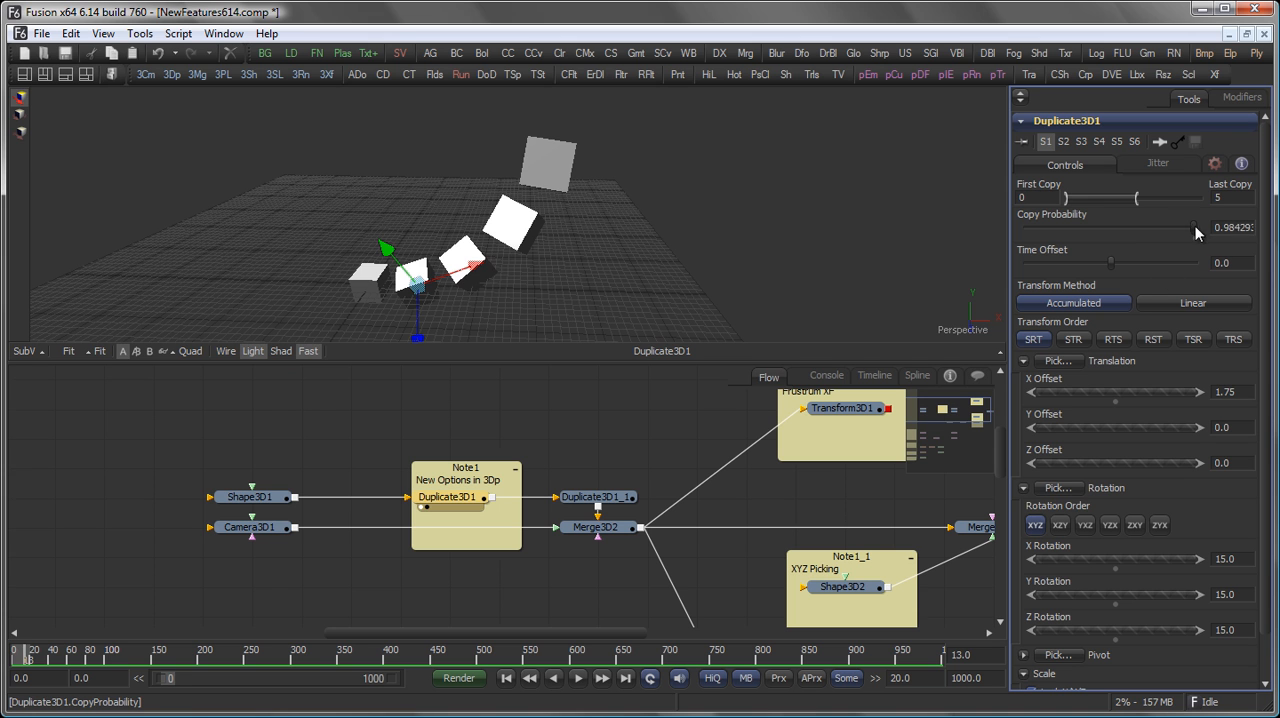
left_click_drag(1190, 228, 1116, 228)
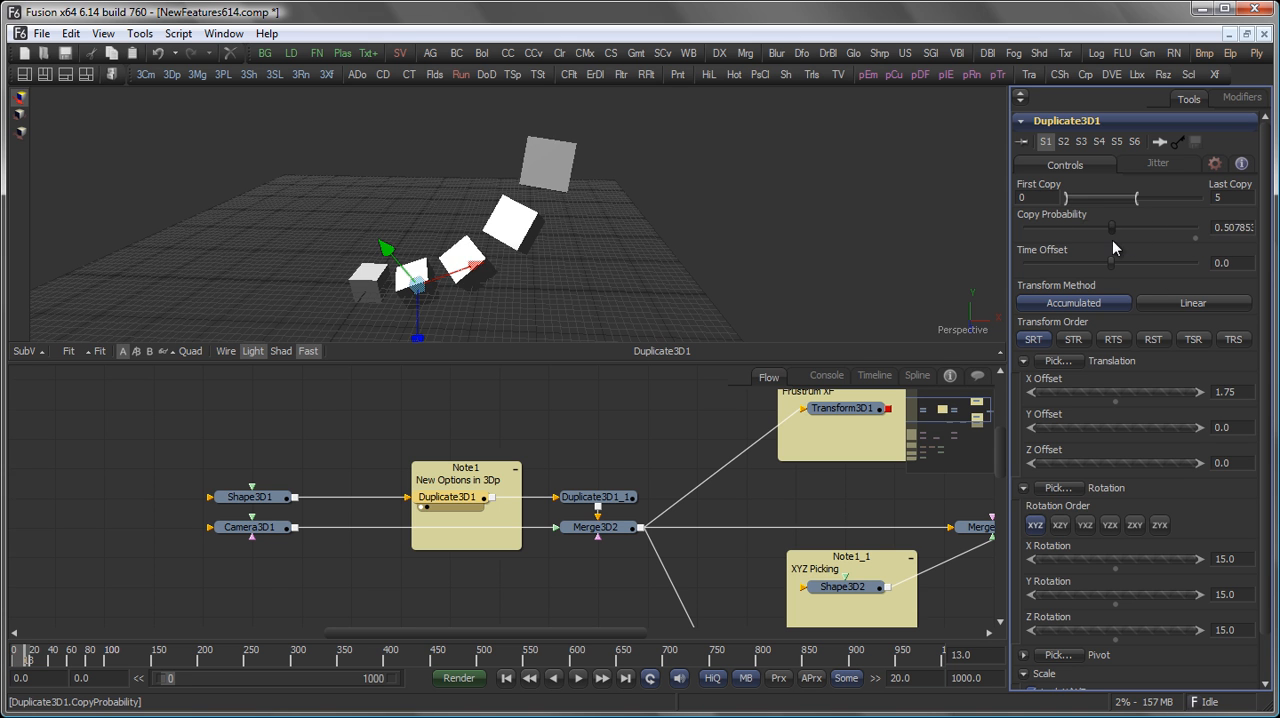
left_click_drag(1136, 236, 1090, 236)
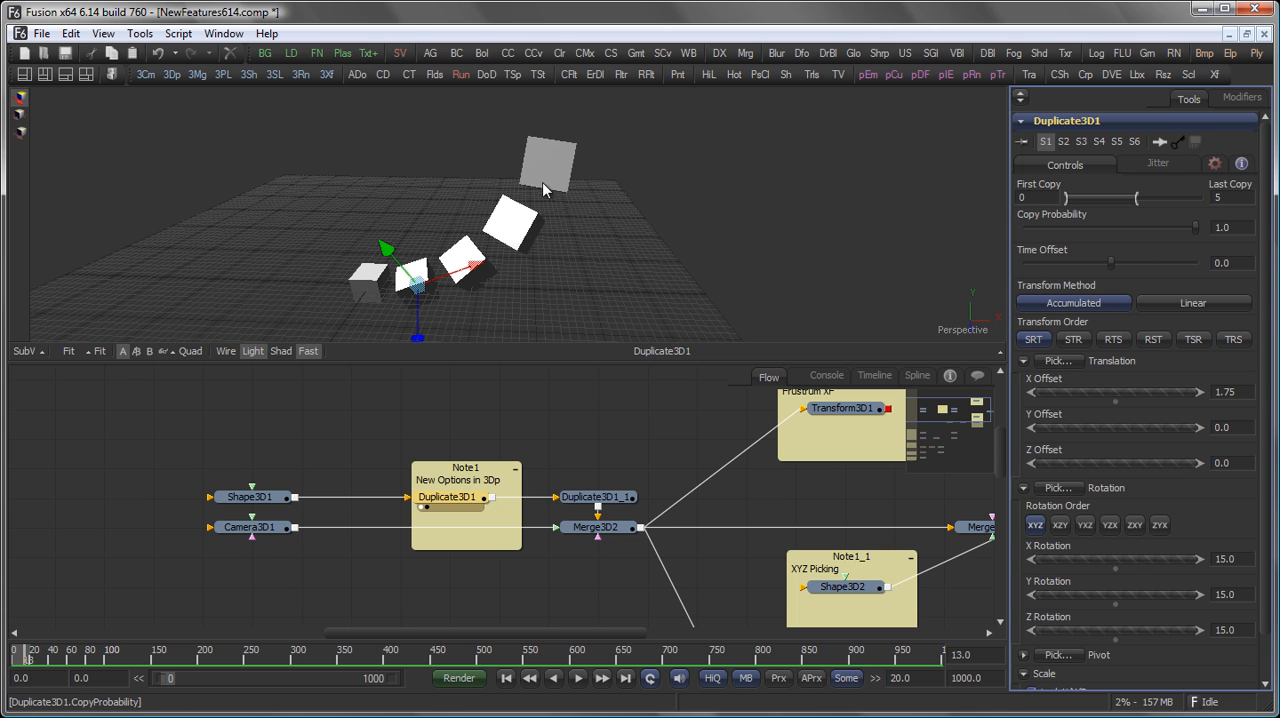
mouse_move(588, 220)
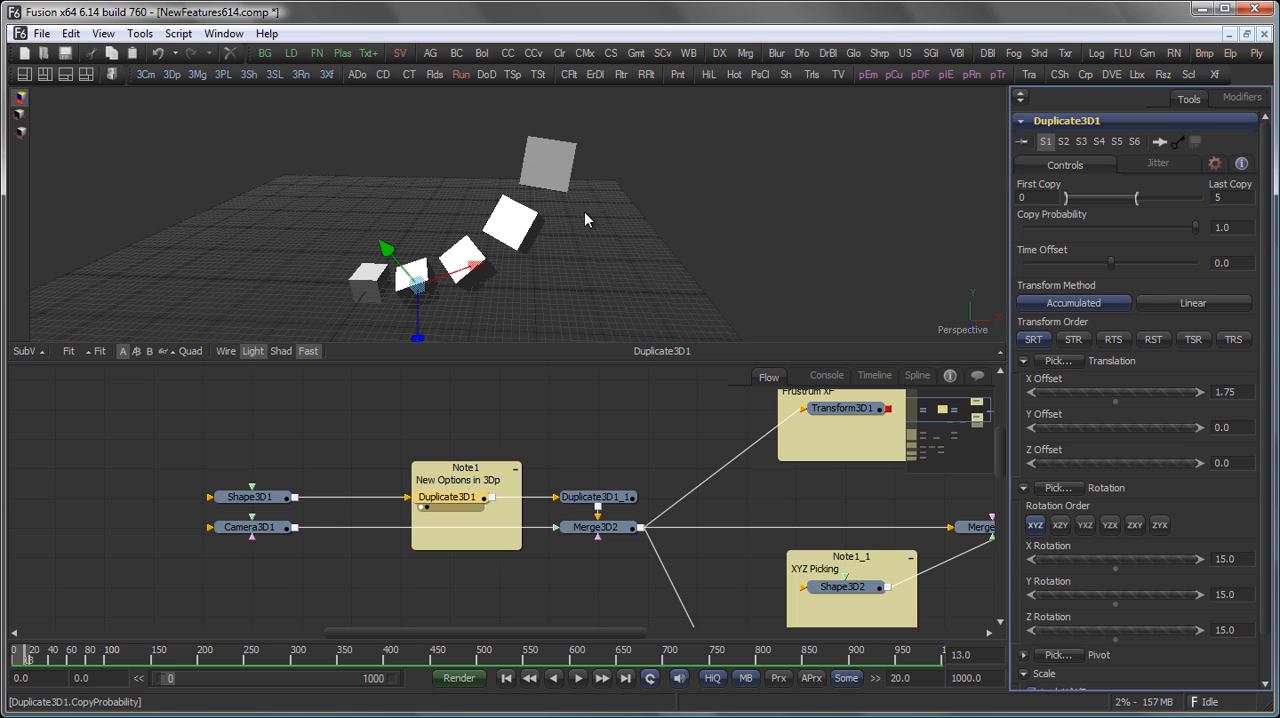
Step: Try the TSR and TRS transform orders on Duplicate3D1, then restore the original SRT order
left_click(1034, 340)
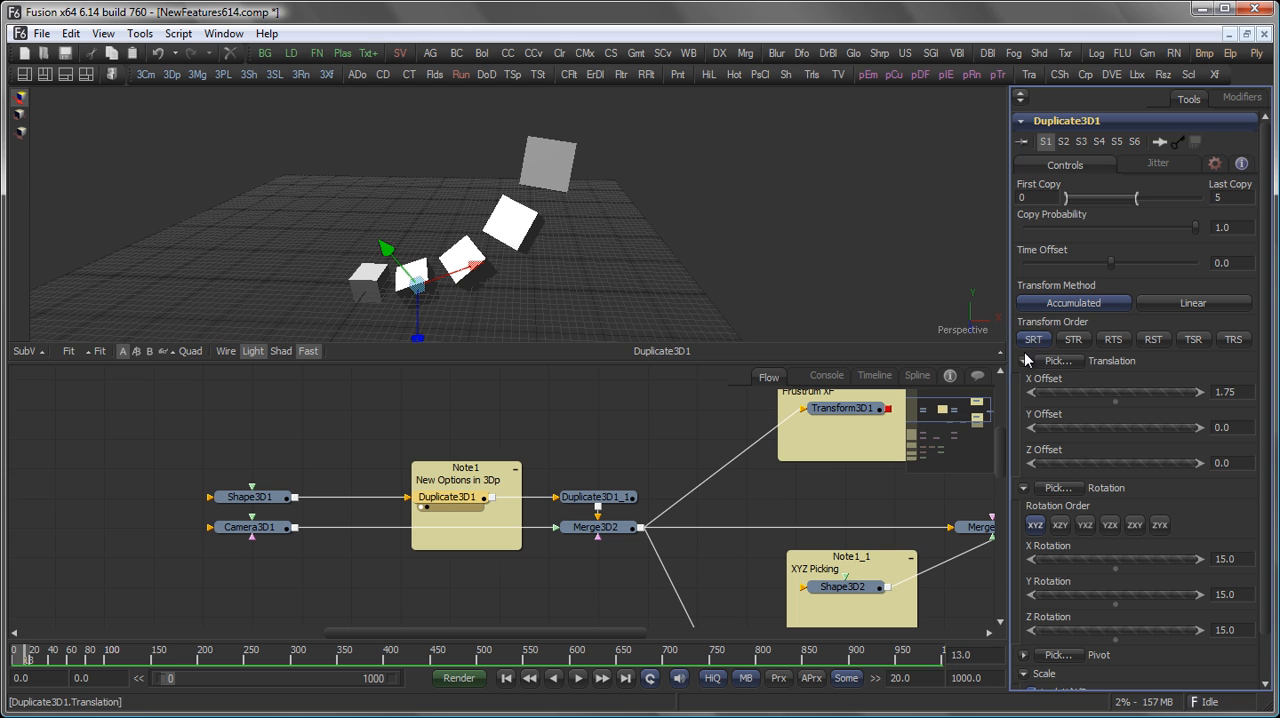
left_click(1032, 340)
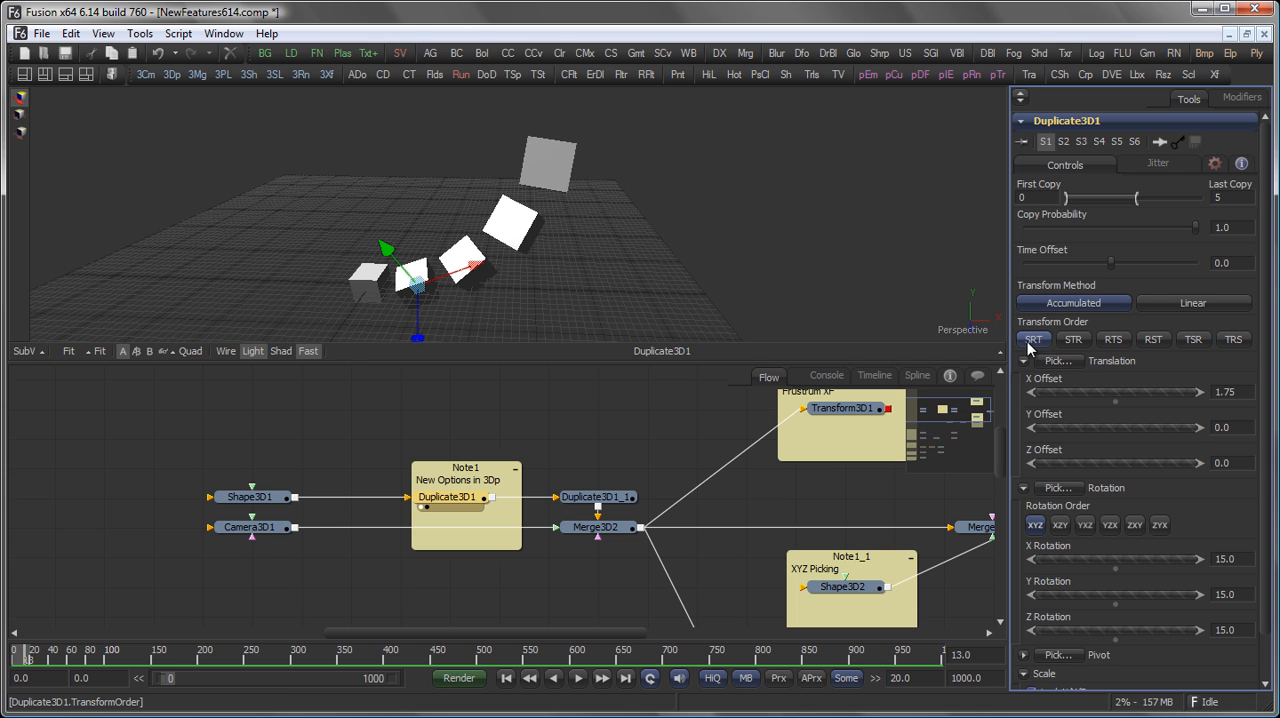
mouse_move(1044, 350)
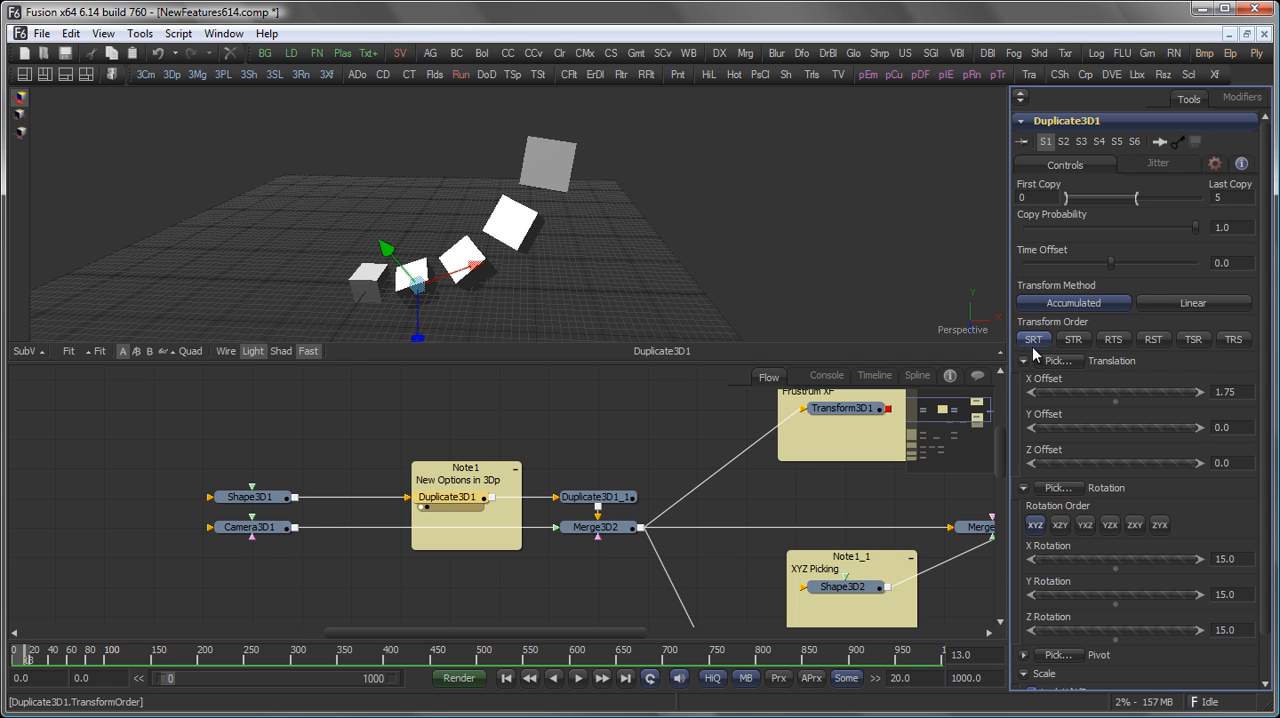
mouse_move(1036, 350)
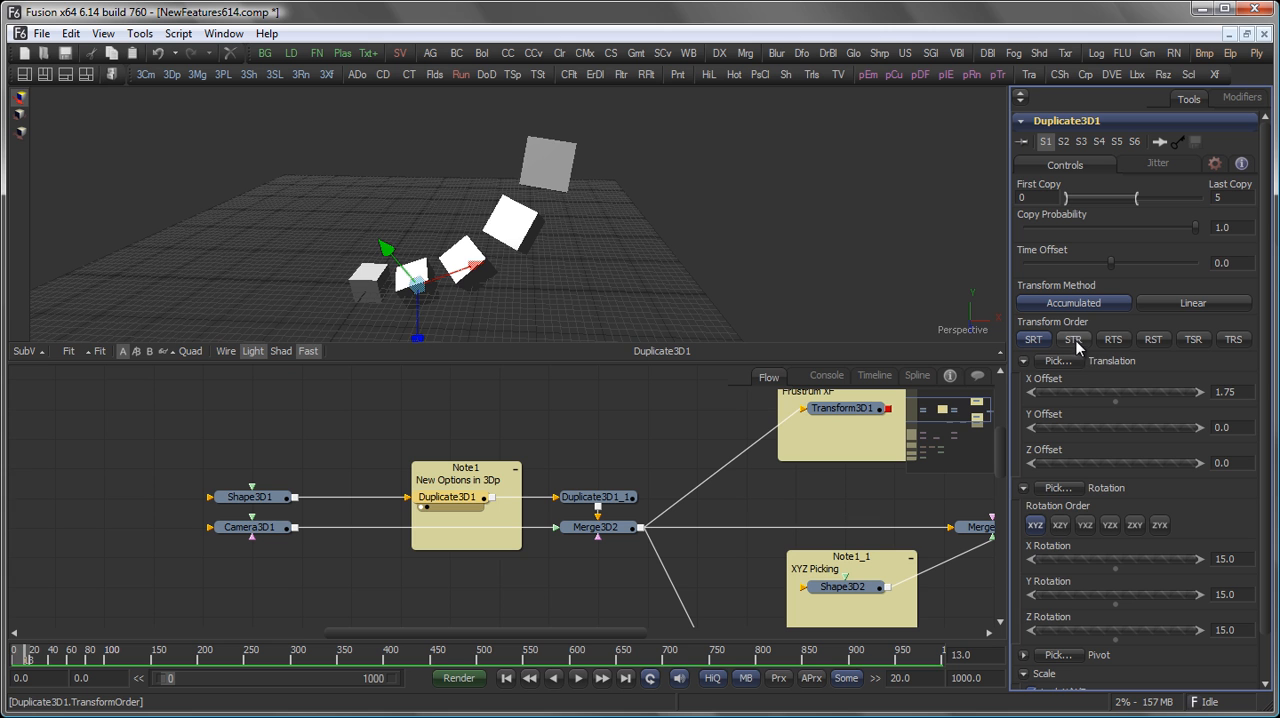
left_click(1112, 340)
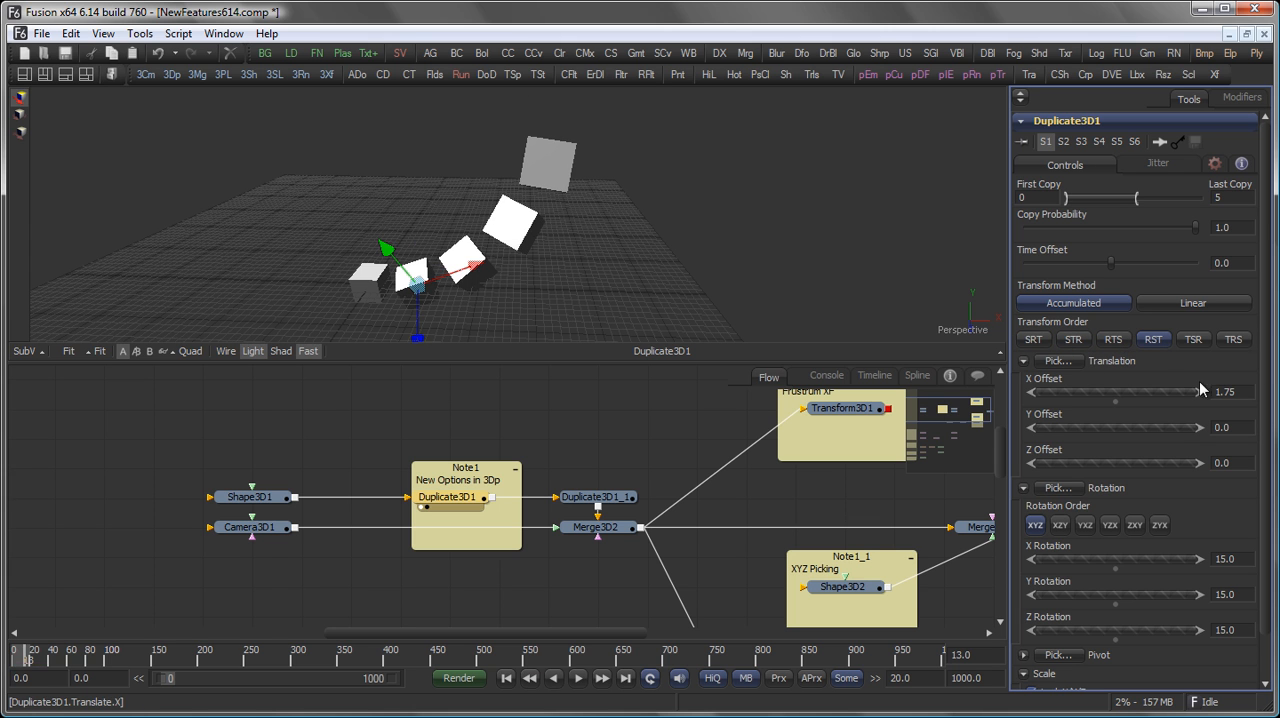
left_click(1192, 340)
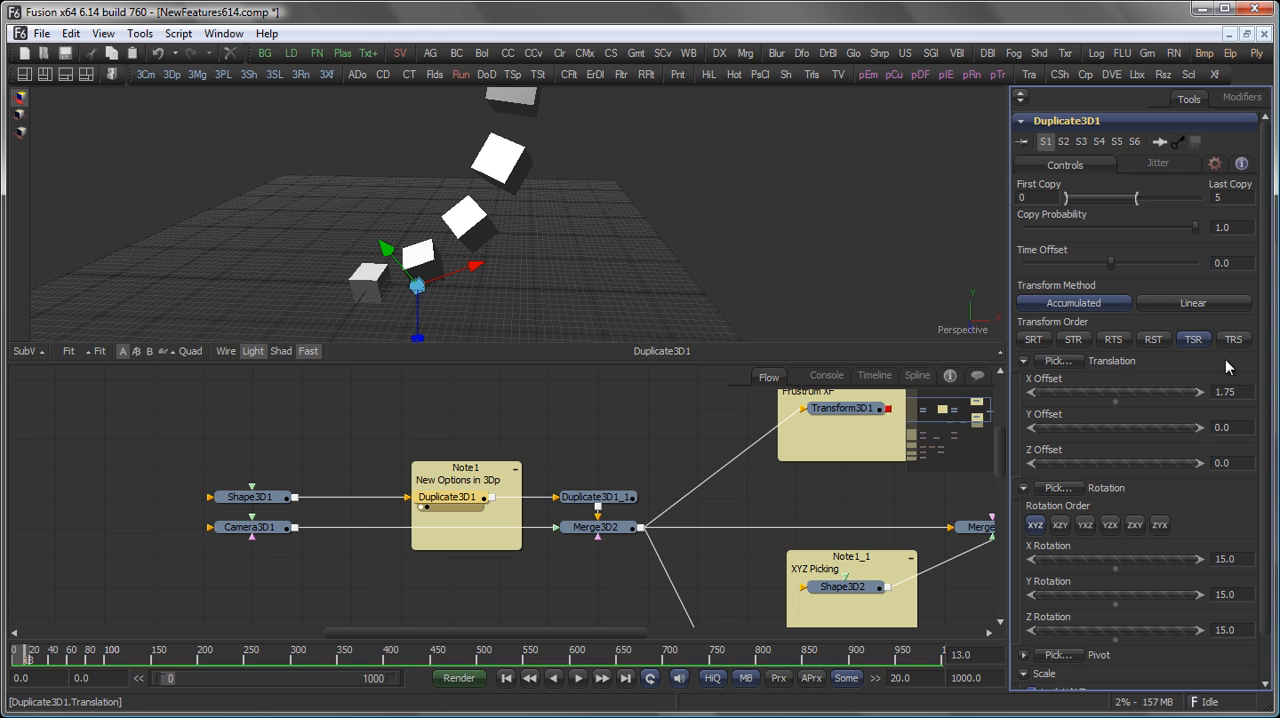
left_click(1232, 340)
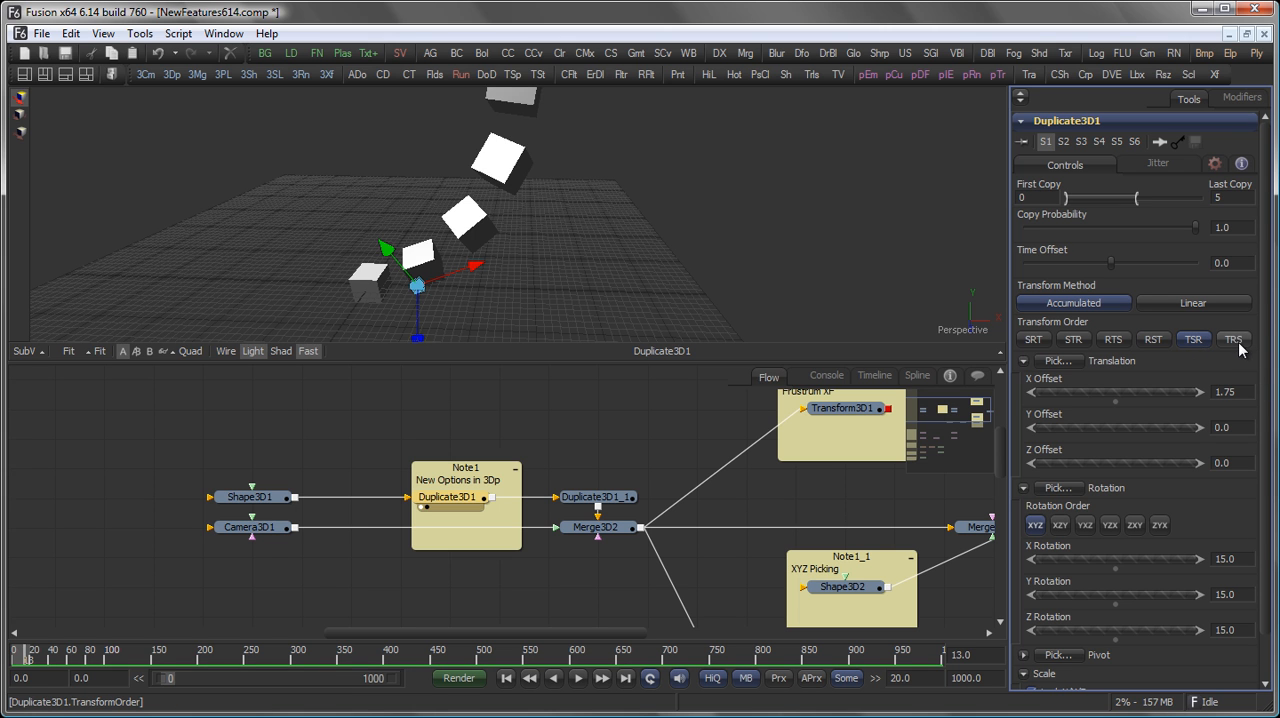
left_click(1234, 340)
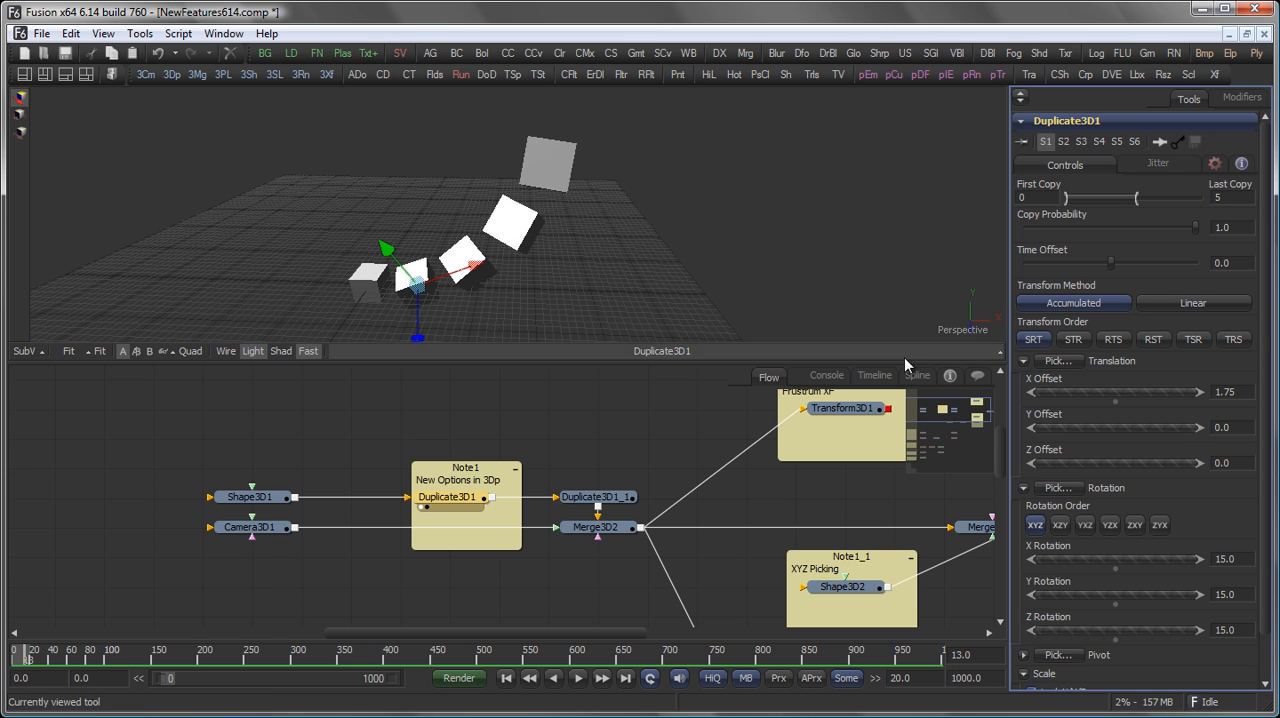
left_click(1234, 340)
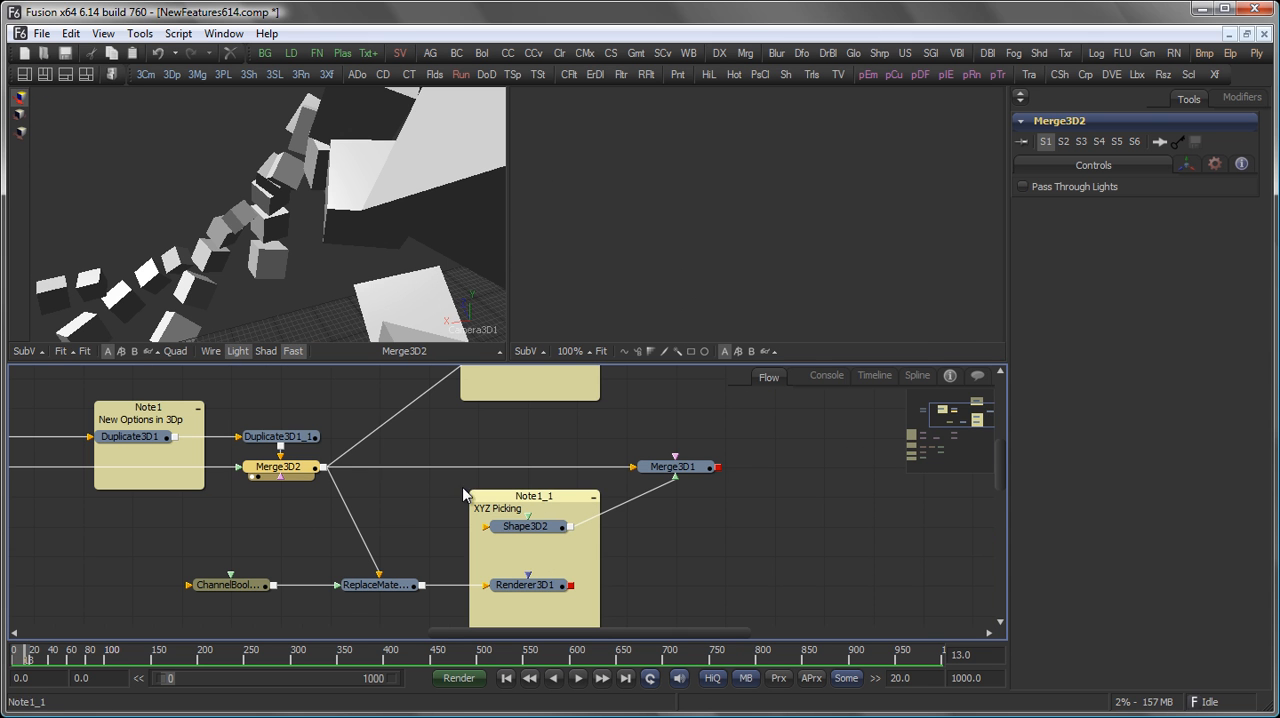
Step: Show Merge3D1 in the second viewer and select Shape3D2 to expose its Transform controls
left_click(672, 466)
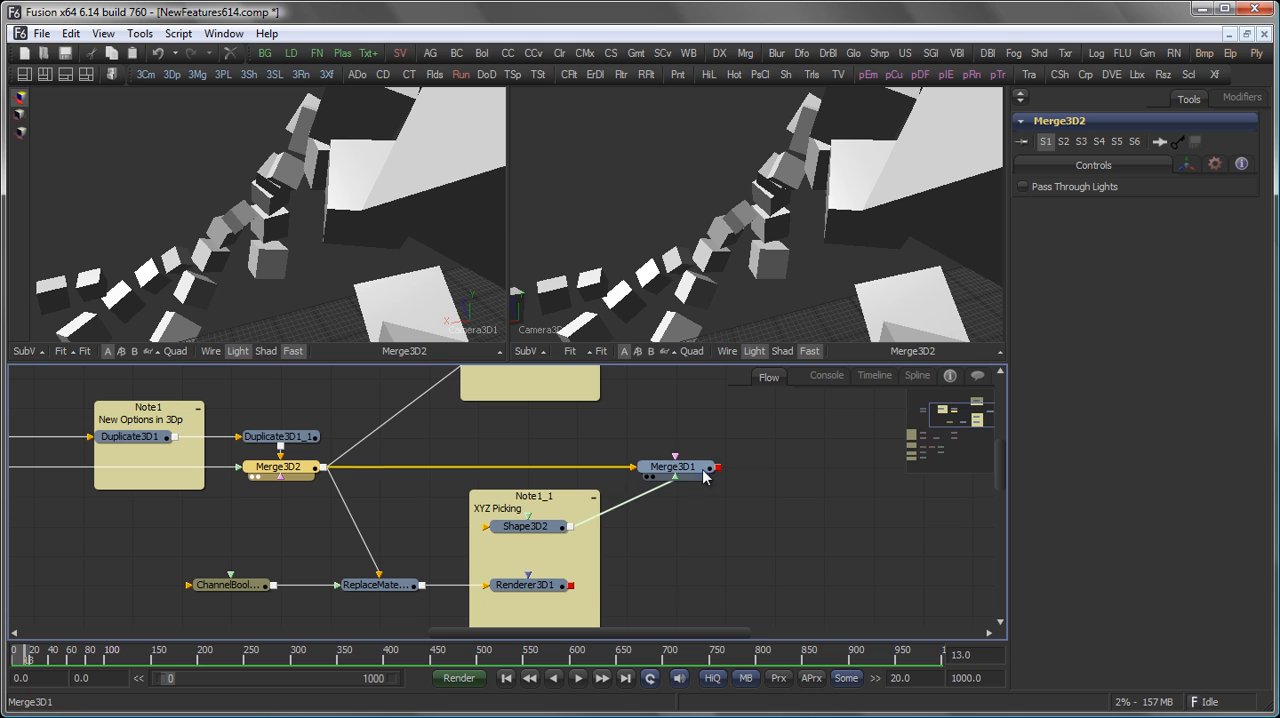
left_click(524, 526)
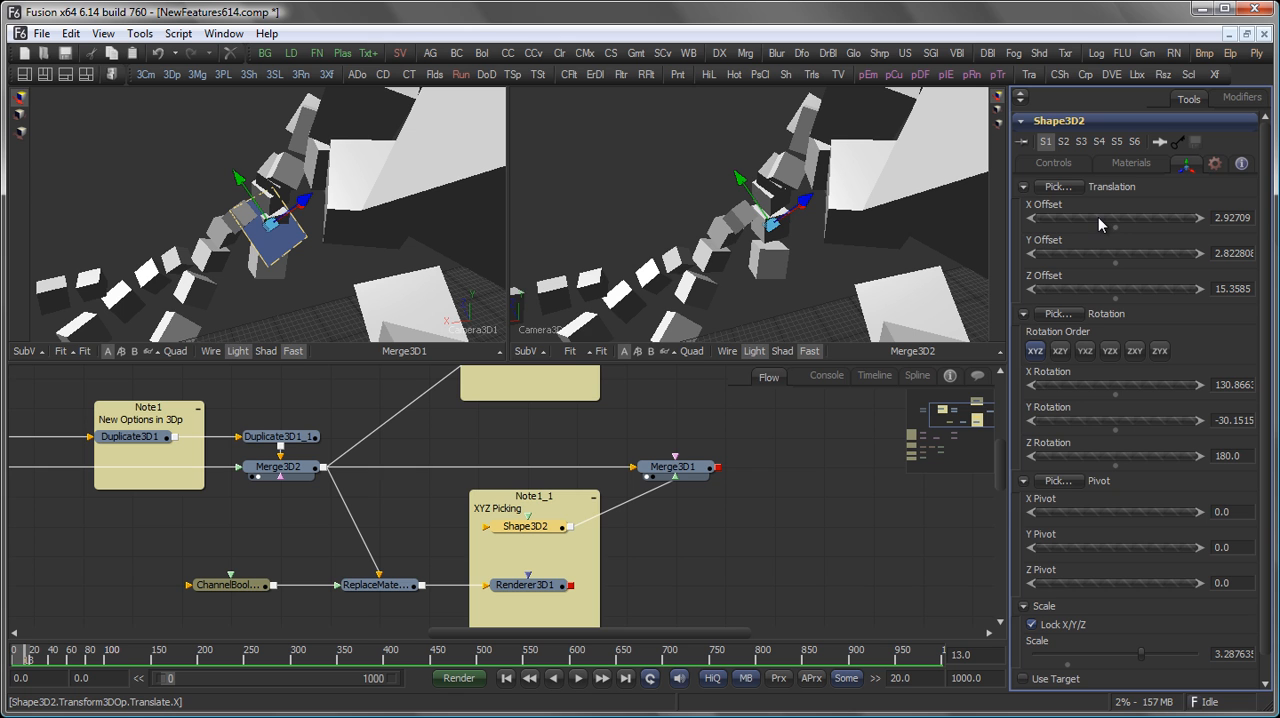
mouse_move(730, 140)
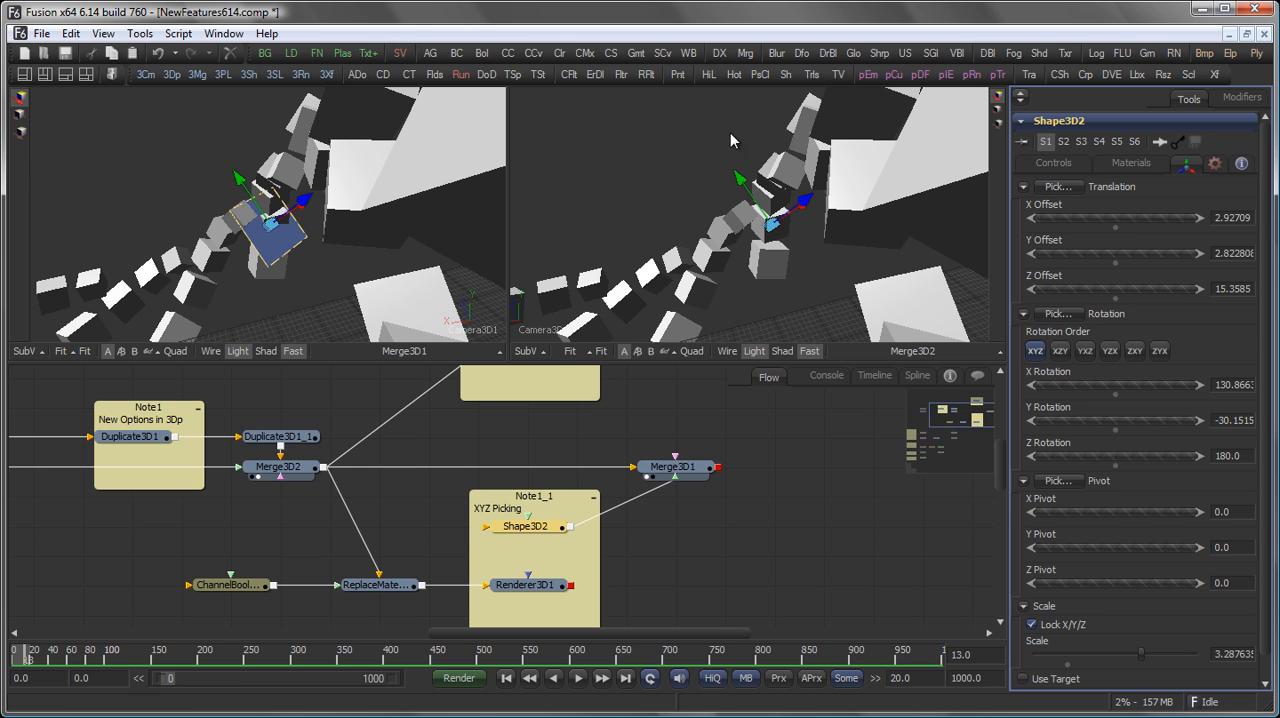
mouse_move(796, 294)
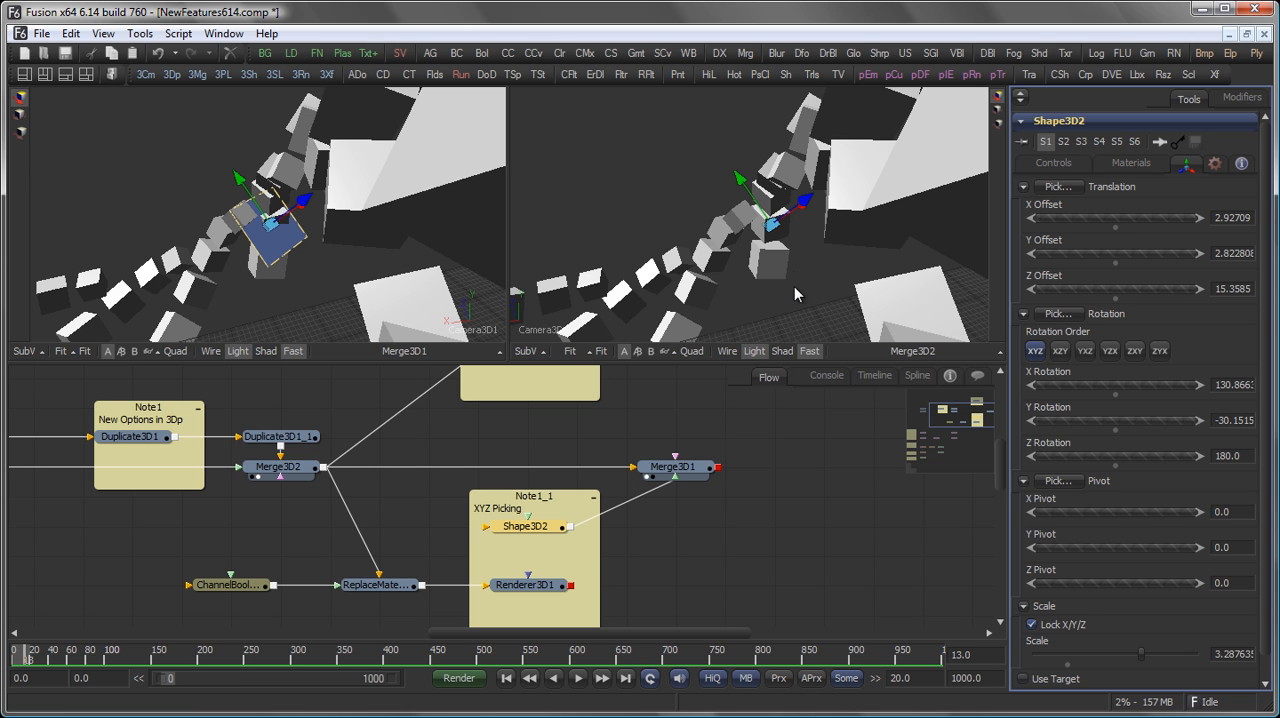
Step: Pick Shape3D2's position in the 3D viewer, placing the plane onto one cube face then another
left_click(284, 466)
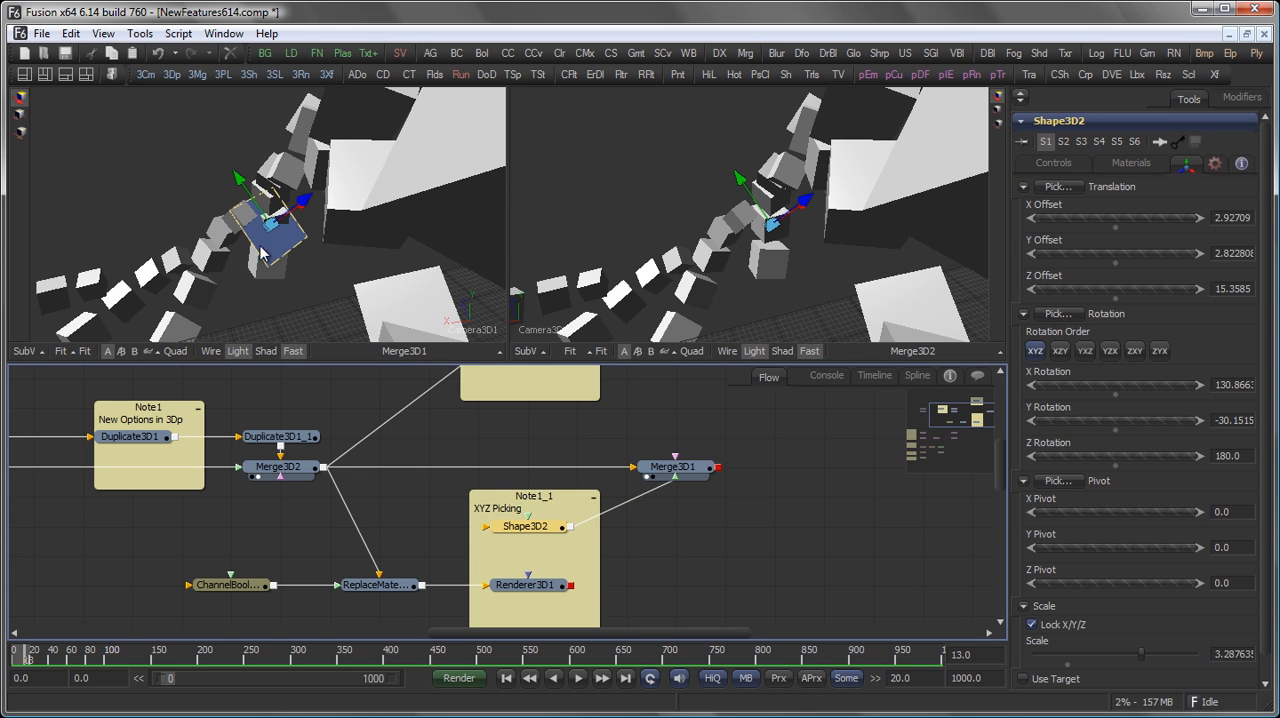
left_click(528, 526)
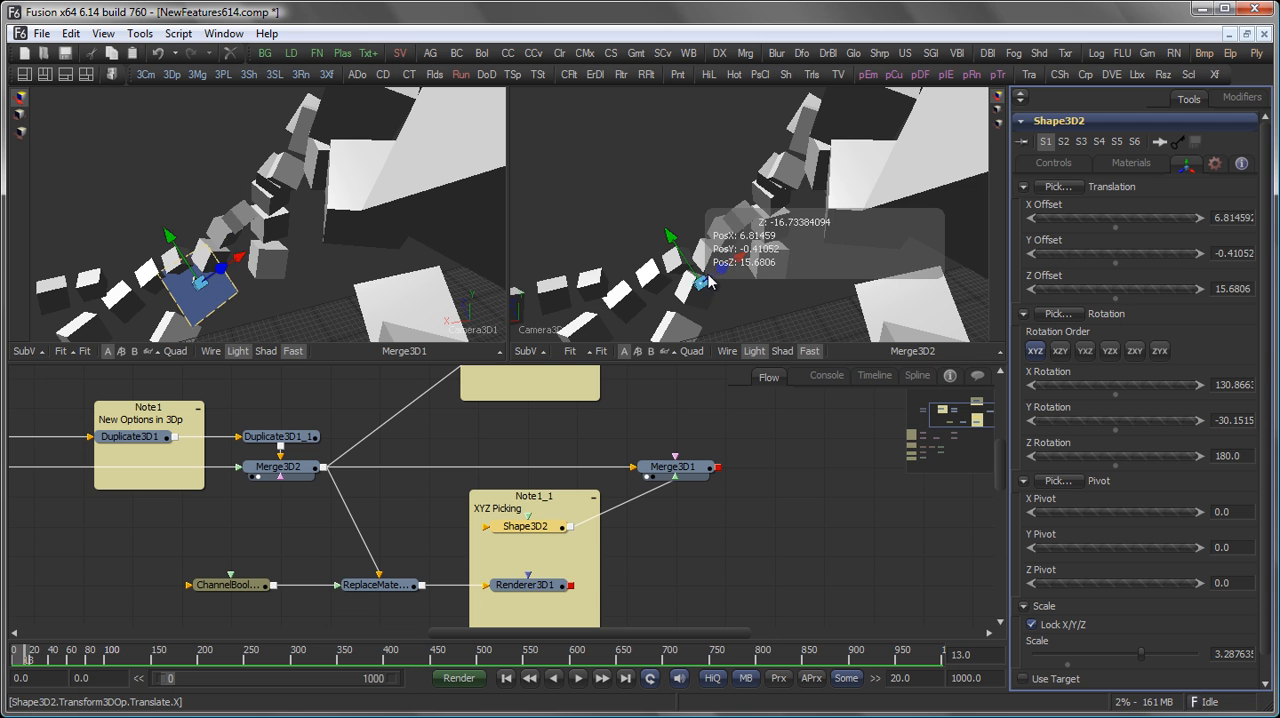
left_click_drag(710, 284, 756, 260)
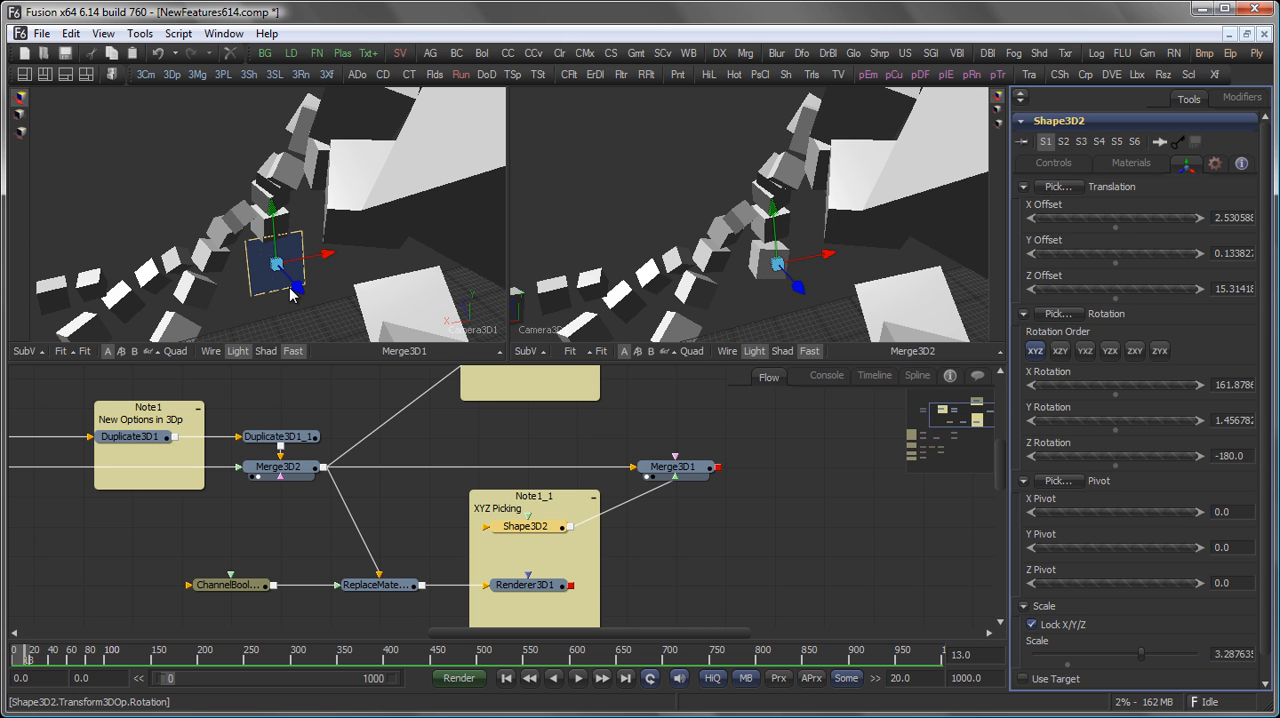
mouse_move(918, 284)
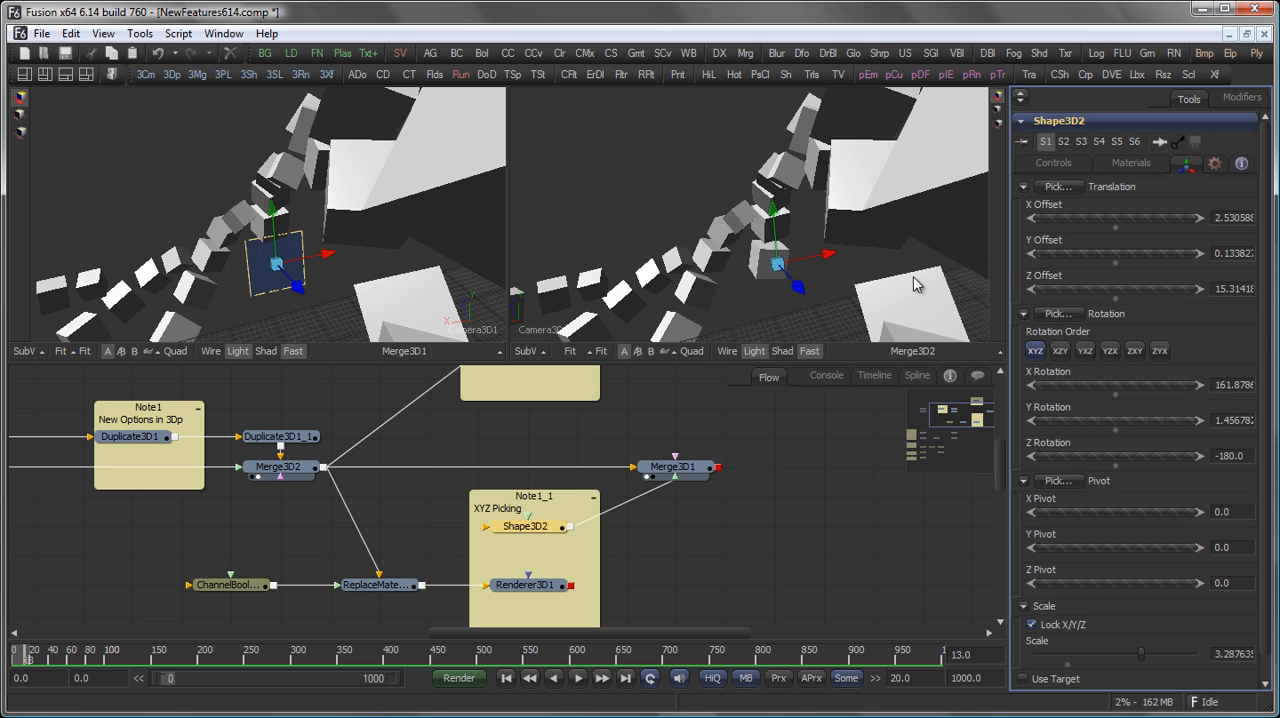
mouse_move(702, 298)
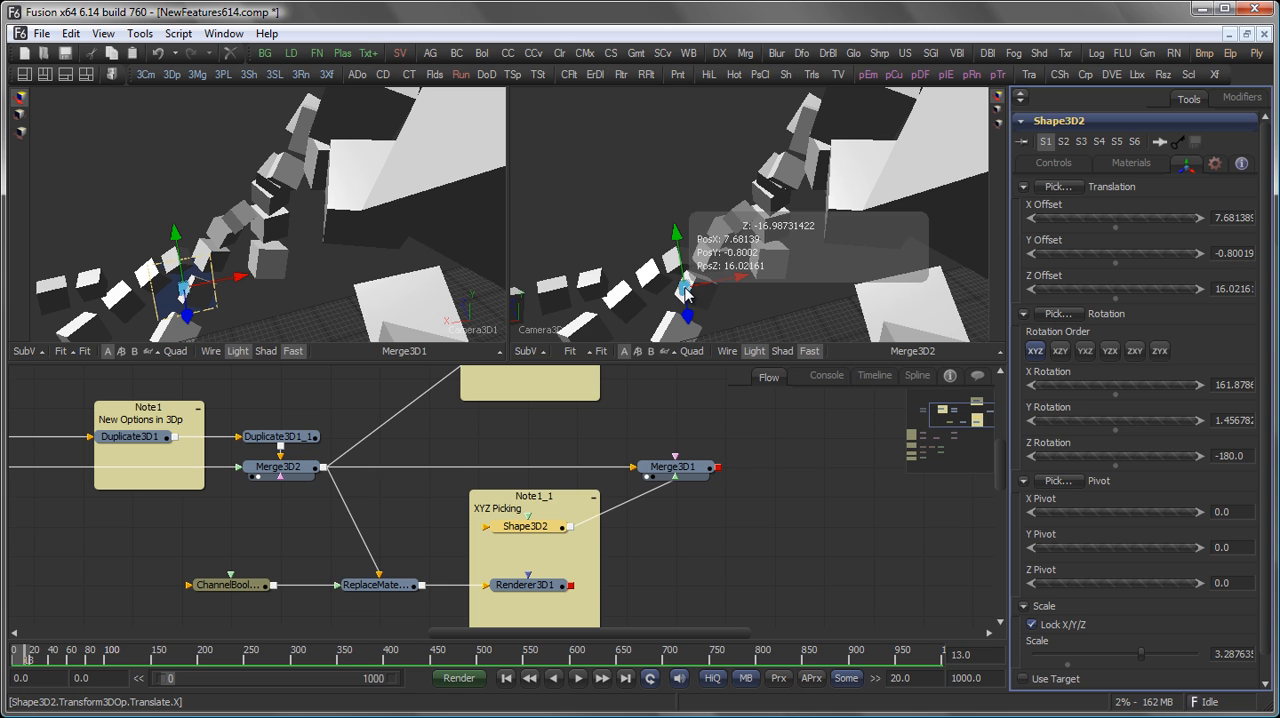
left_click_drag(684, 290, 690, 284)
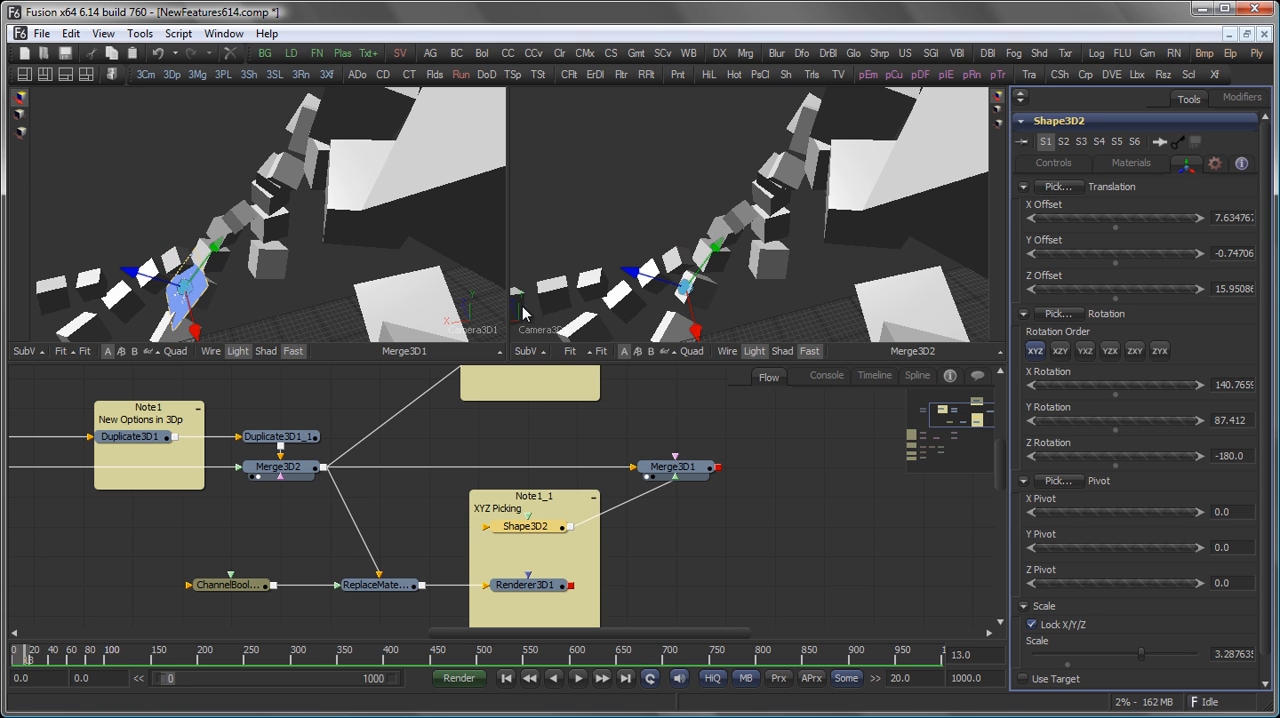
mouse_move(236, 334)
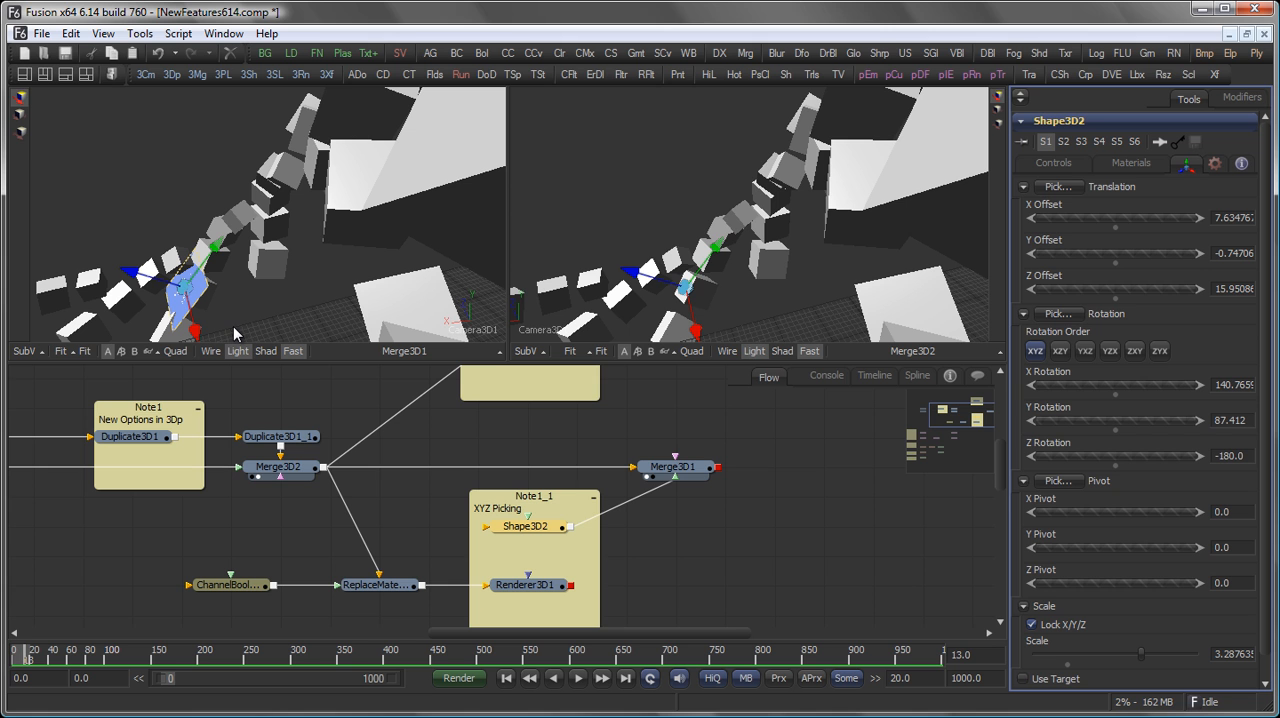
mouse_move(840, 248)
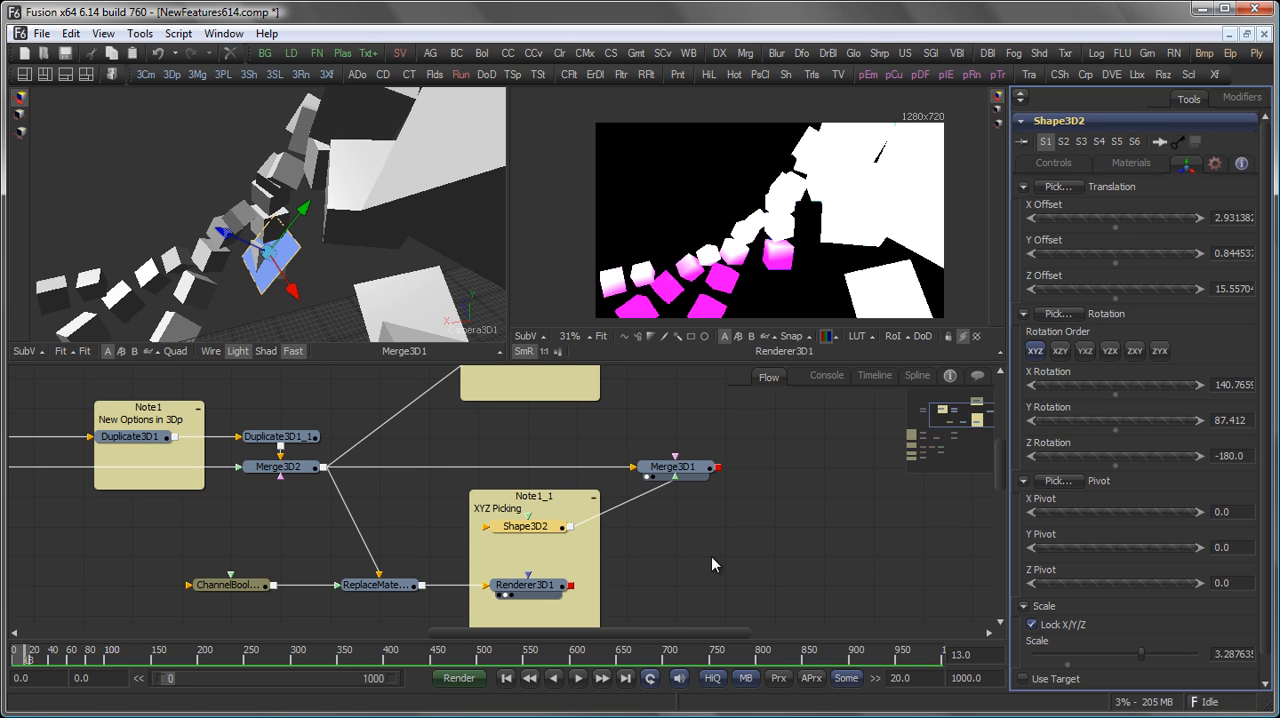
mouse_move(644, 604)
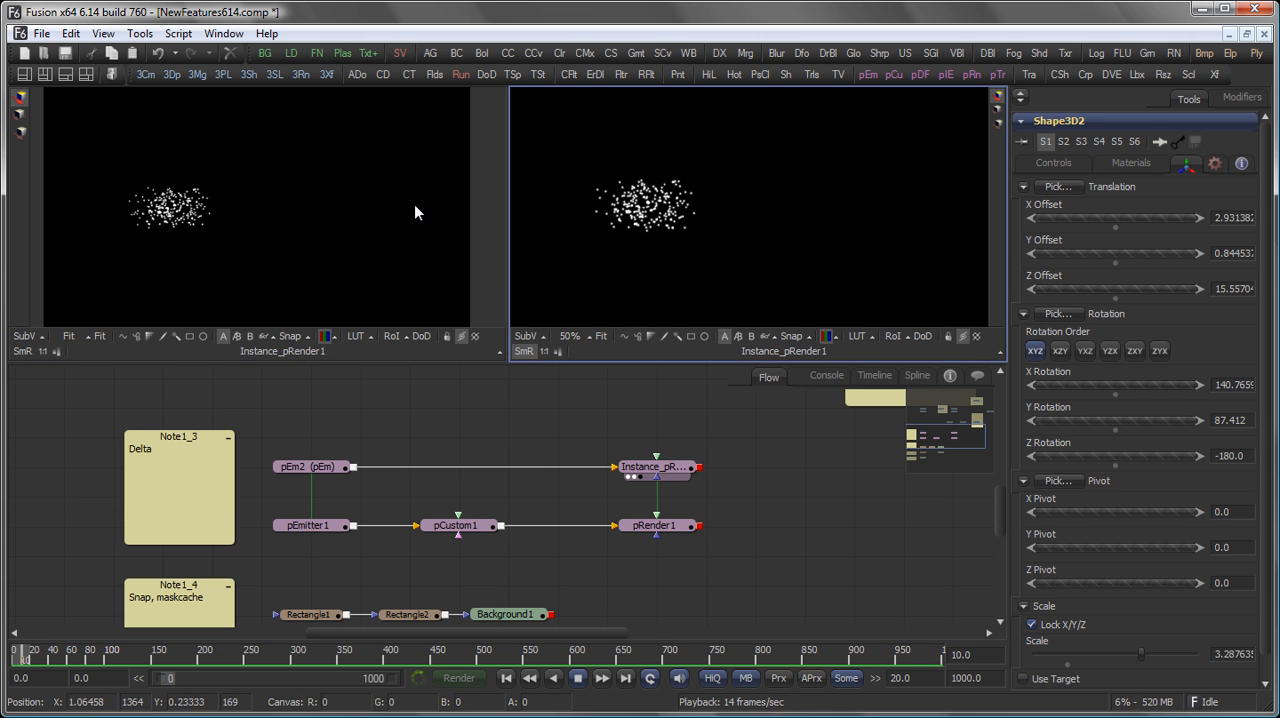
Step: Inspect pEm2 and pEmitter1, then show pCustom1's Particle tab with X position expression px+0.01
left_click(578, 678)
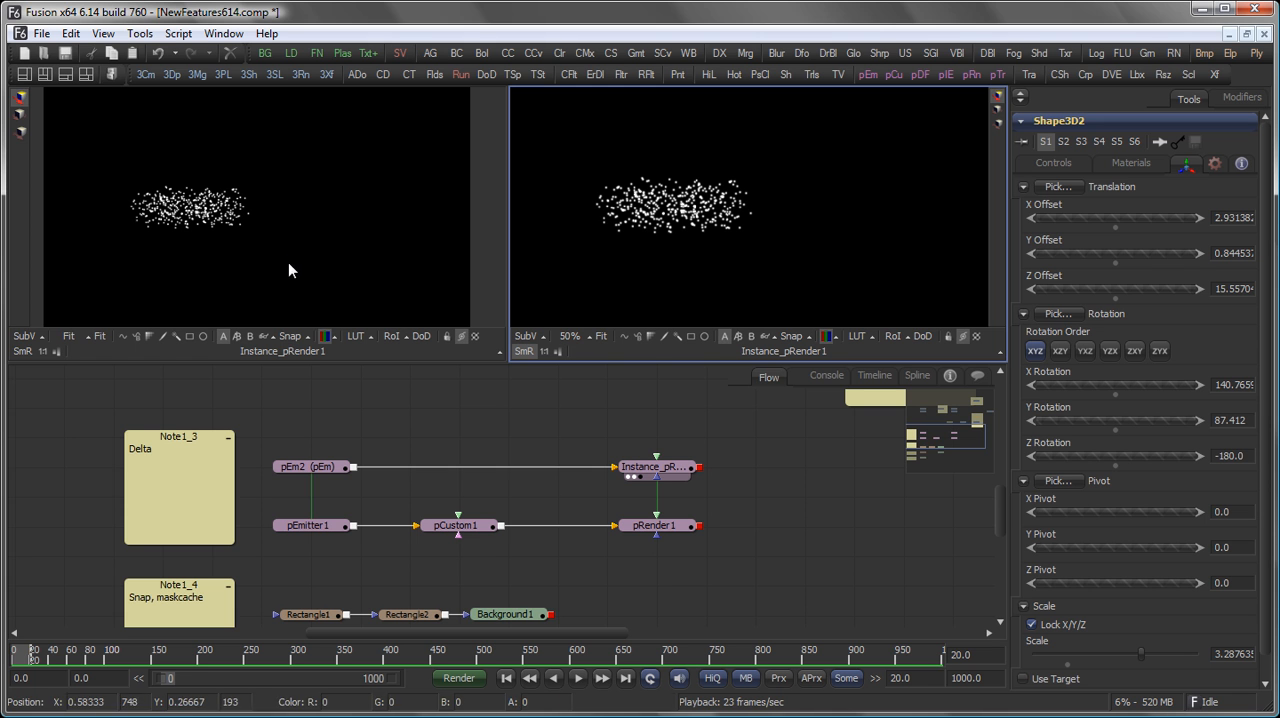
left_click(310, 466)
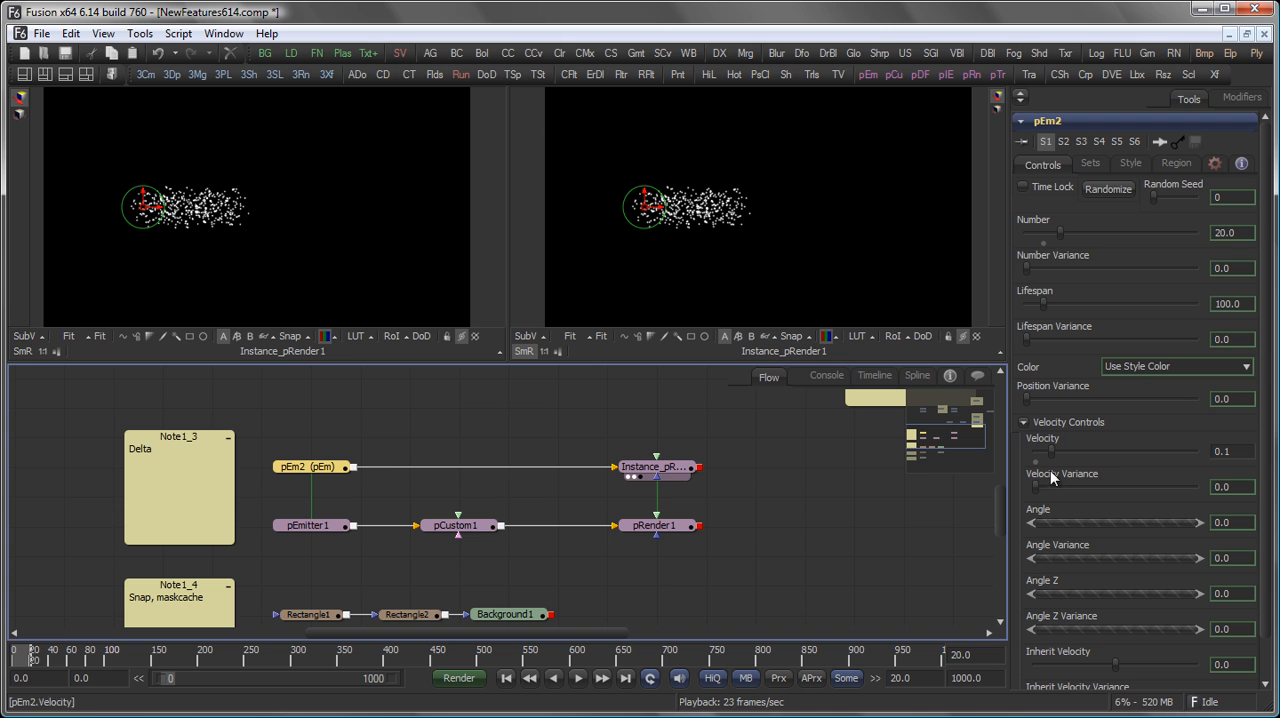
mouse_move(650, 262)
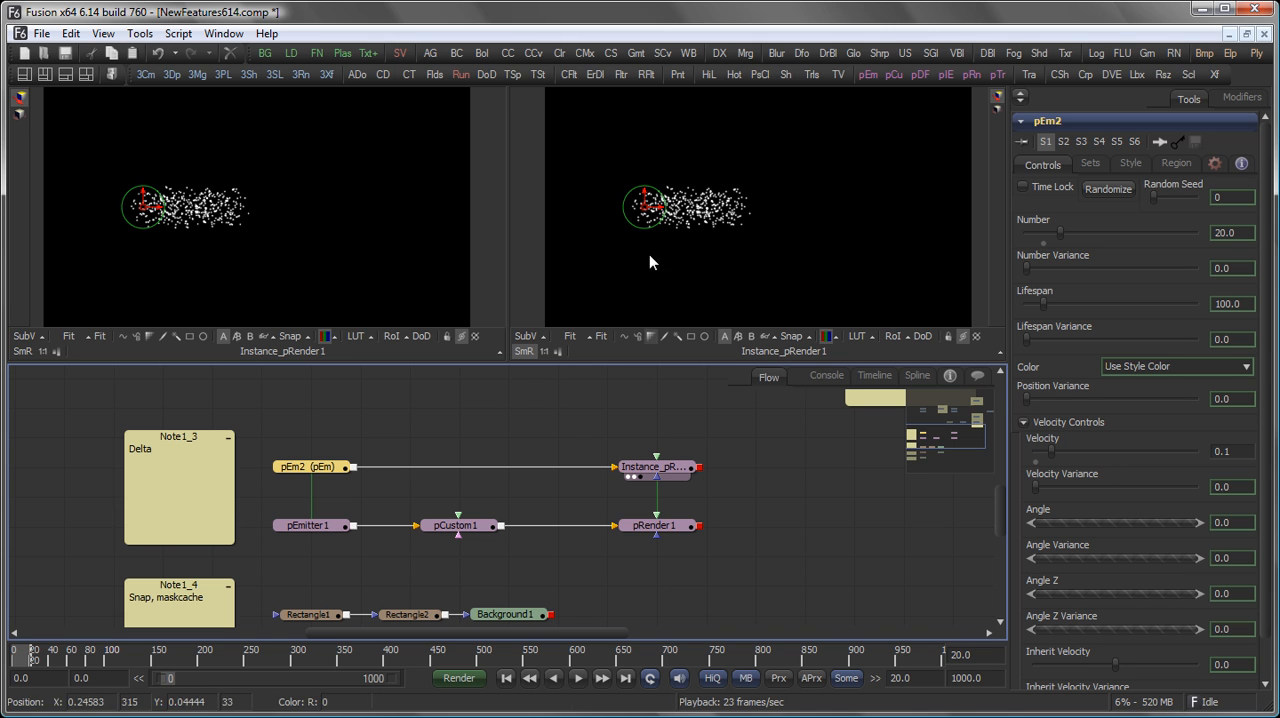
left_click(308, 524)
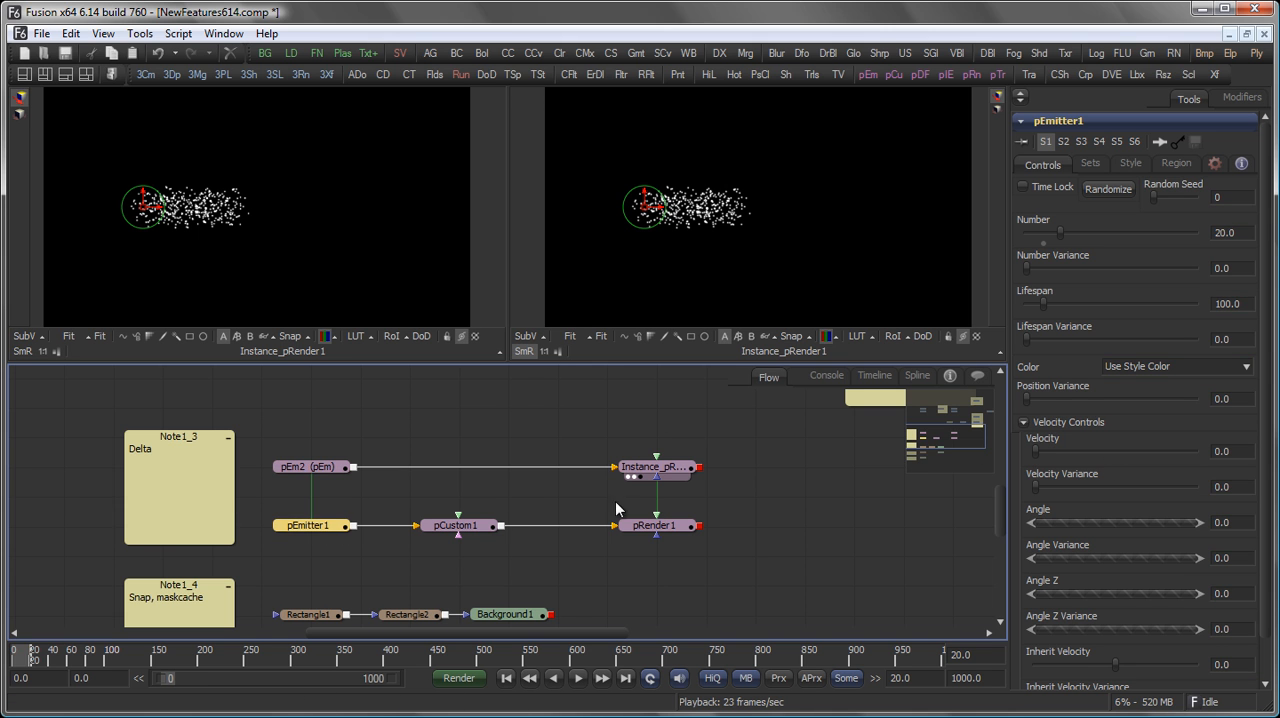
left_click(458, 524)
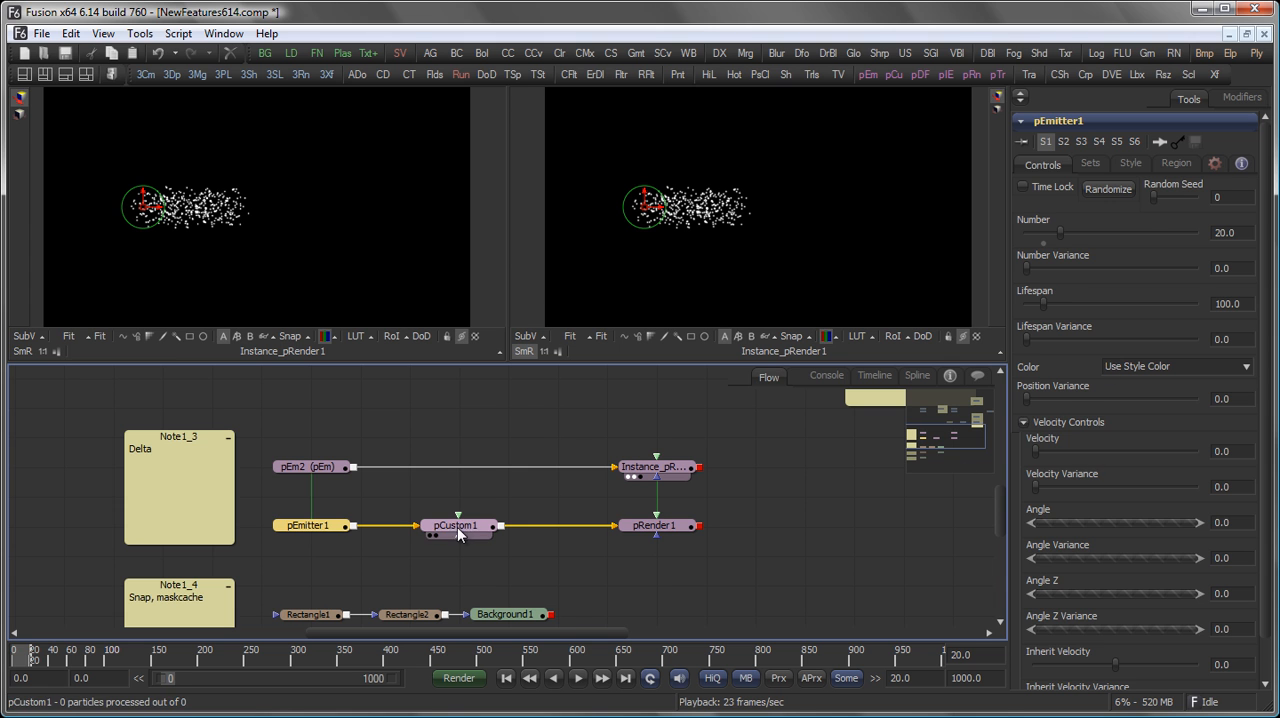
left_click(456, 524)
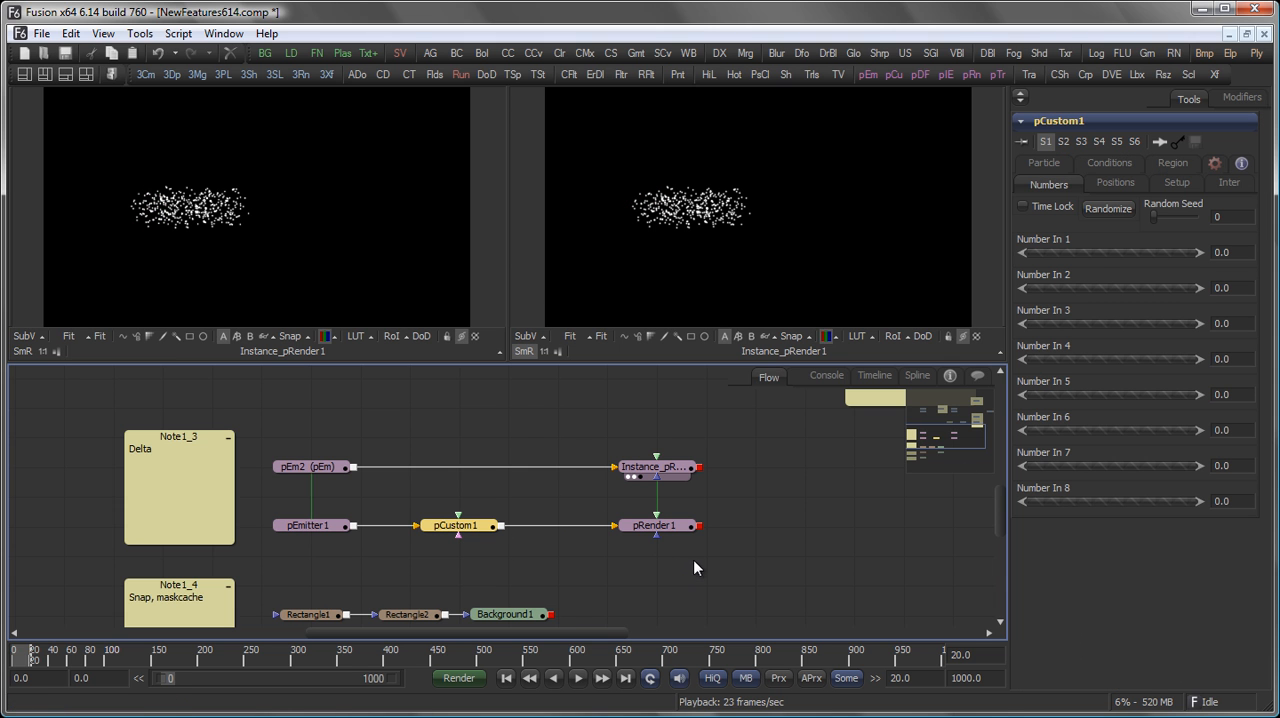
left_click(1044, 184)
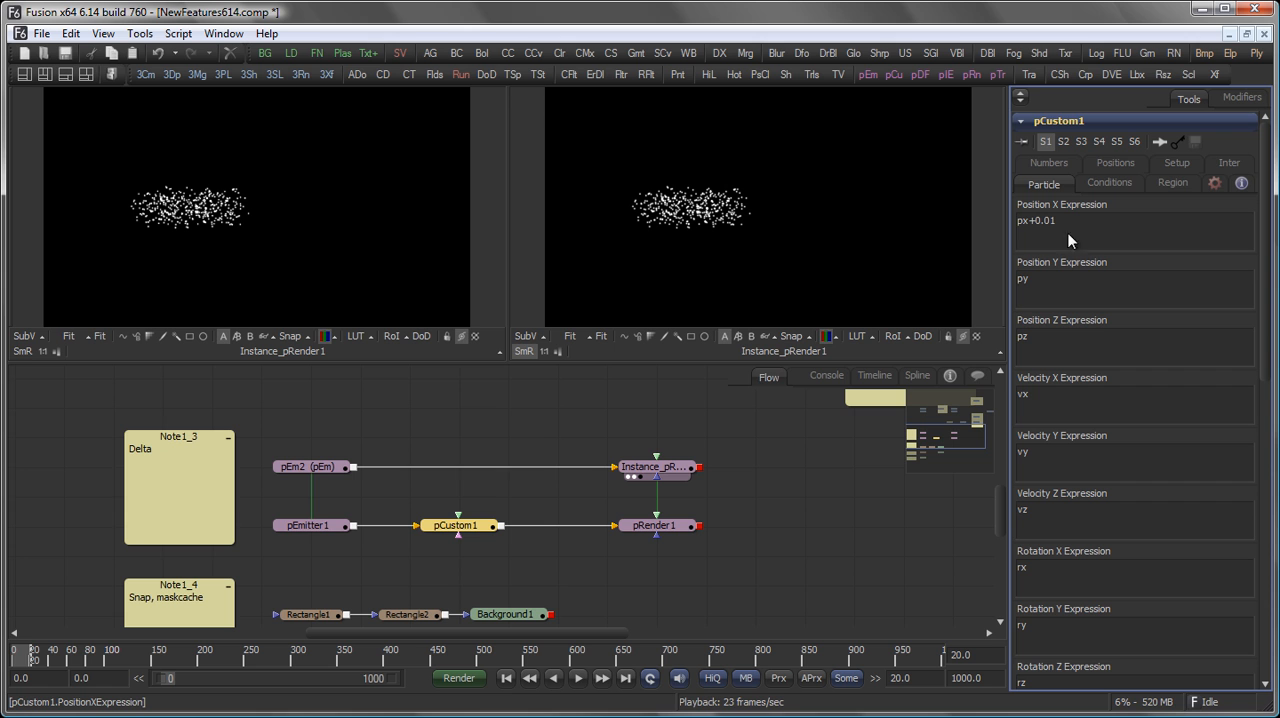
mouse_move(1044, 244)
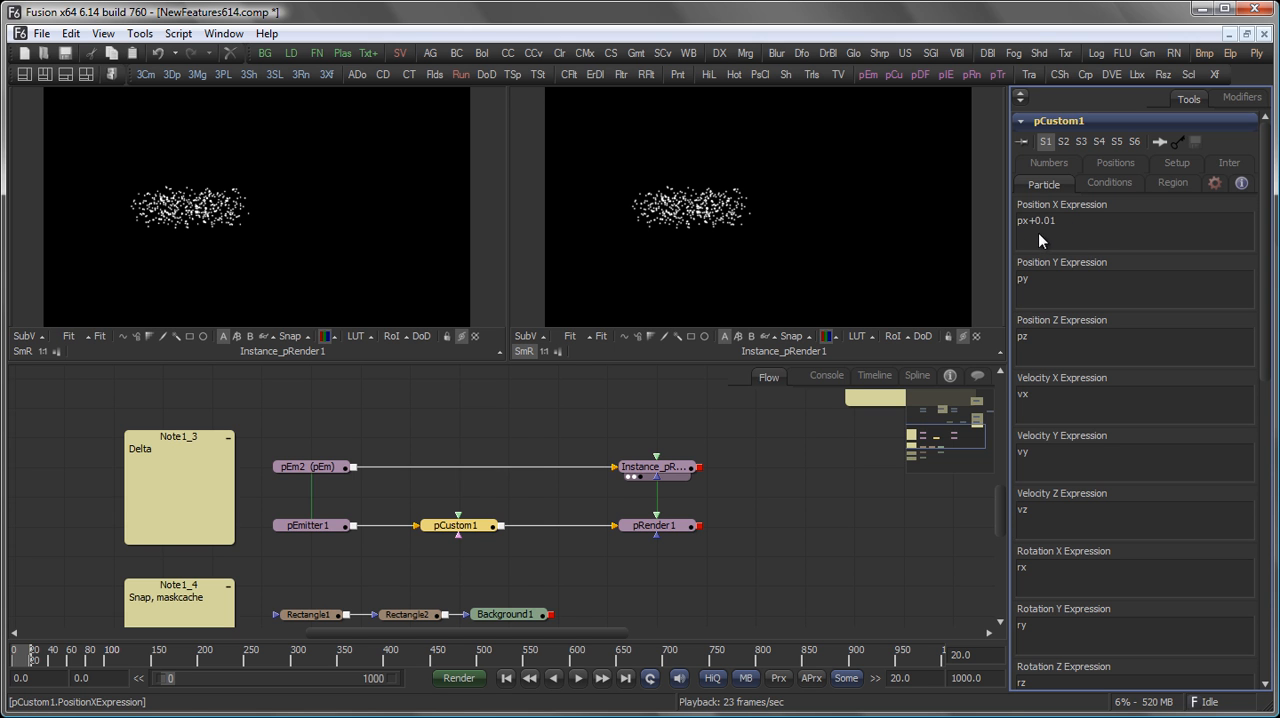
mouse_move(1088, 228)
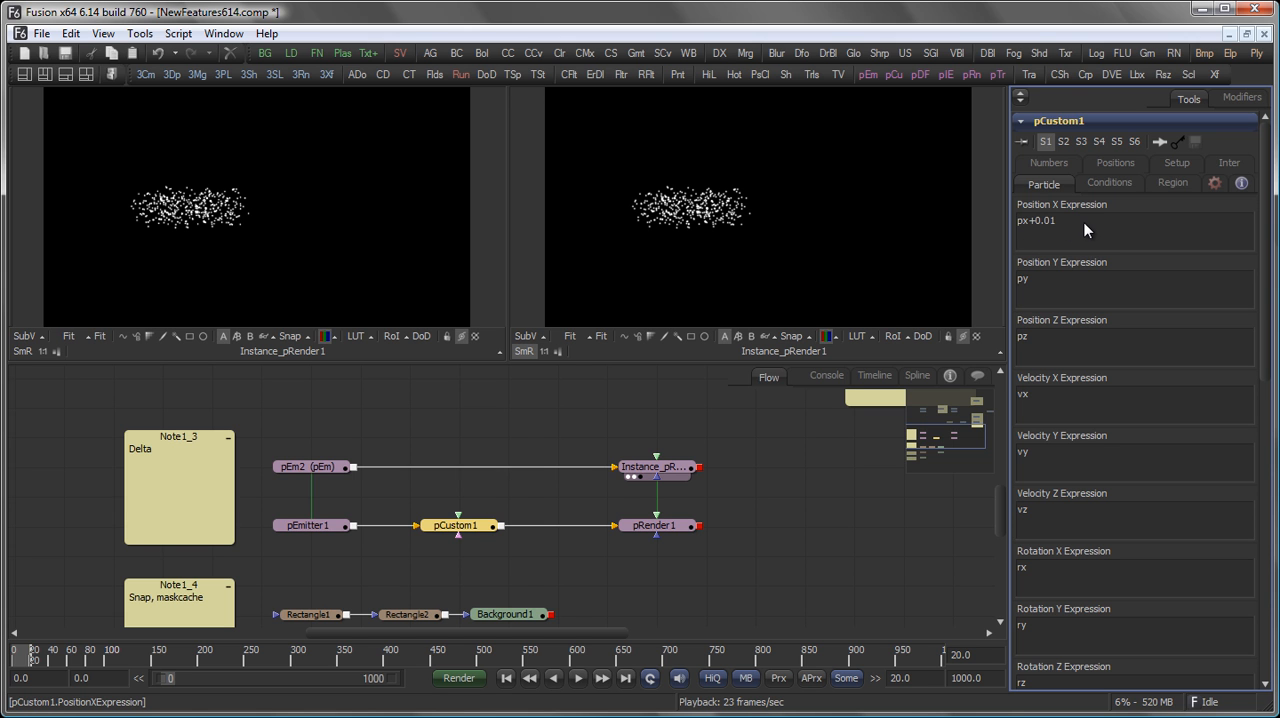
Step: Enable Motion Blur on pRender1, keeping Quality 8 and Shutter Angle 180
left_click(656, 512)
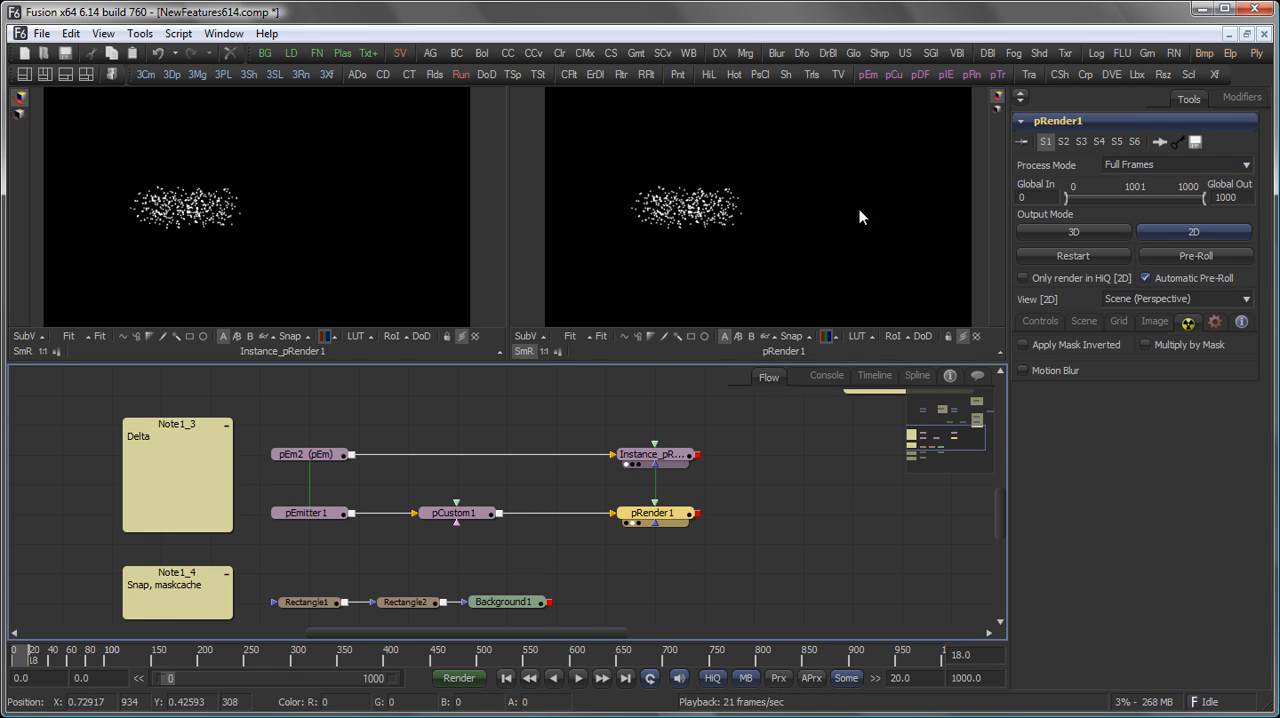
left_click(1022, 370)
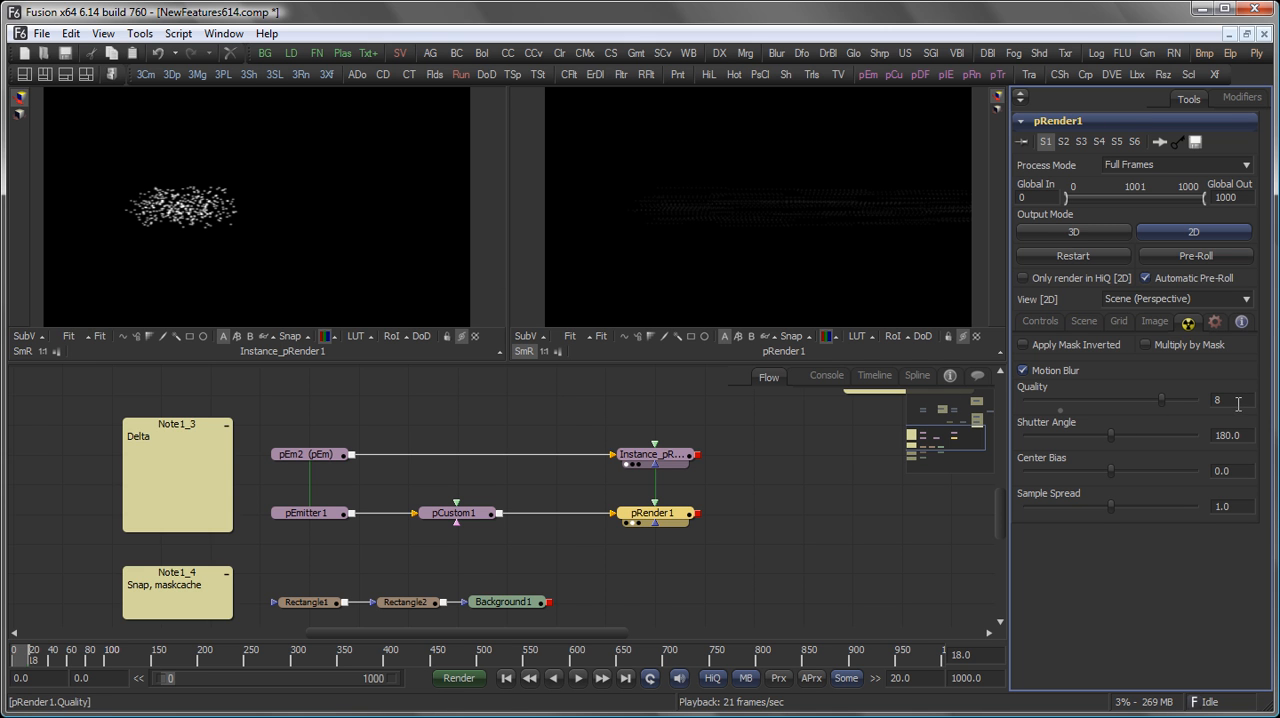
mouse_move(1024, 408)
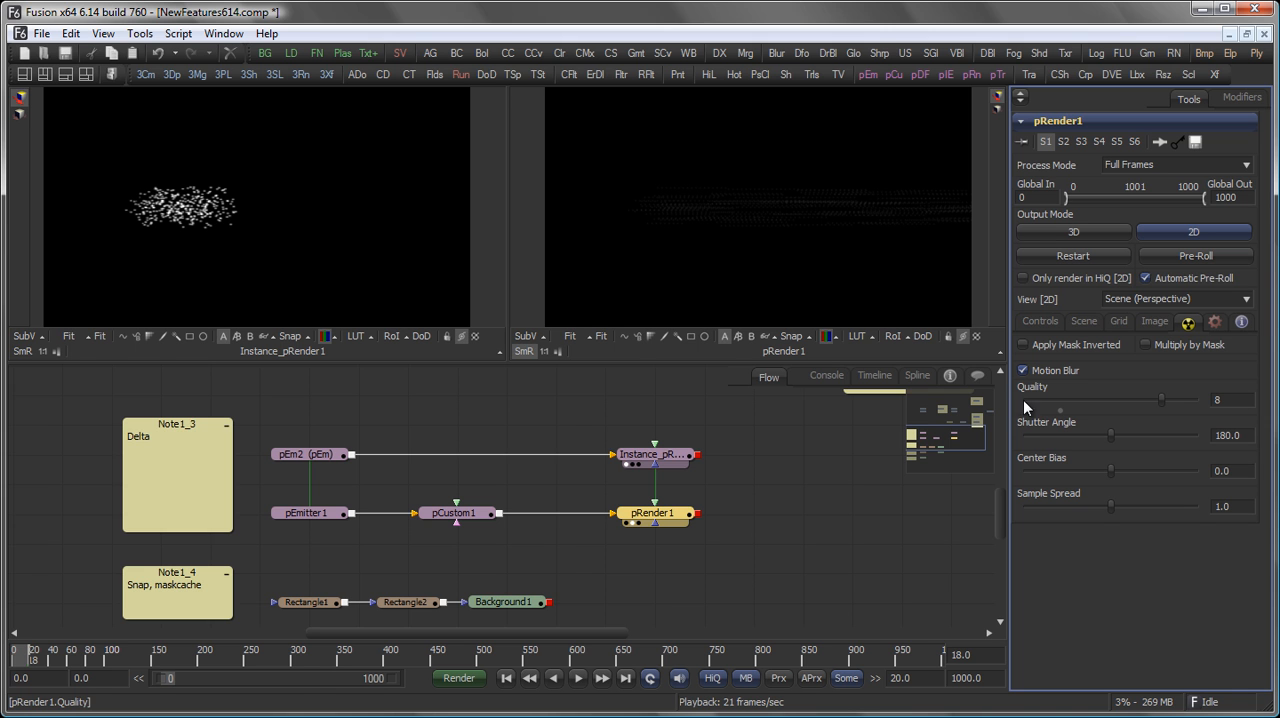
mouse_move(168, 242)
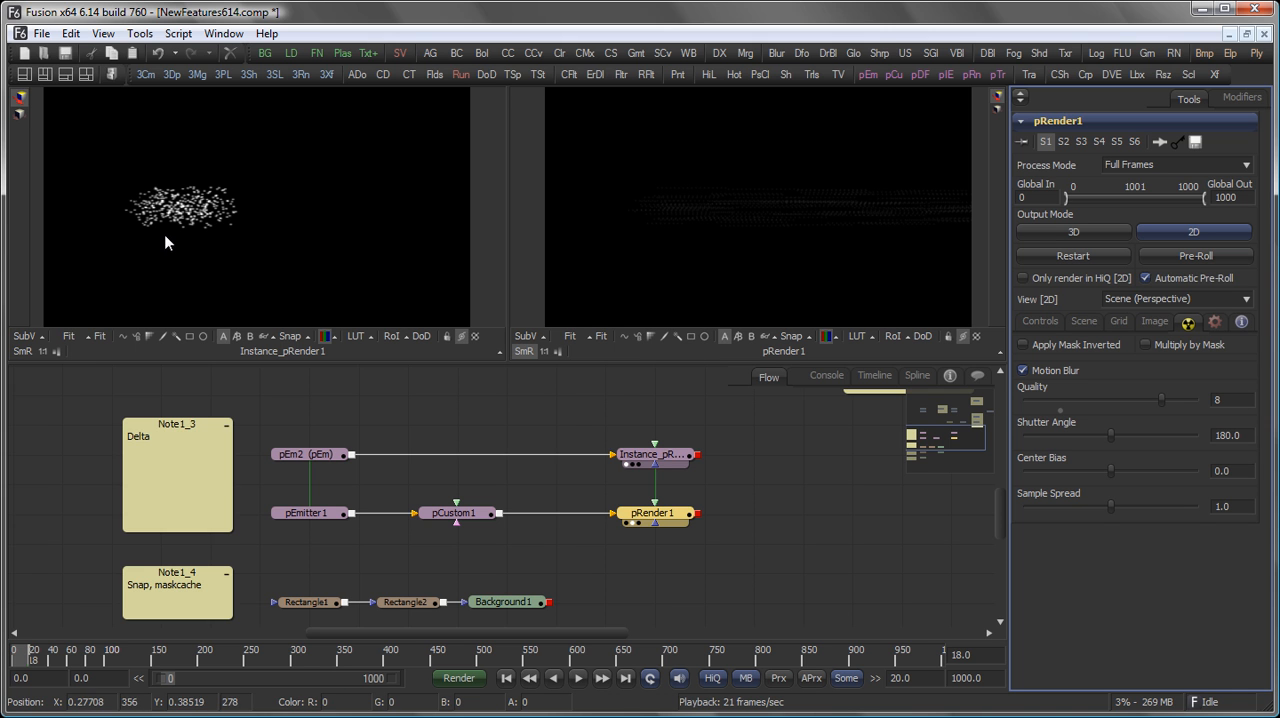
left_click(456, 512)
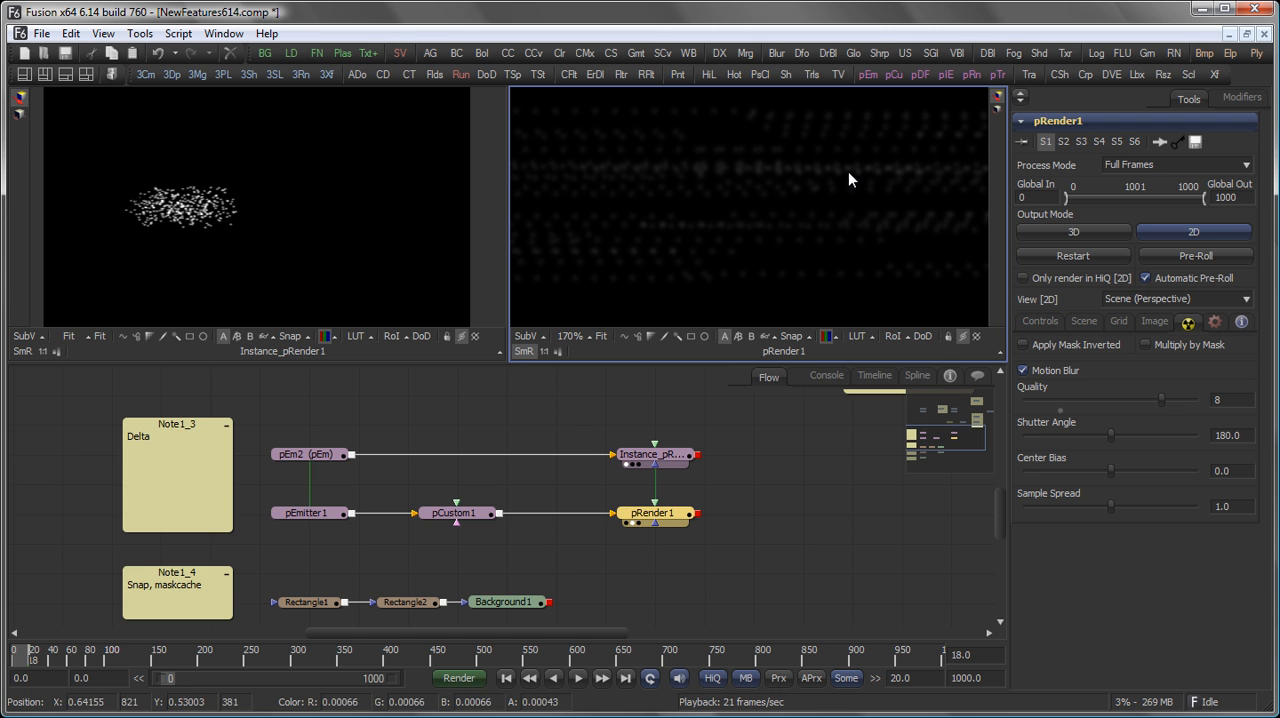
mouse_move(784, 194)
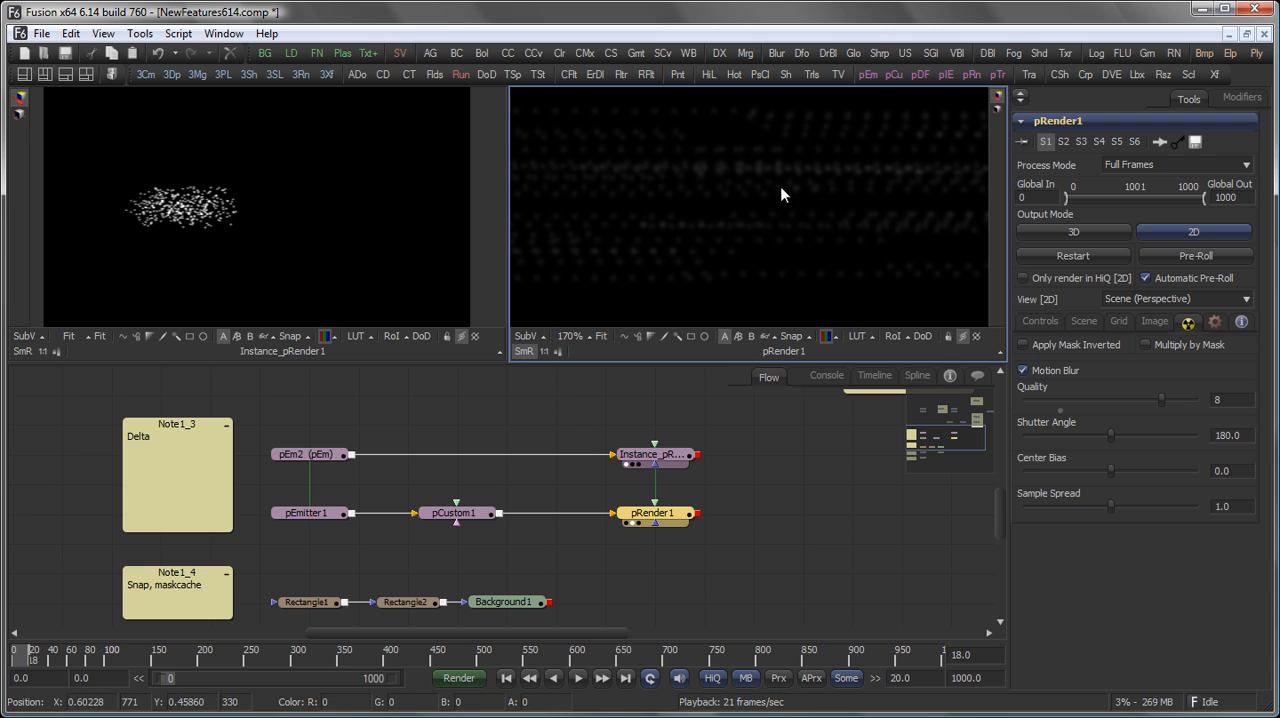
mouse_move(808, 276)
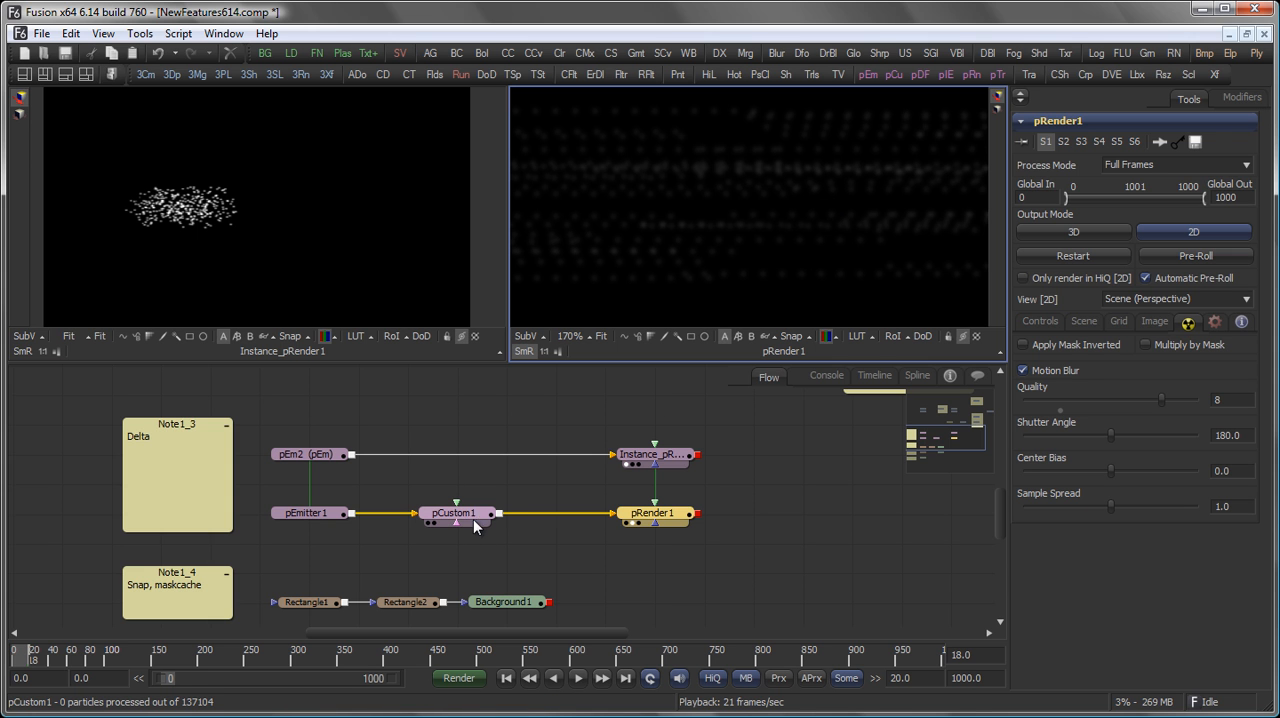
Step: Change pCustom1's Position X expression to px+0.01*delta
left_click(456, 512)
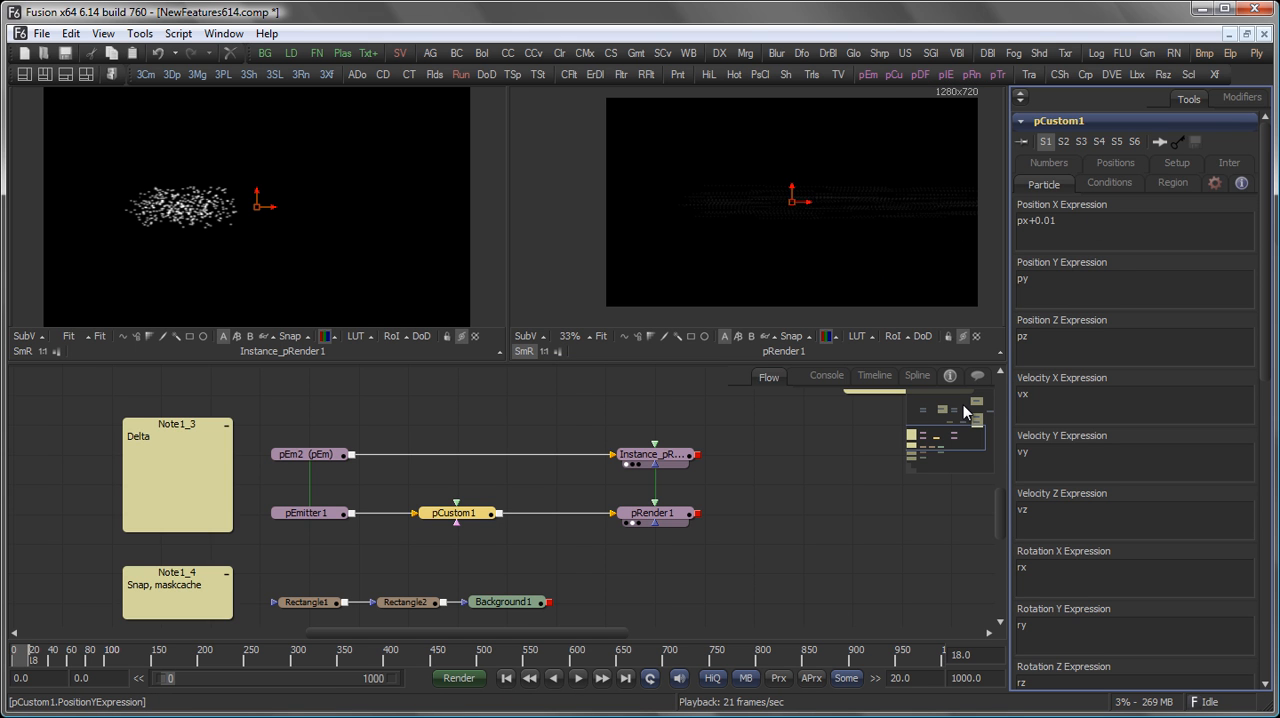
type("*")
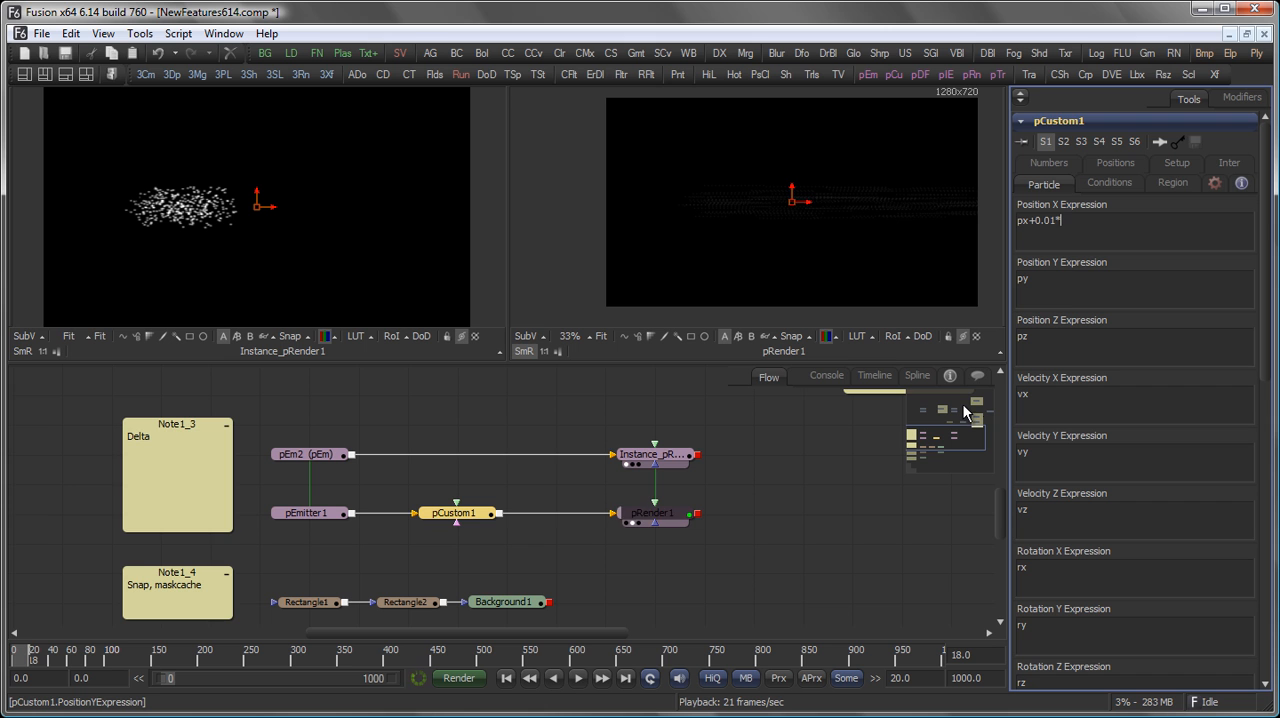
type("delta")
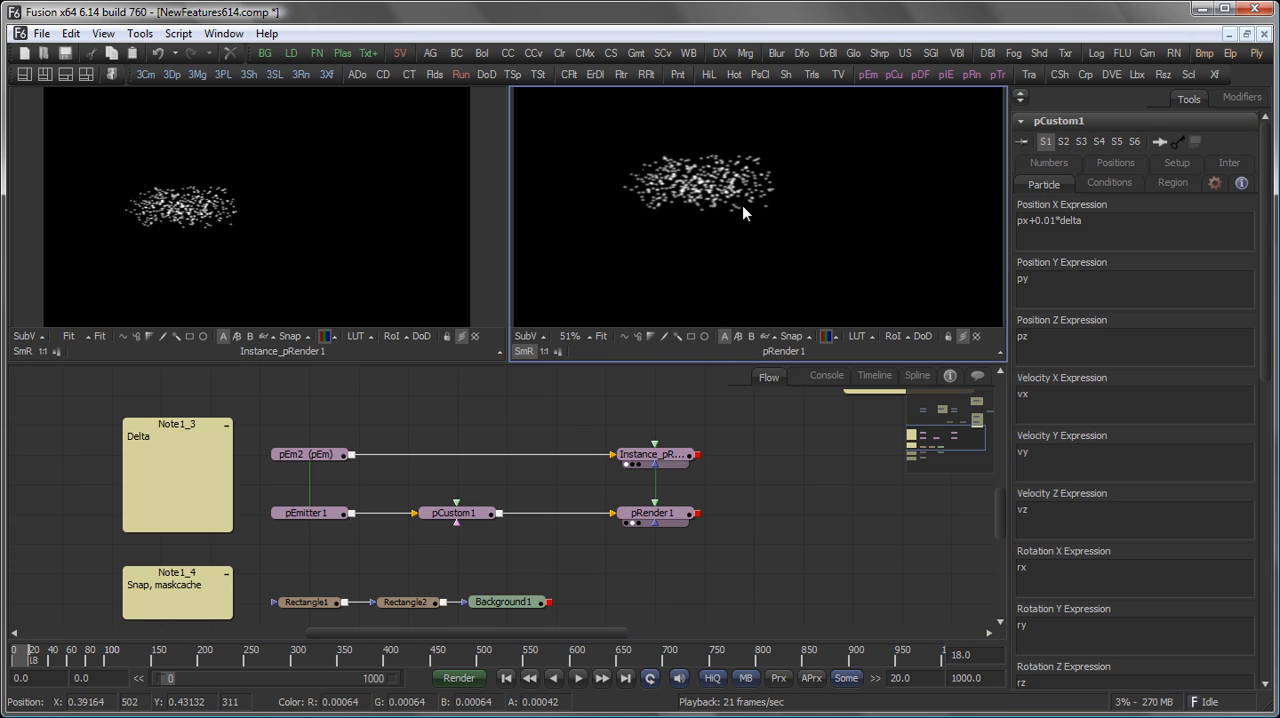
mouse_move(738, 218)
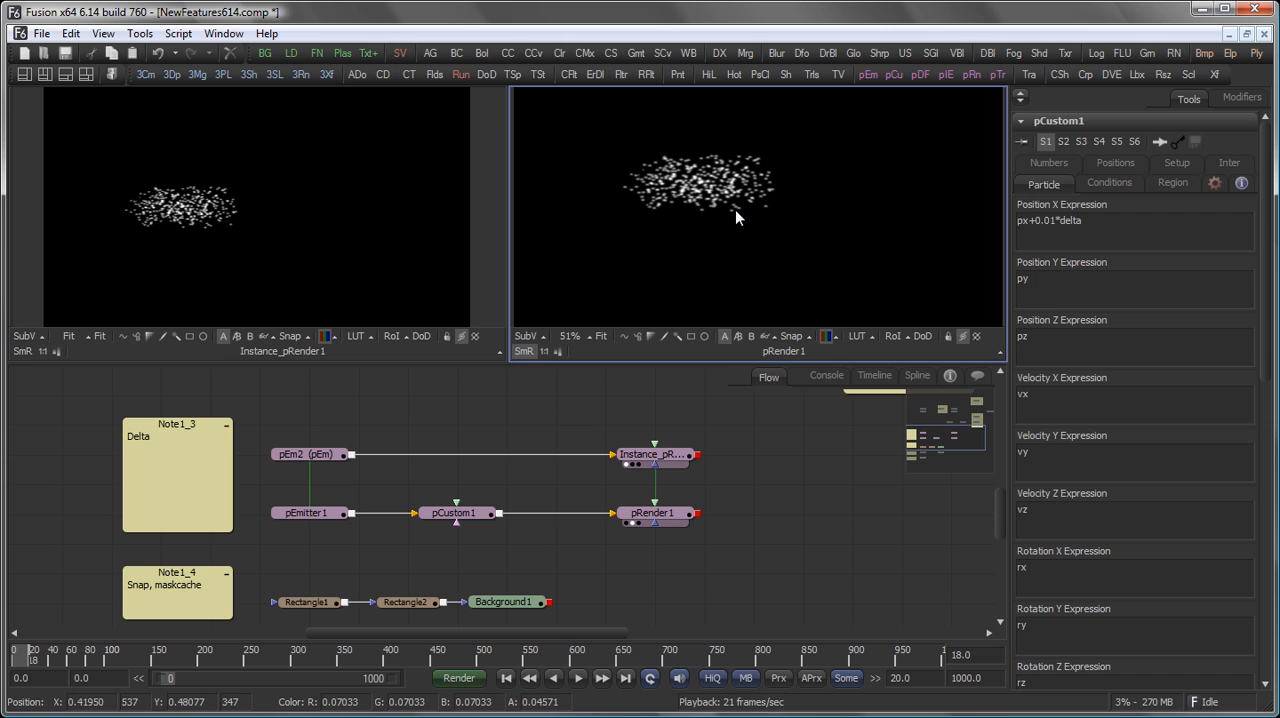
mouse_move(548, 542)
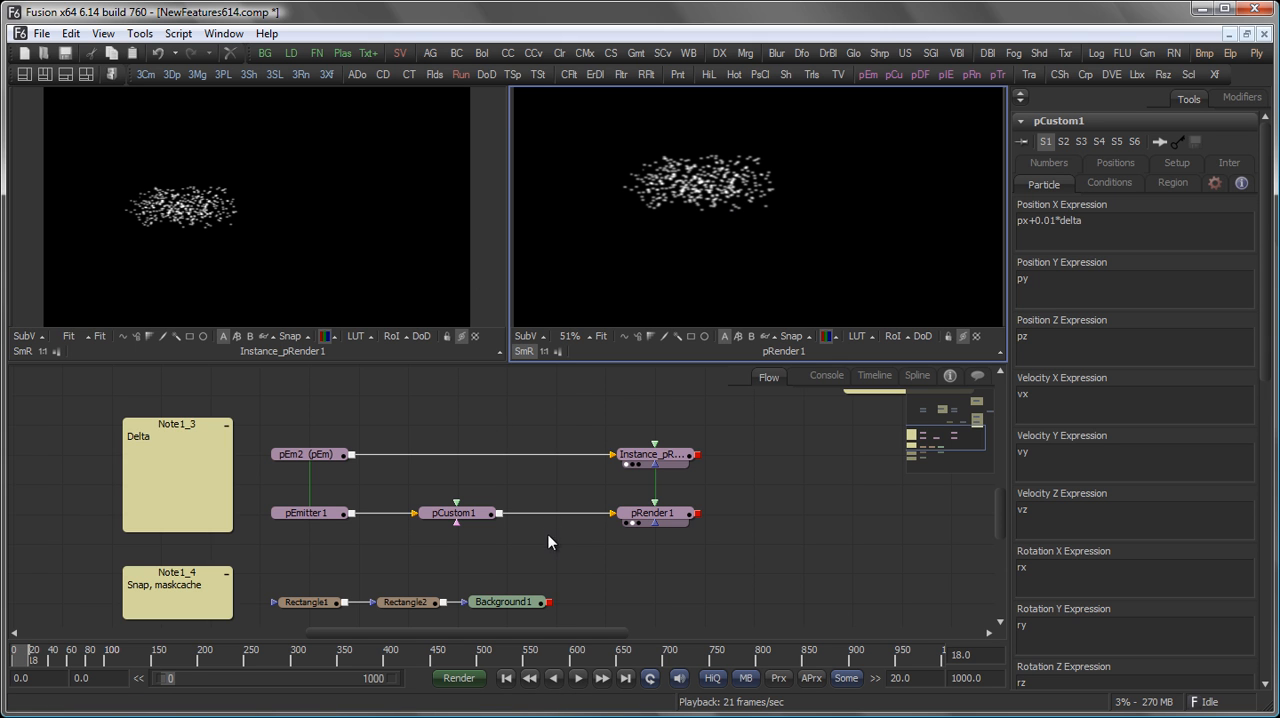
left_click(24, 74)
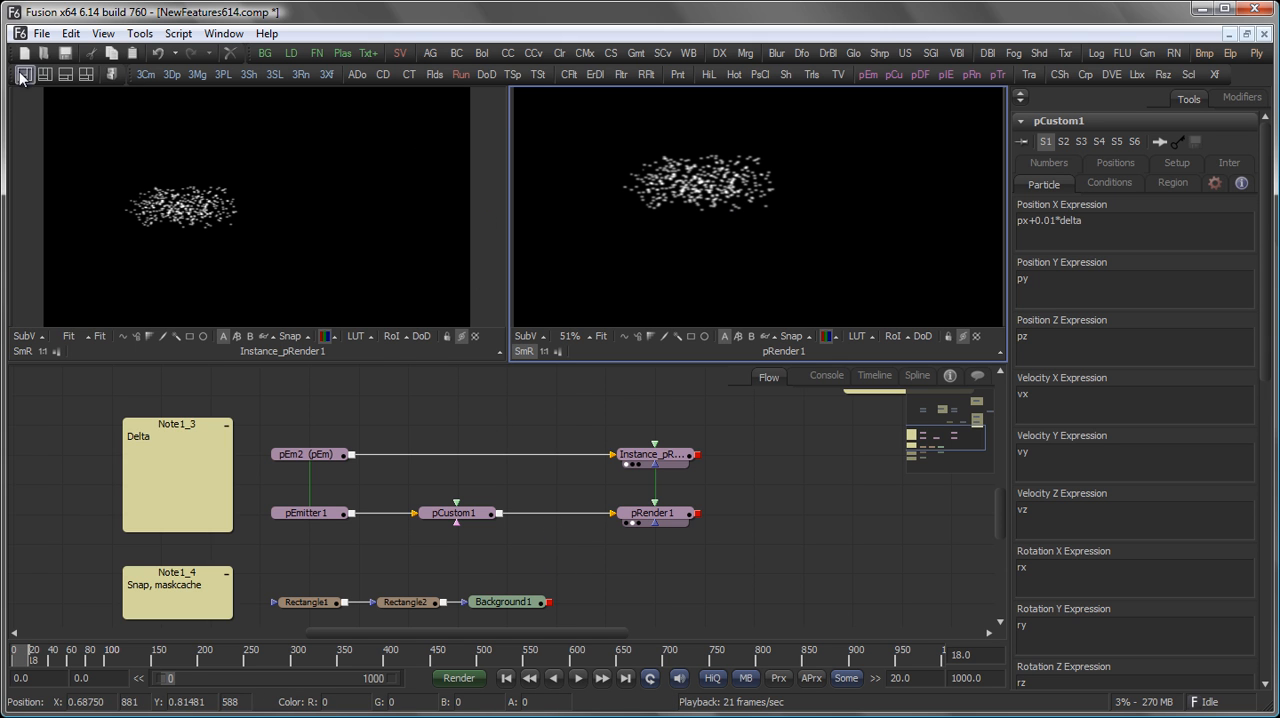
Step: View the 0.1 by 0.1 Rectangle1 mask alone over the pixel grid and centre it on a pixel
left_click(504, 600)
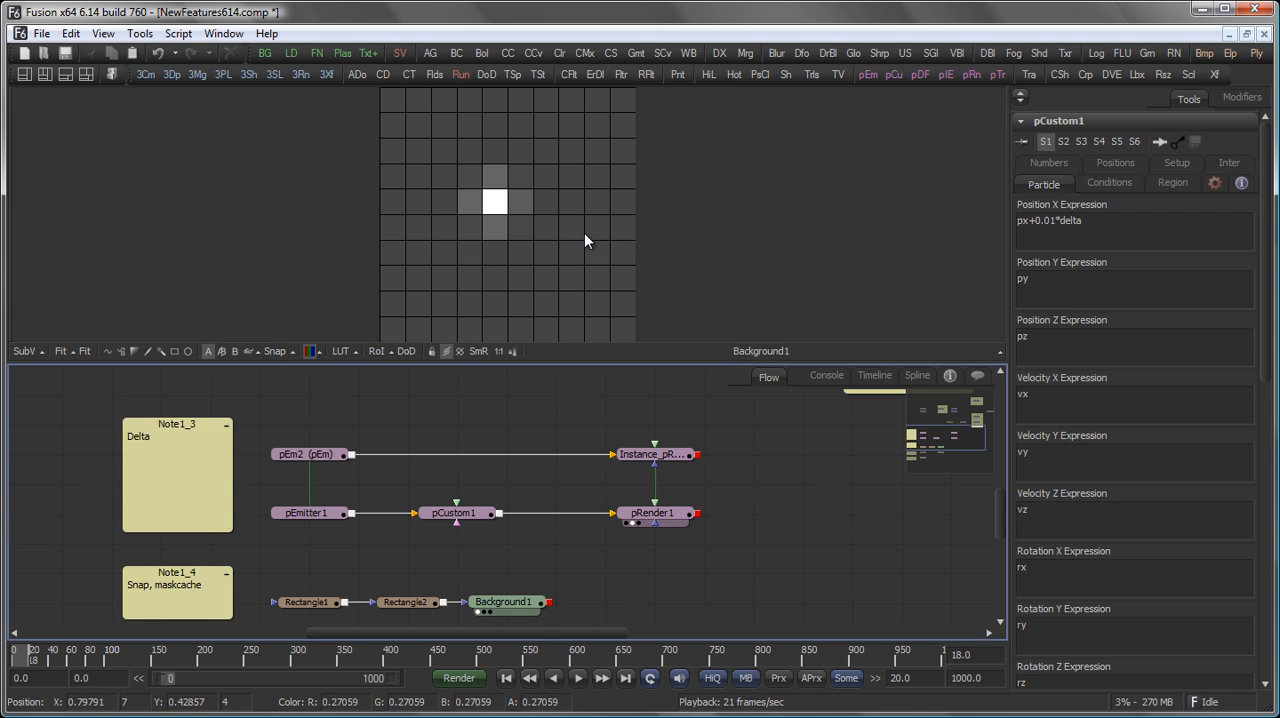
left_click(458, 512)
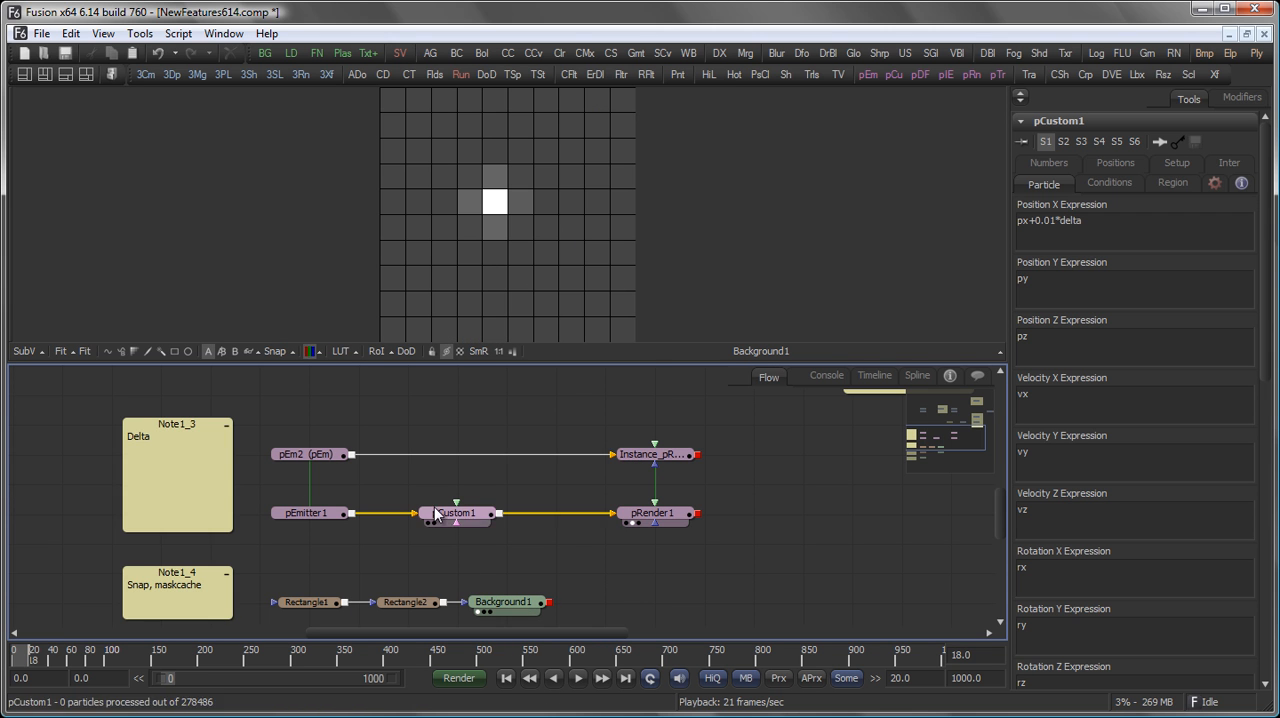
left_click(456, 512)
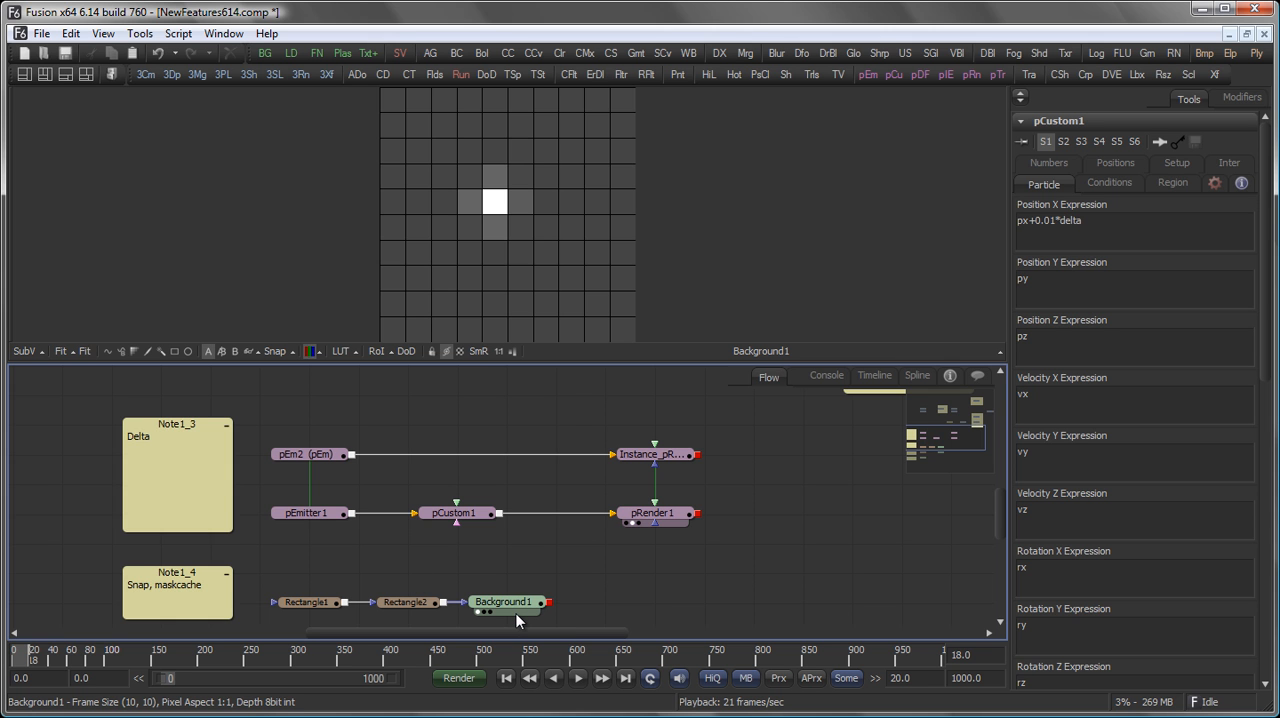
mouse_move(404, 174)
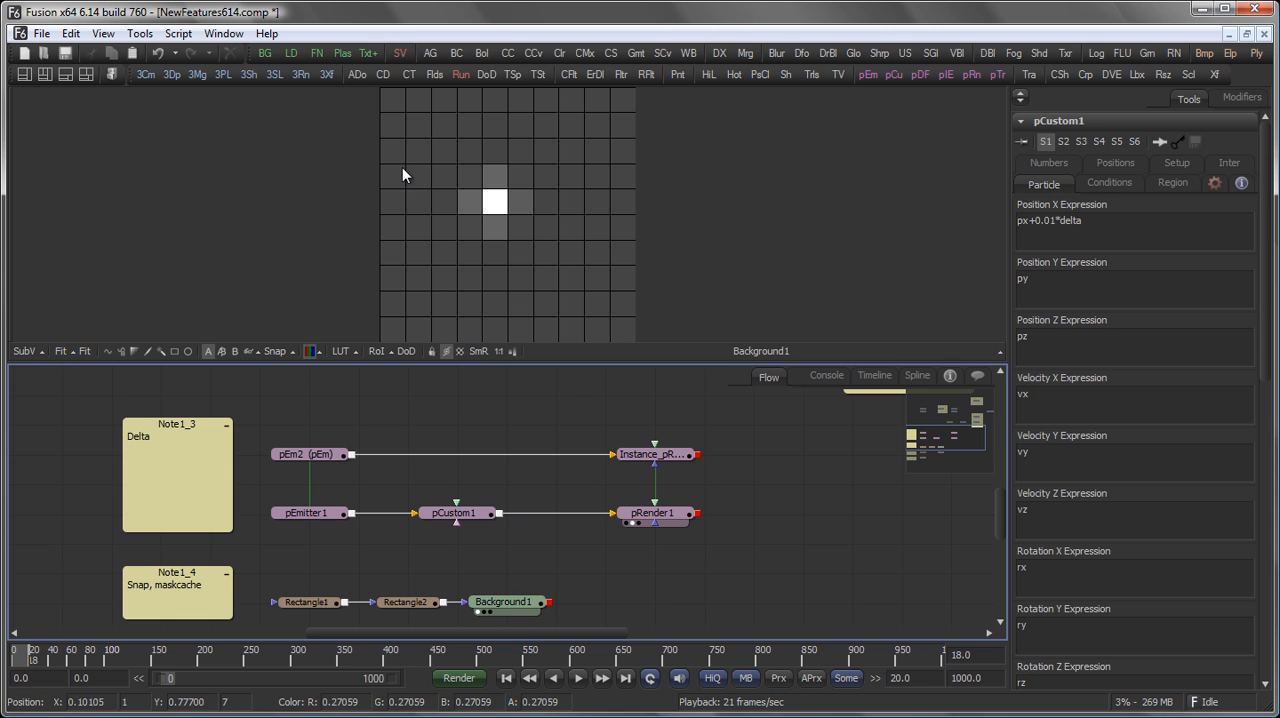
left_click(406, 584)
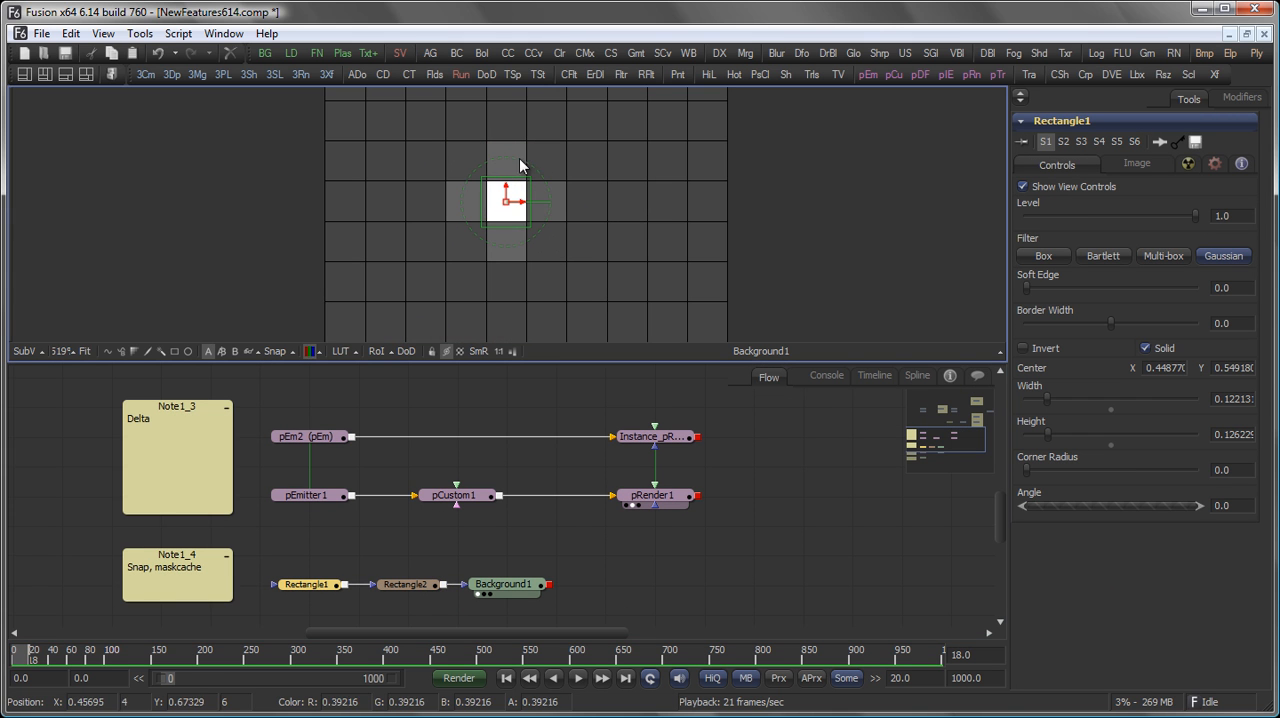
mouse_move(512, 192)
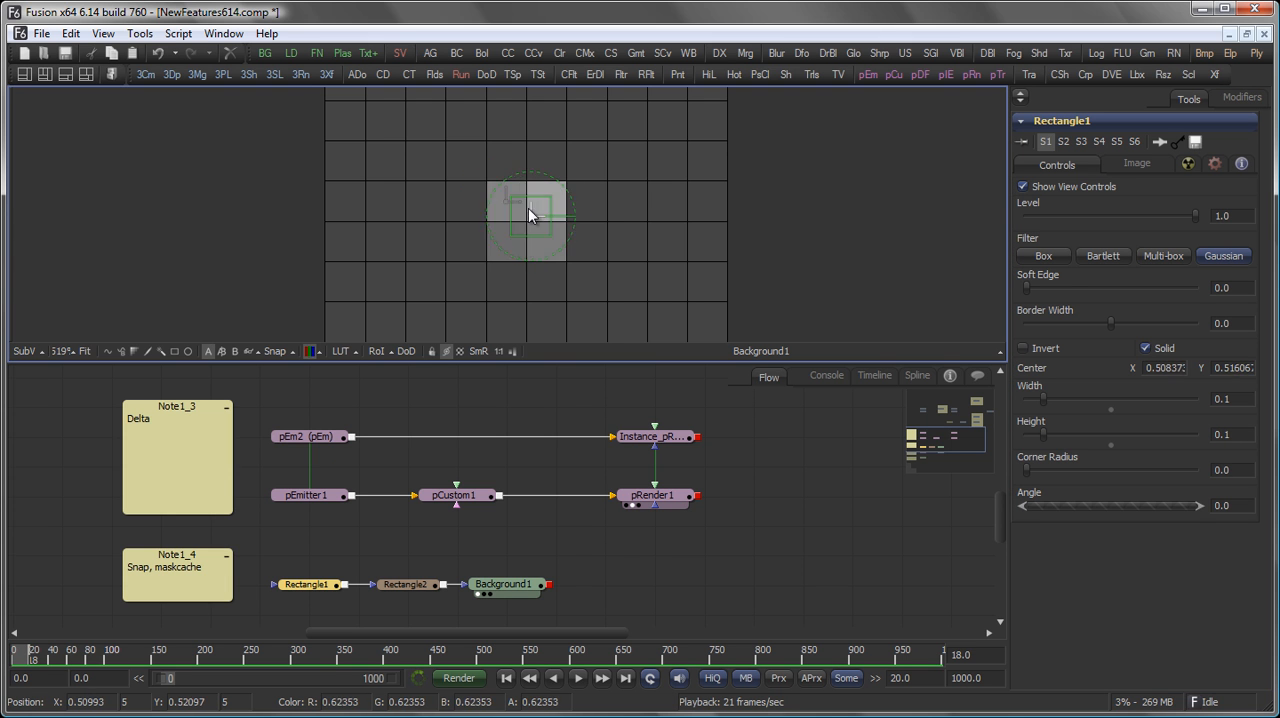
left_click_drag(530, 214, 510, 182)
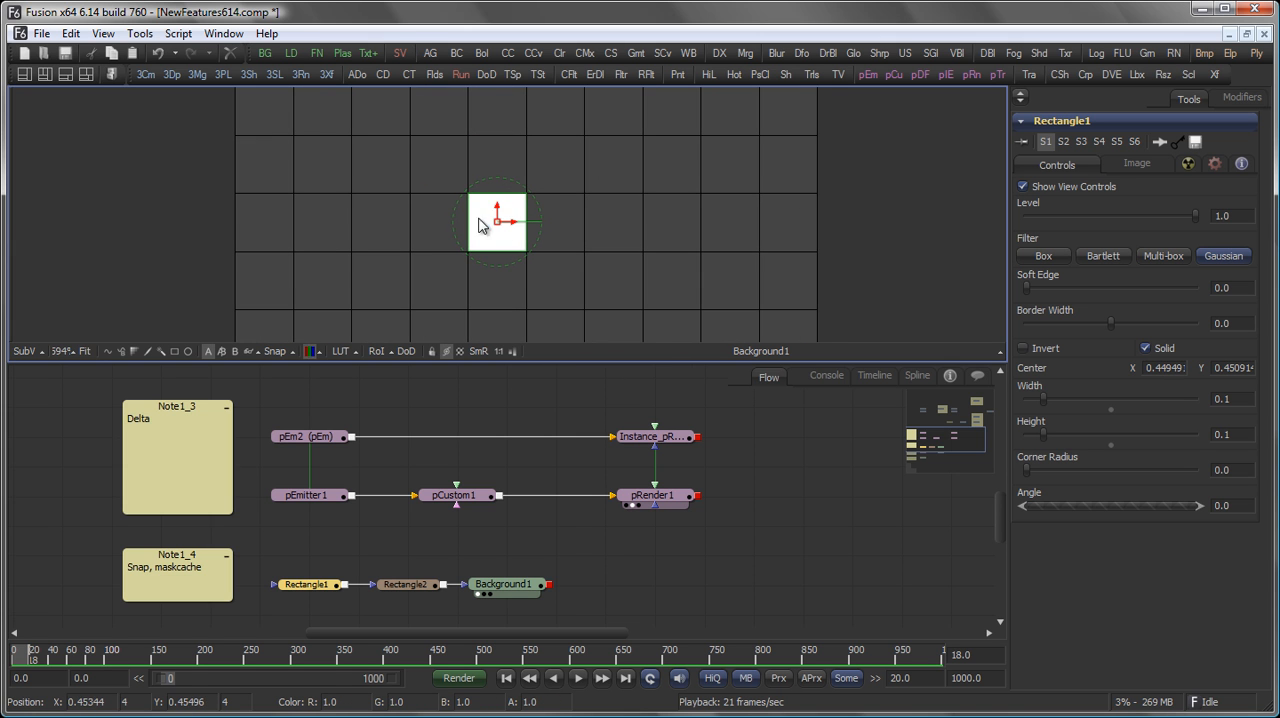
left_click(276, 352)
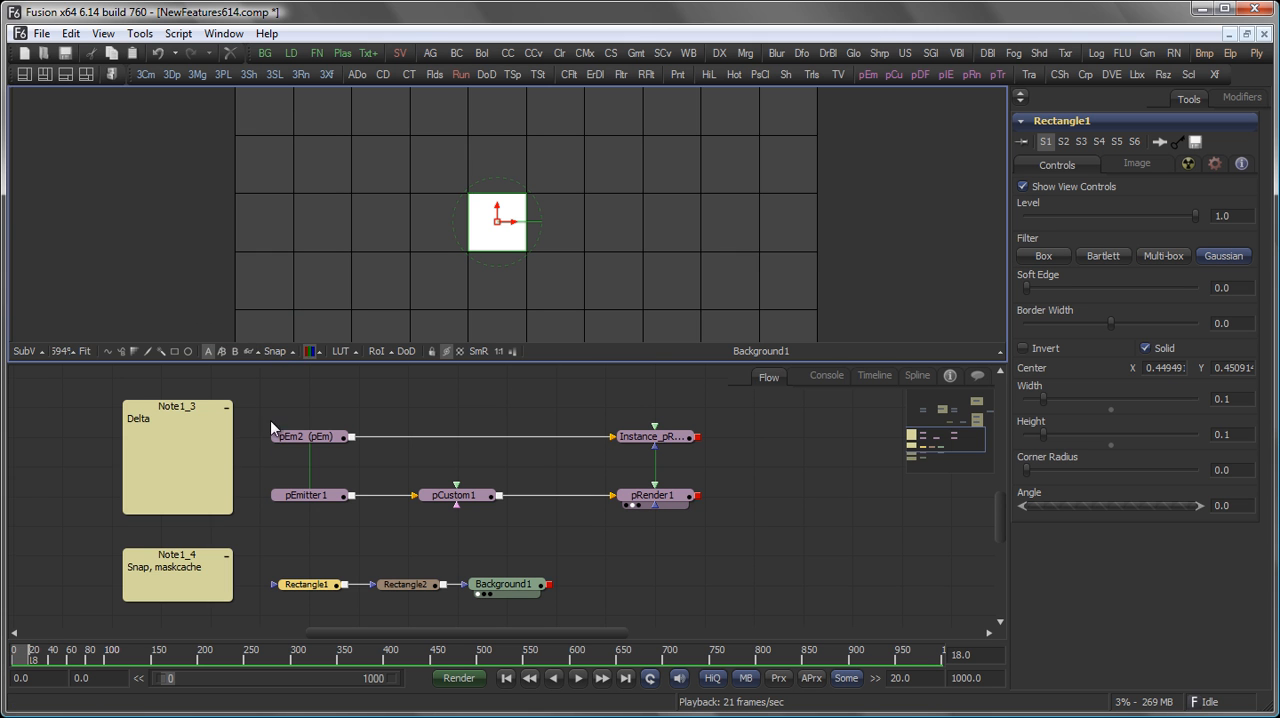
Step: With Snap on, drag Rectangle1's handles to pixel boundaries, ending at center 0.35, 0.45, size 0.1
left_click_drag(498, 220, 468, 250)
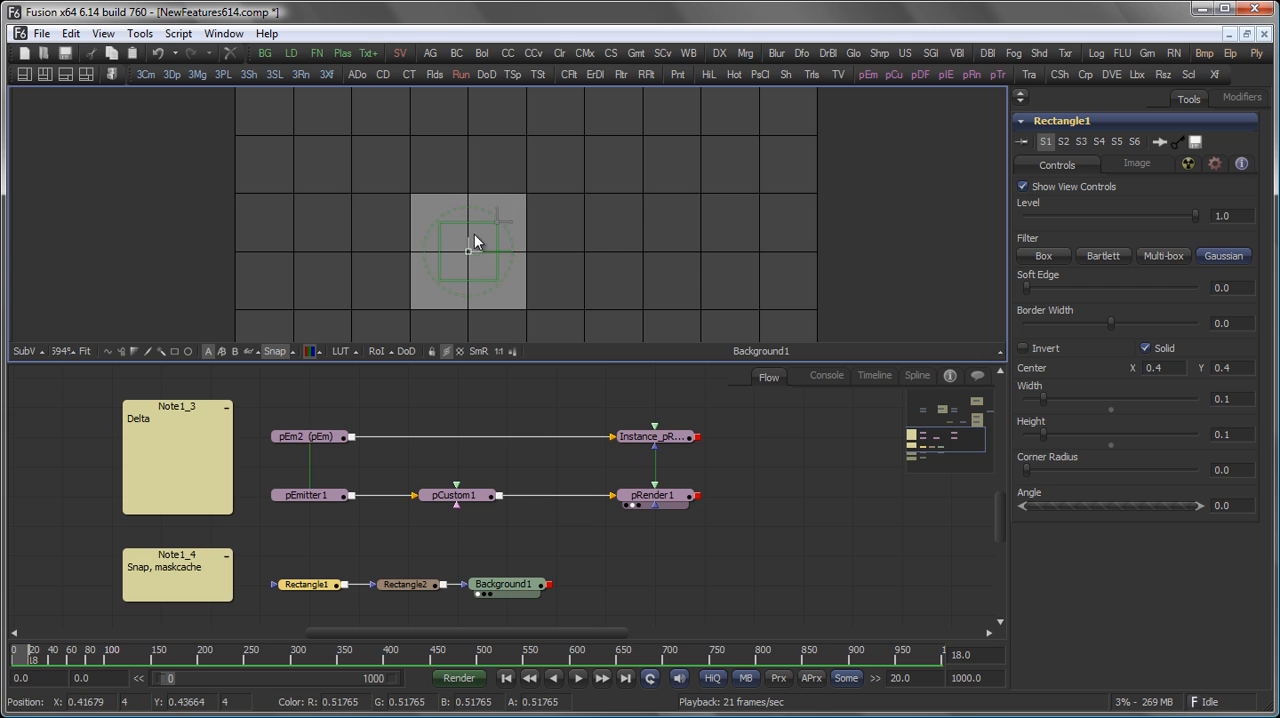
left_click_drag(468, 250, 528, 248)
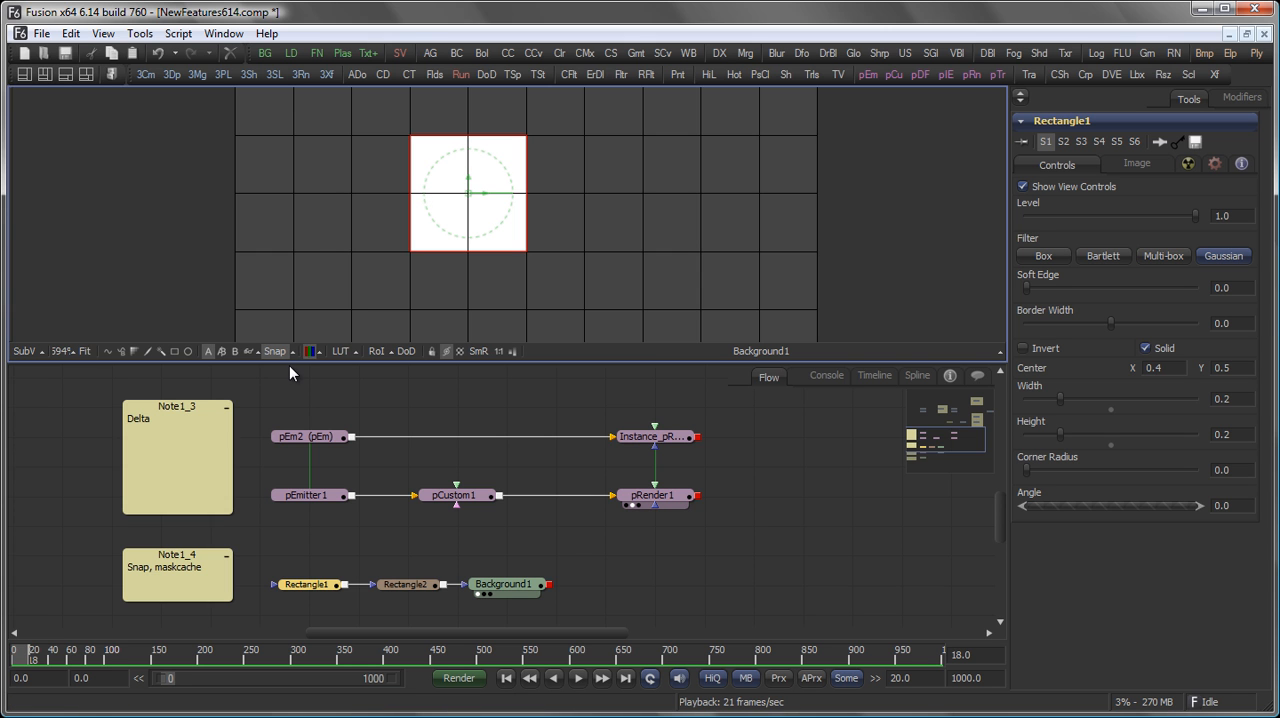
left_click(276, 352)
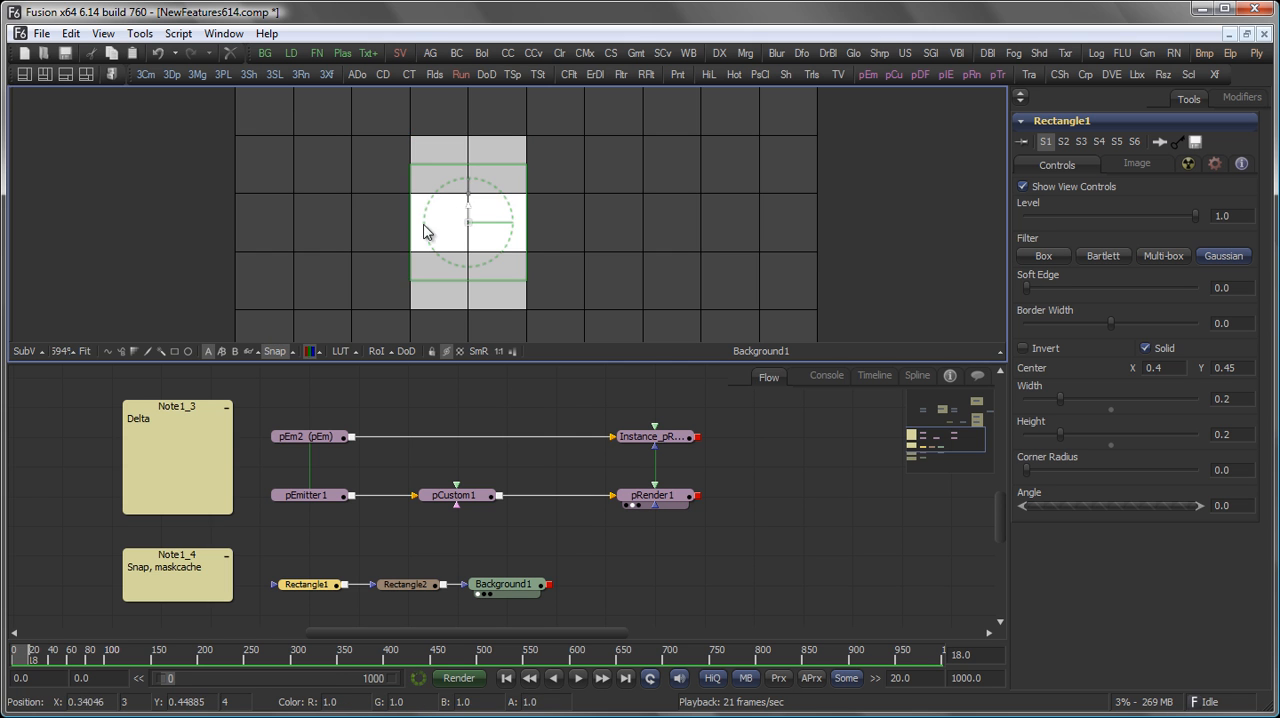
left_click_drag(468, 220, 438, 214)
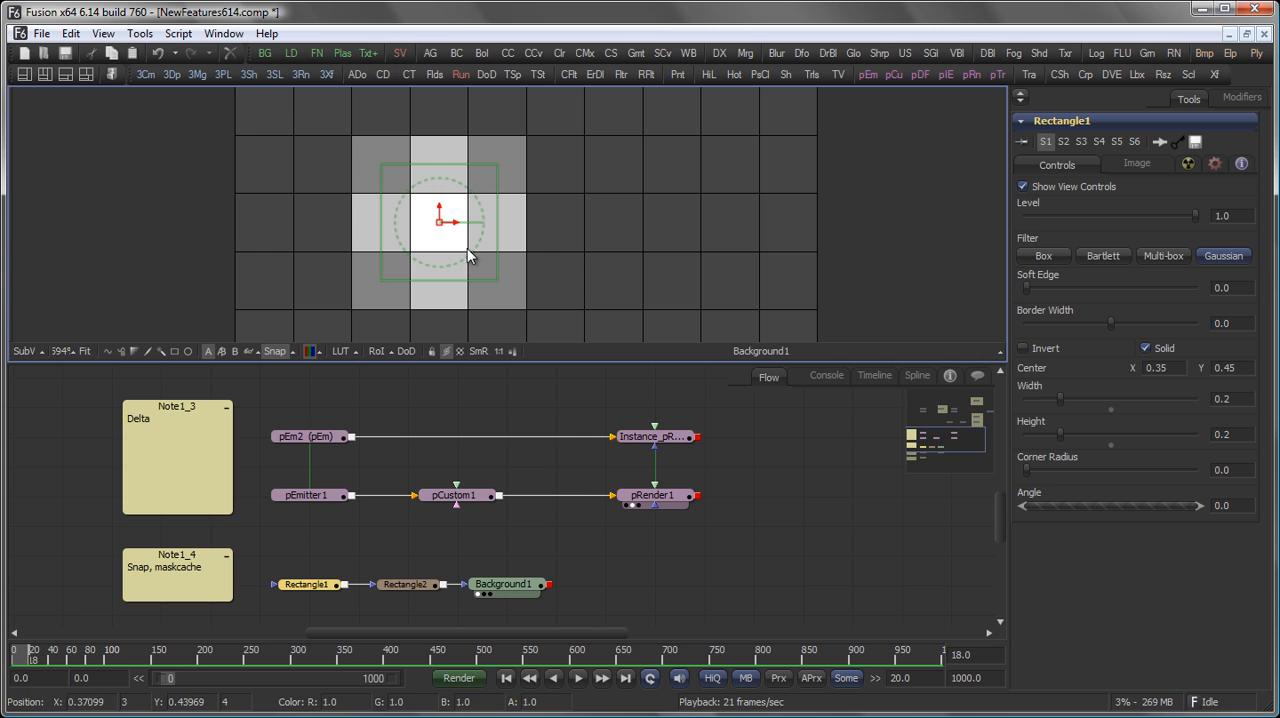
mouse_move(500, 330)
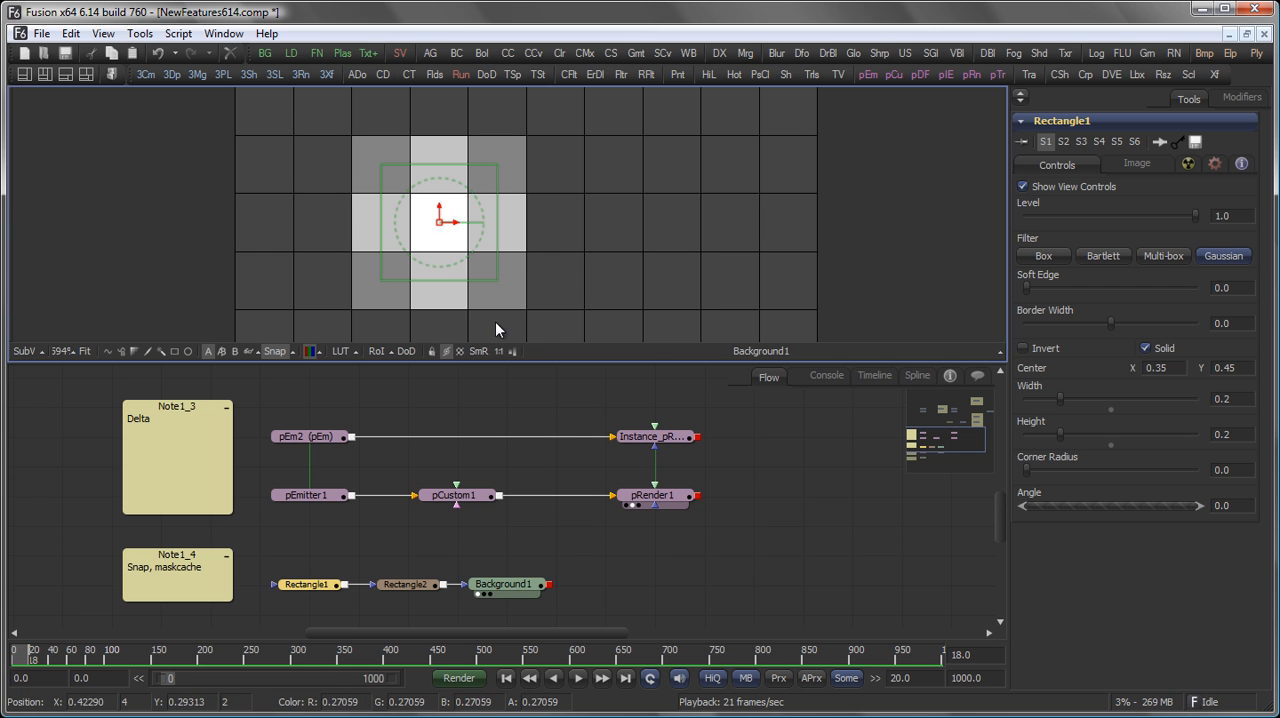
mouse_move(528, 316)
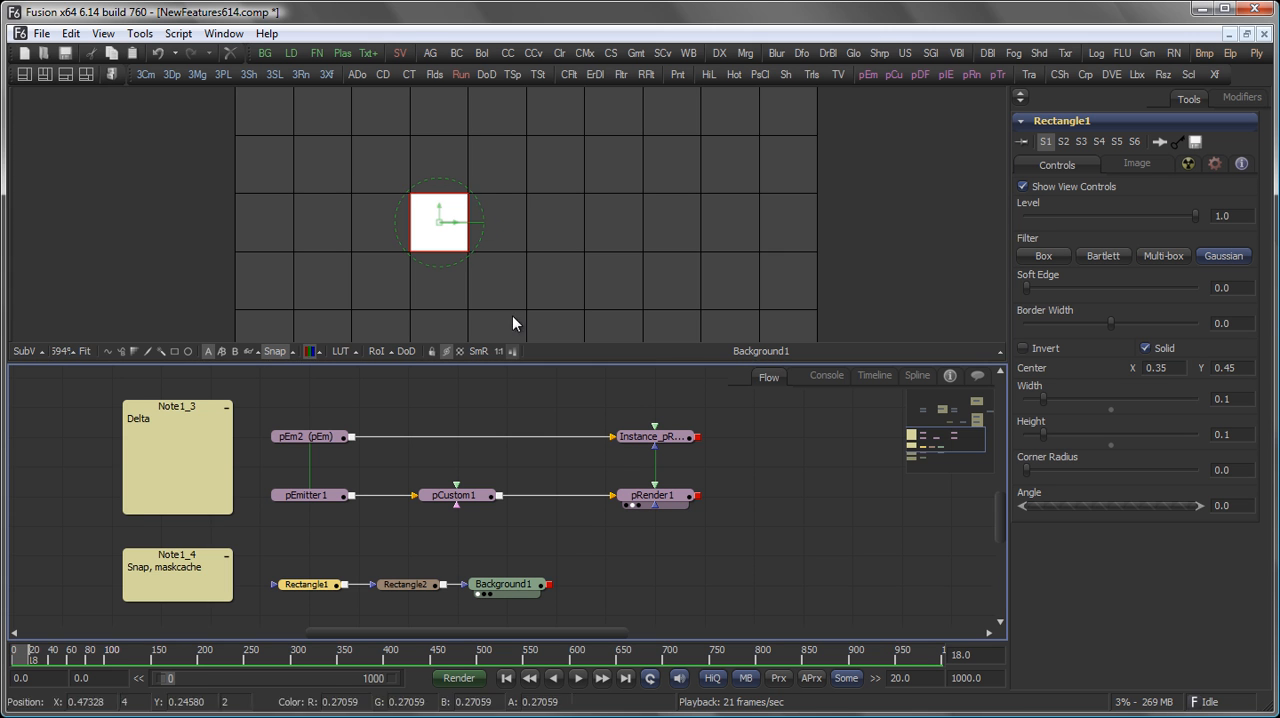
scroll("down", 3)
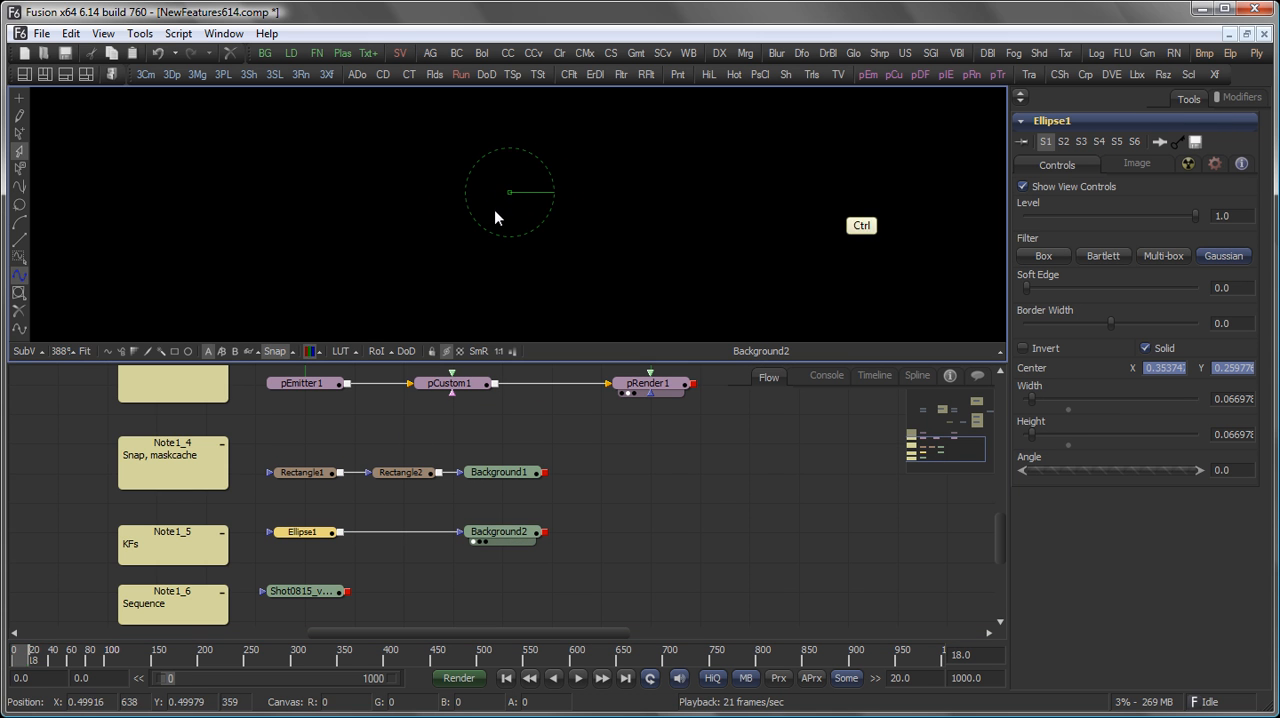
Step: Show Ellipse1's Center path in the spline editor with its Y channel (XYPath1Y) enabled
left_click(916, 376)
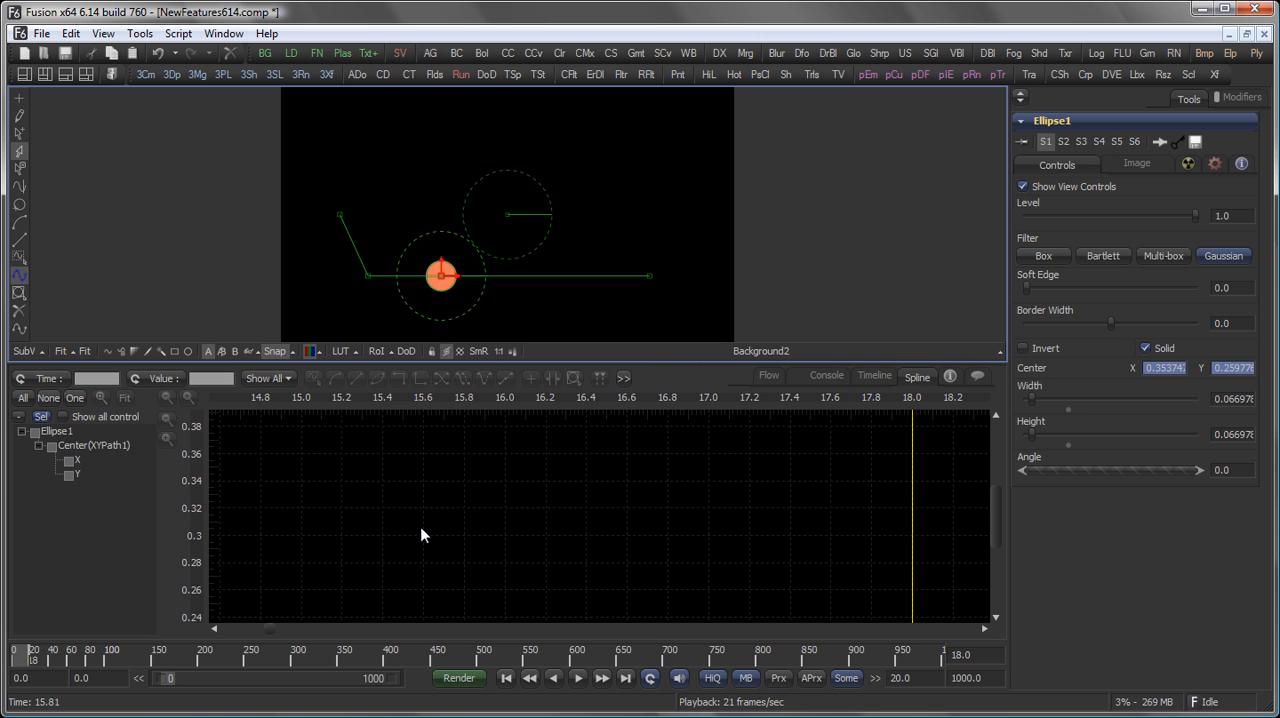
left_click(68, 476)
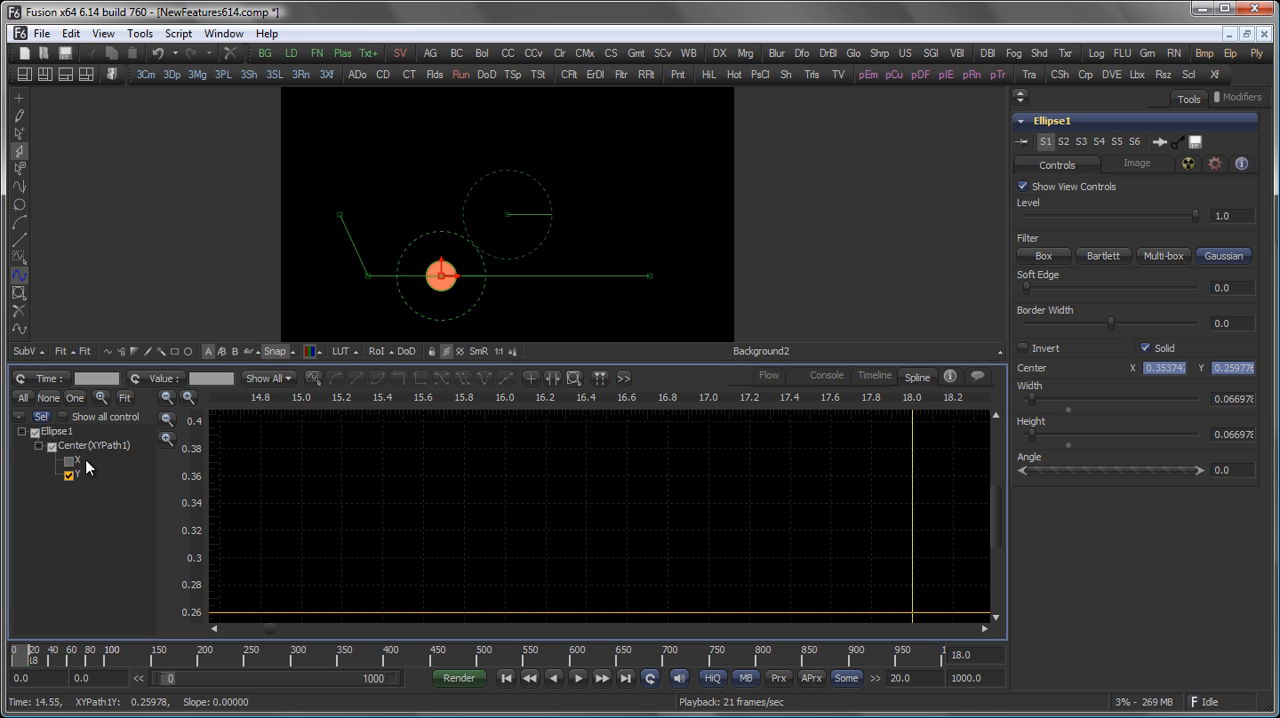
left_click(68, 460)
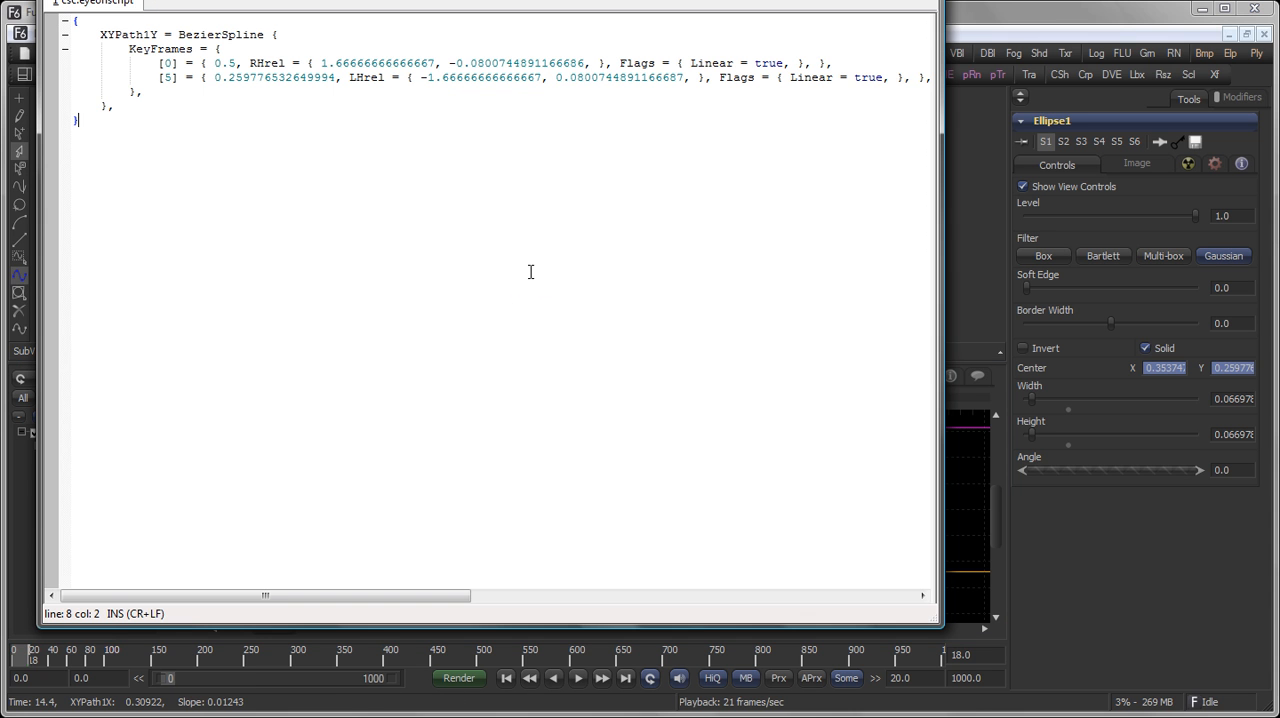
mouse_move(576, 264)
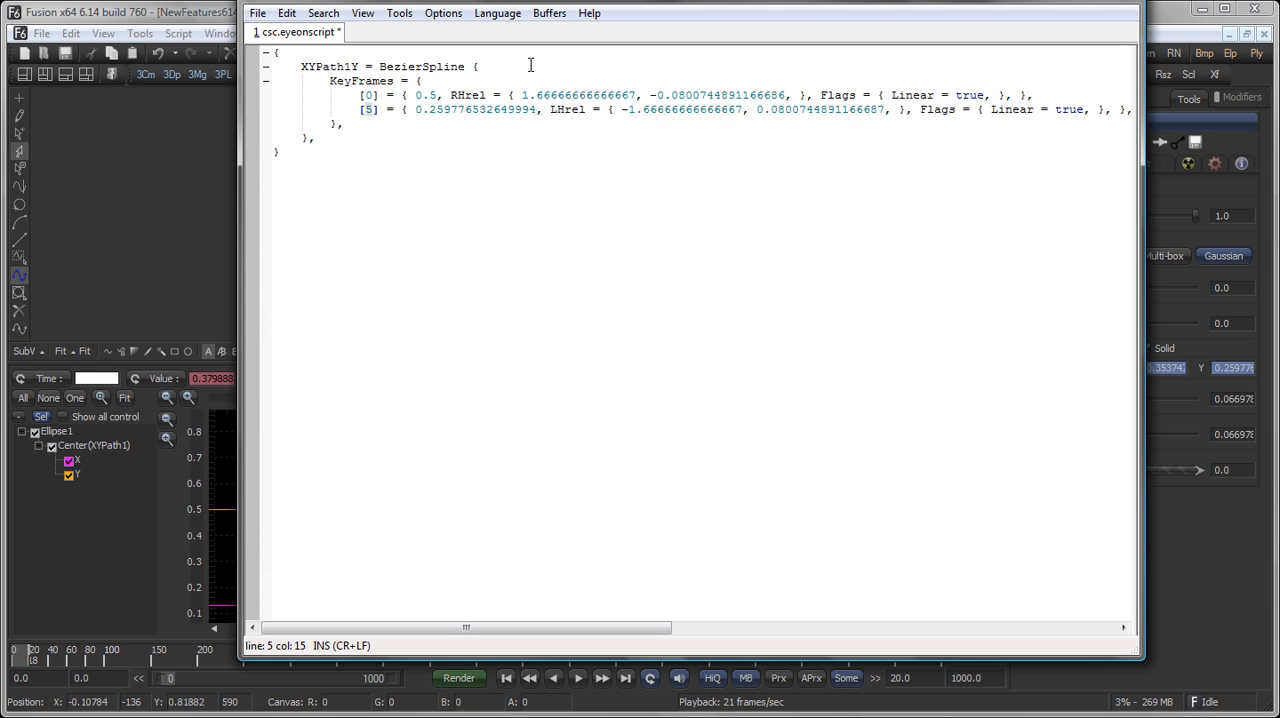
mouse_move(376, 212)
type("10")
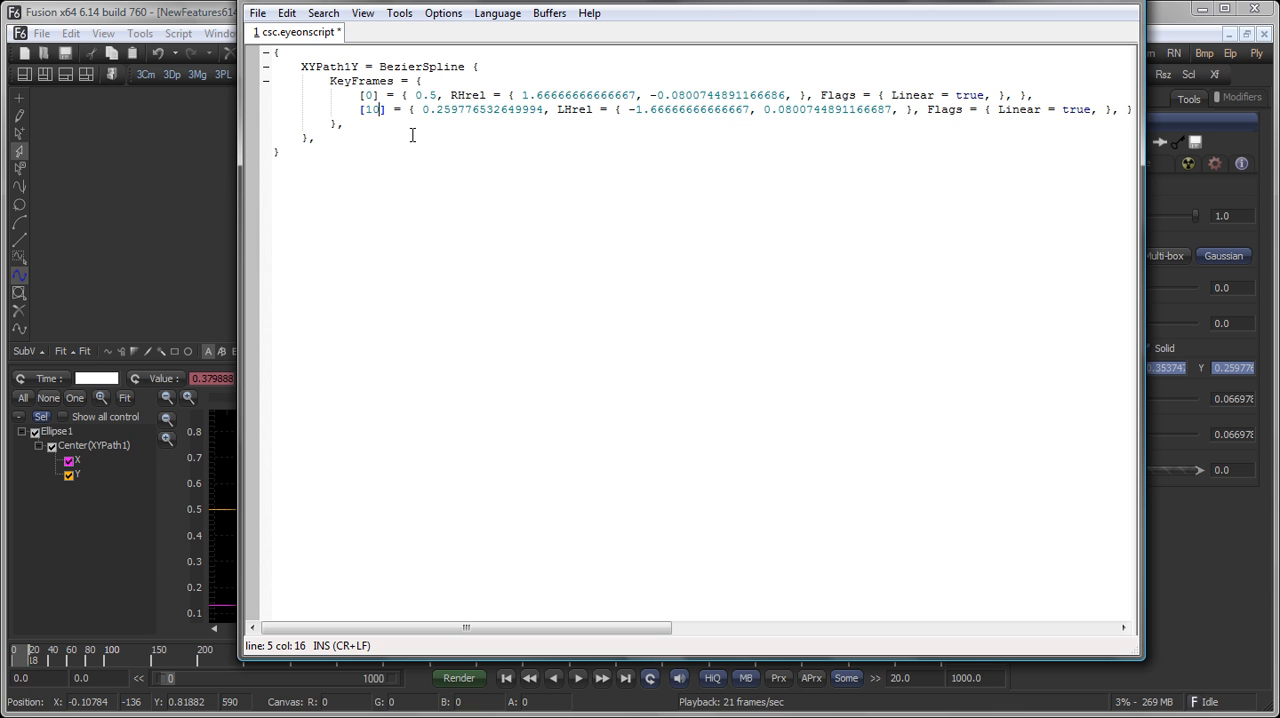
mouse_move(356, 268)
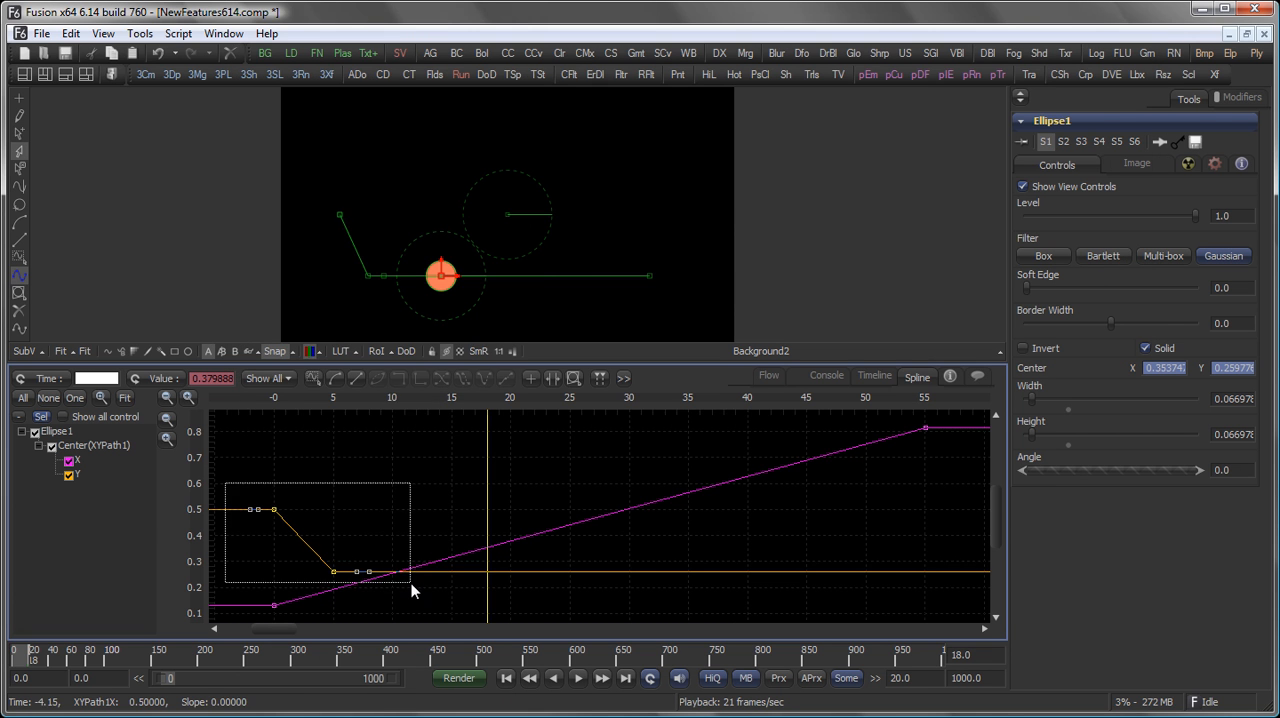
Step: Paste the edited keyframes into Ellipse1's Center Y curve via the spline editor context menu
right_click(416, 584)
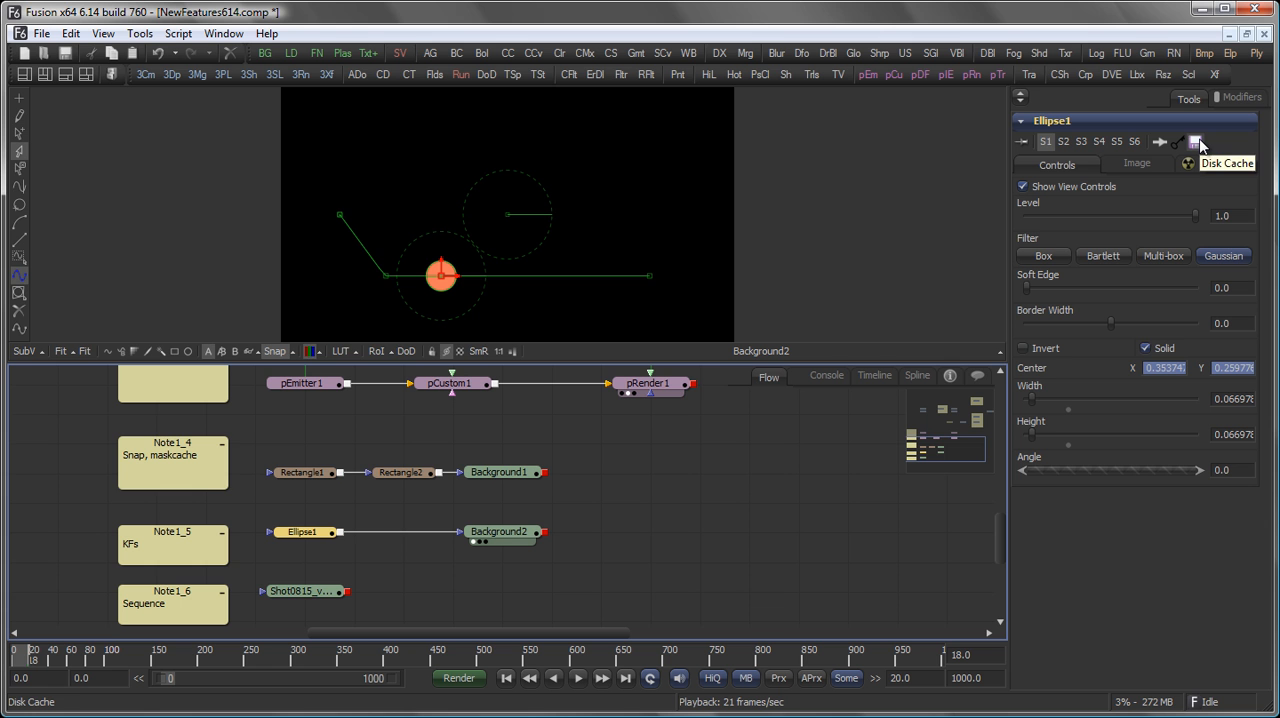
left_click(304, 580)
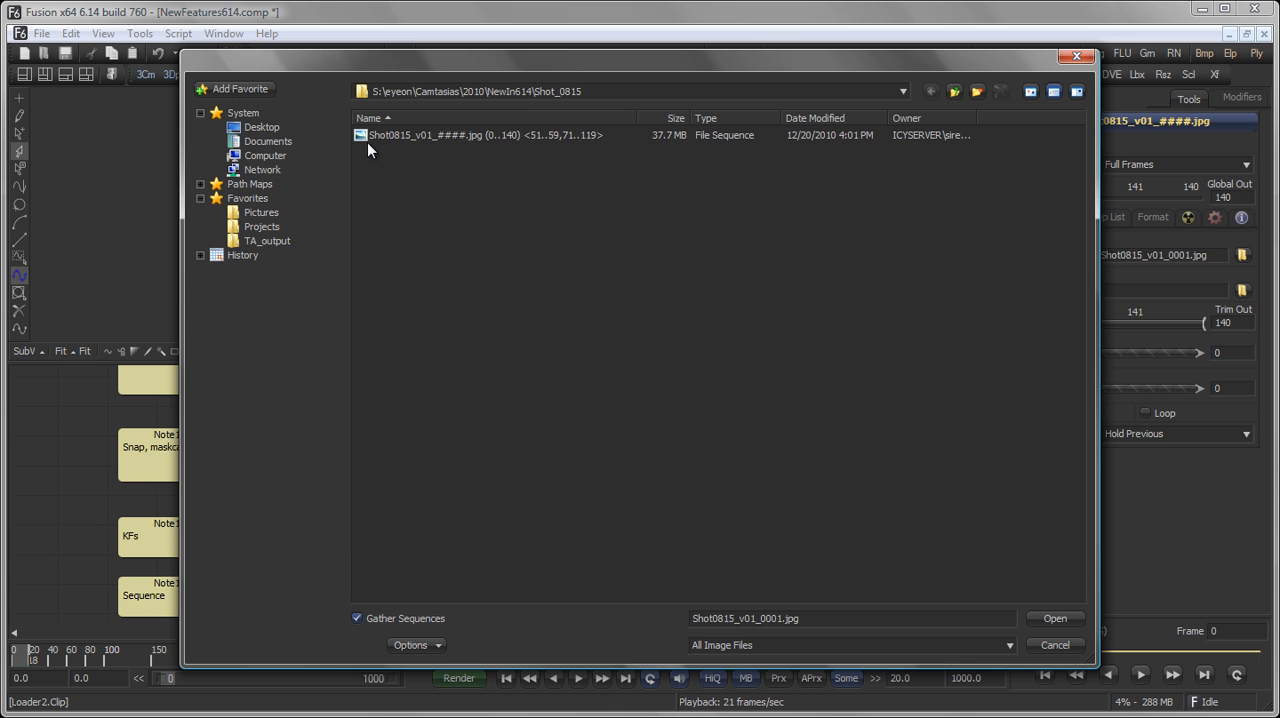
mouse_move(370, 136)
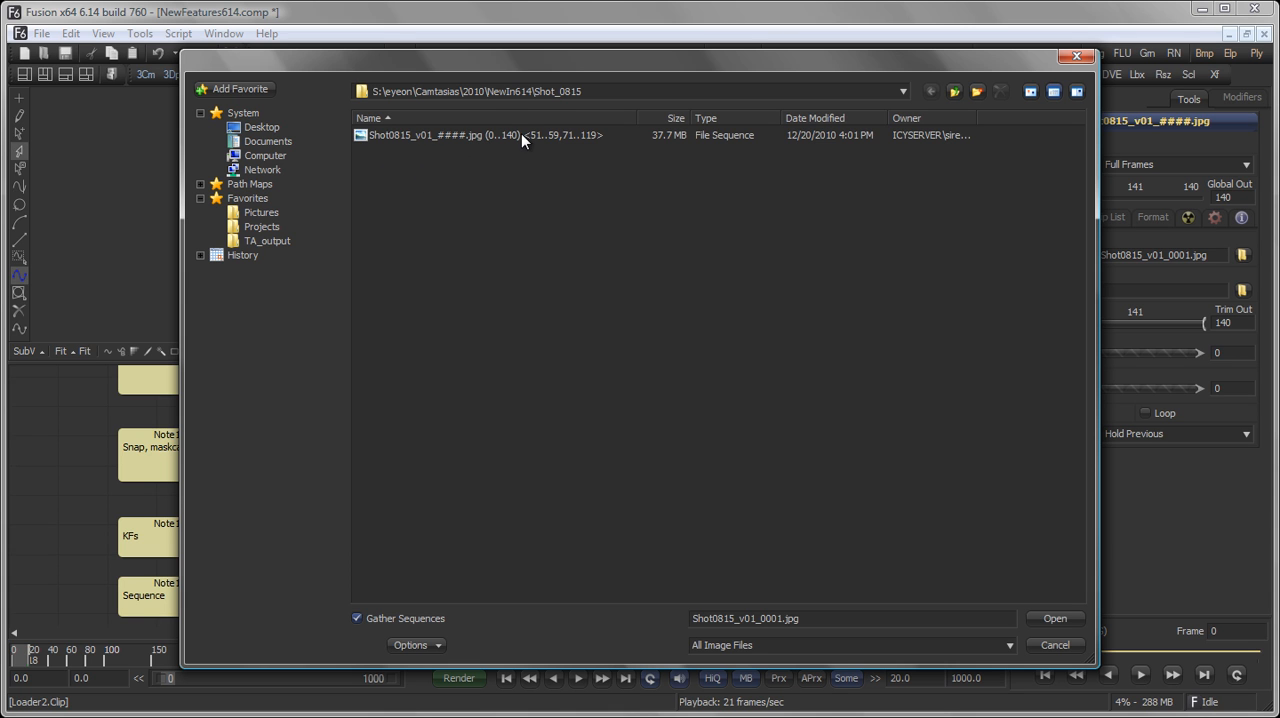
mouse_move(532, 138)
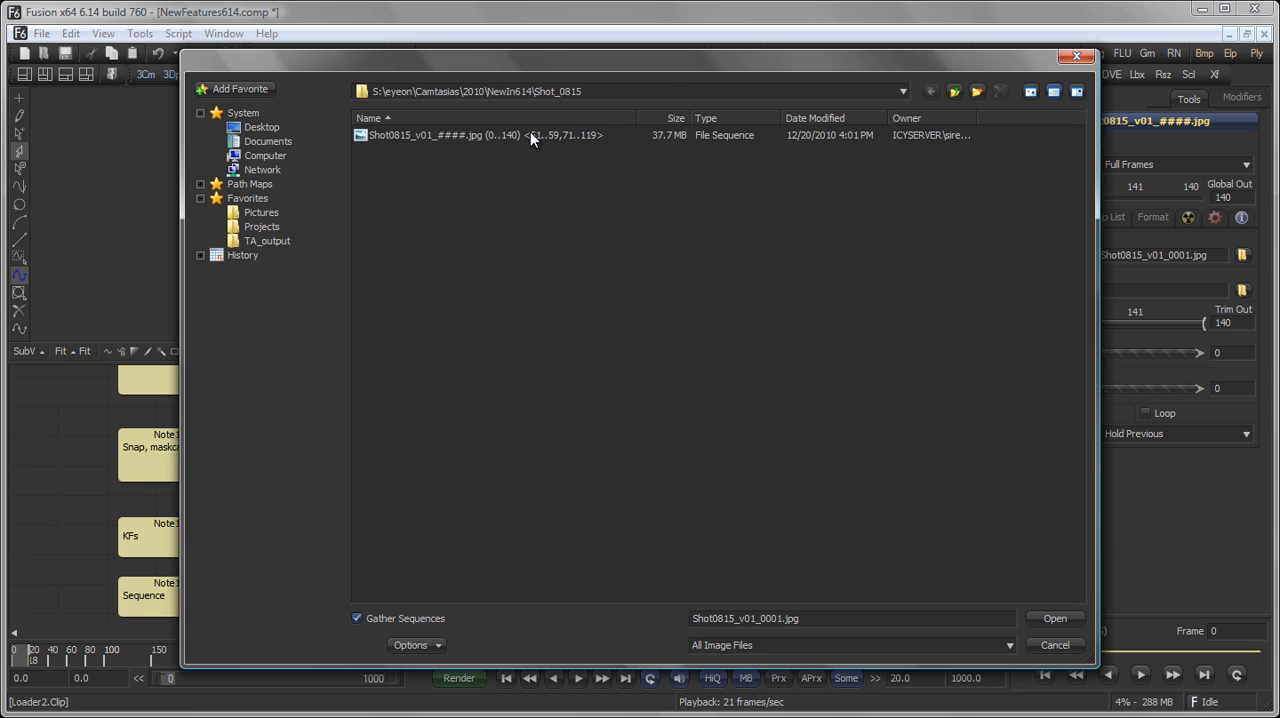
mouse_move(554, 156)
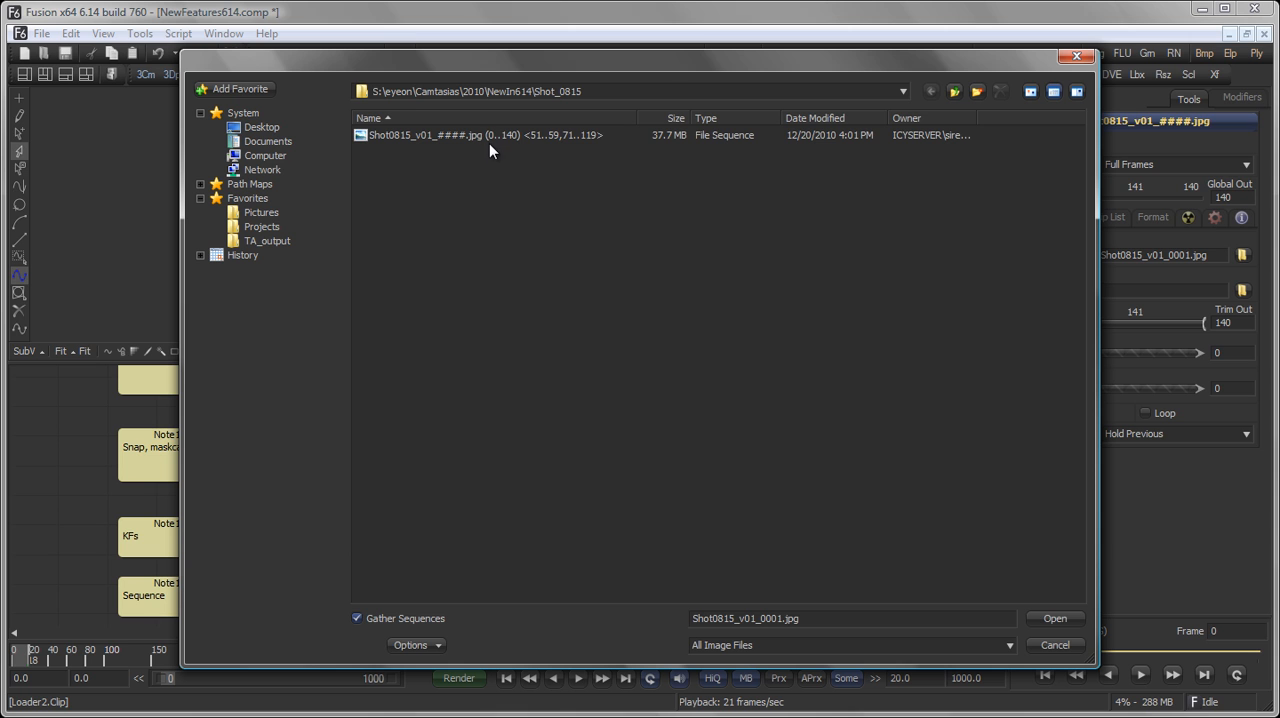
mouse_move(516, 144)
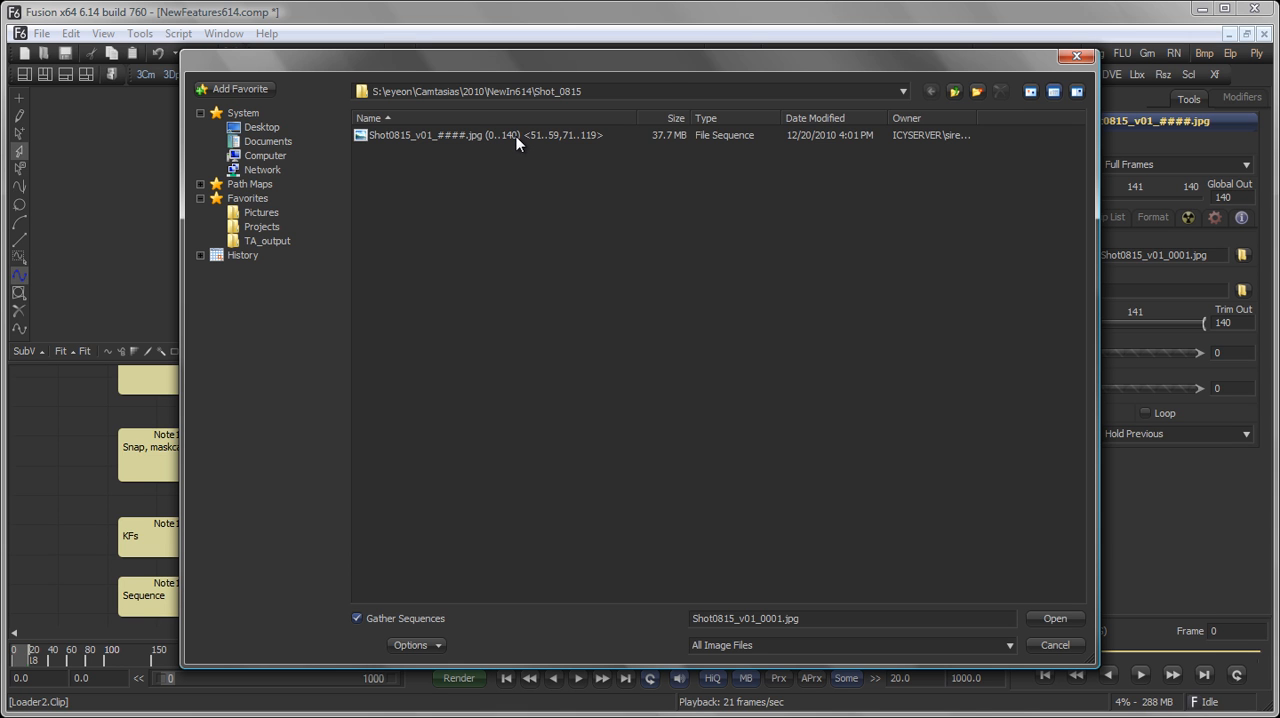
mouse_move(536, 140)
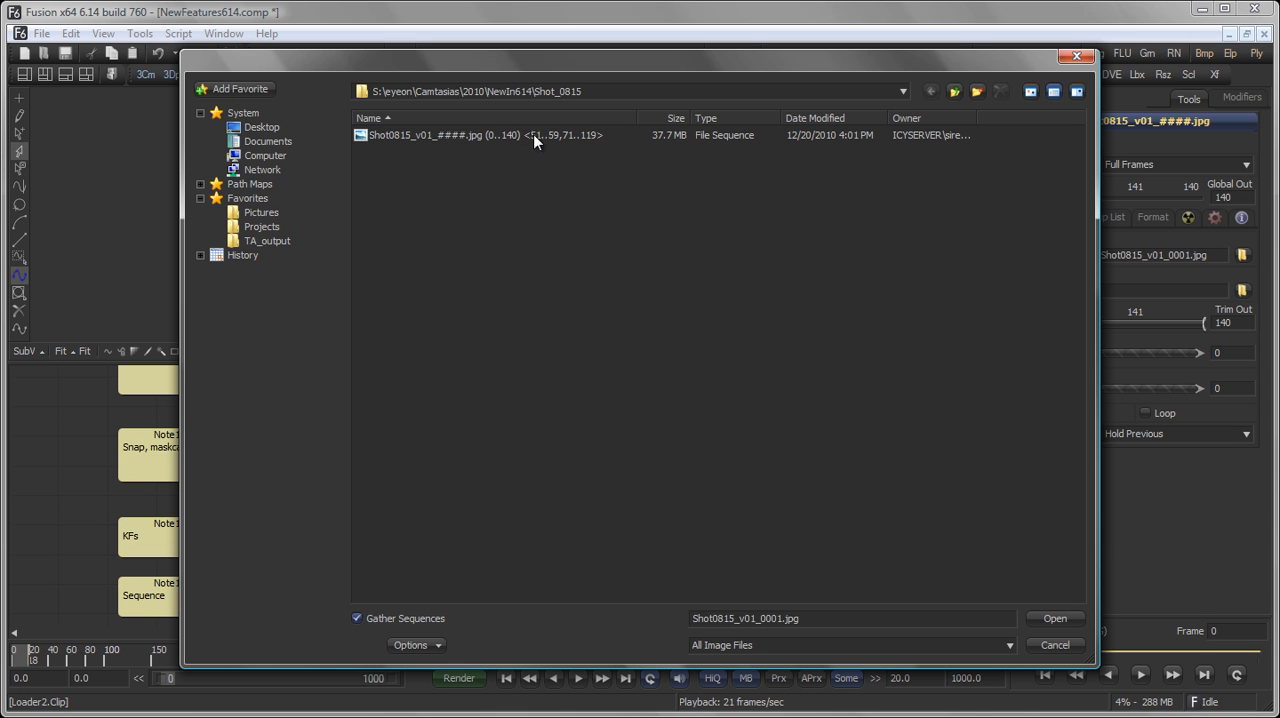
mouse_move(532, 140)
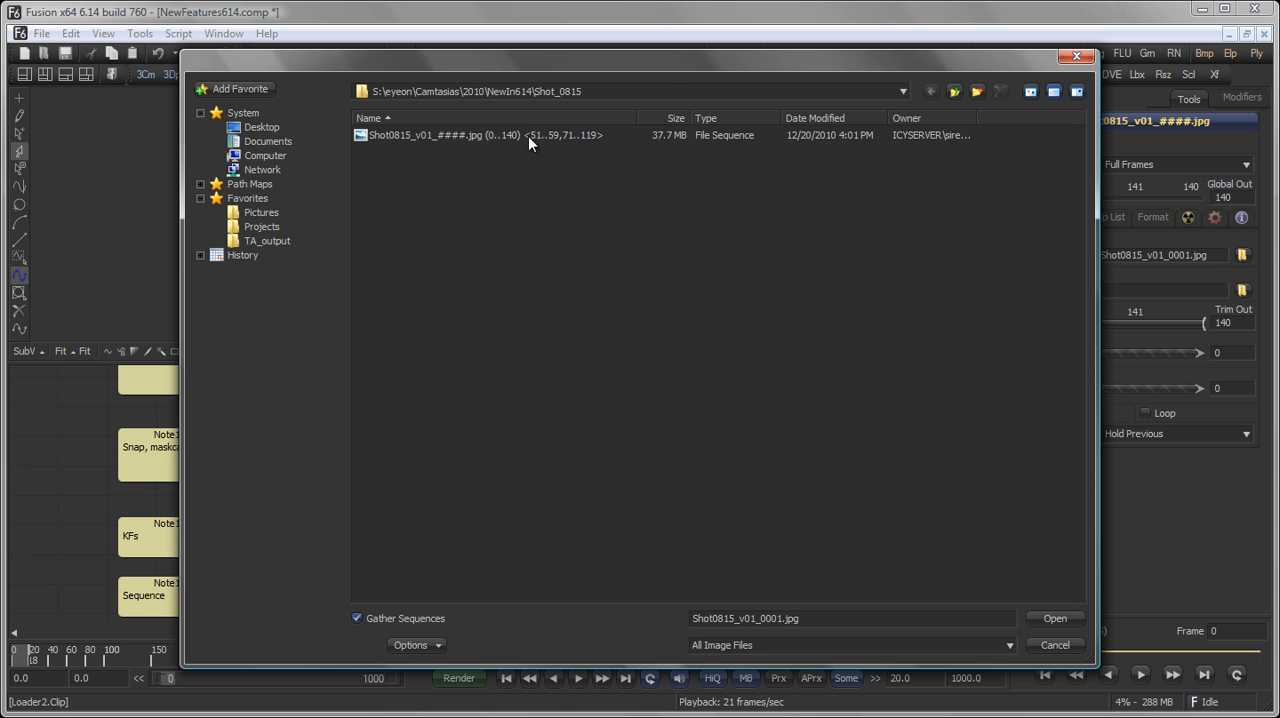
mouse_move(604, 148)
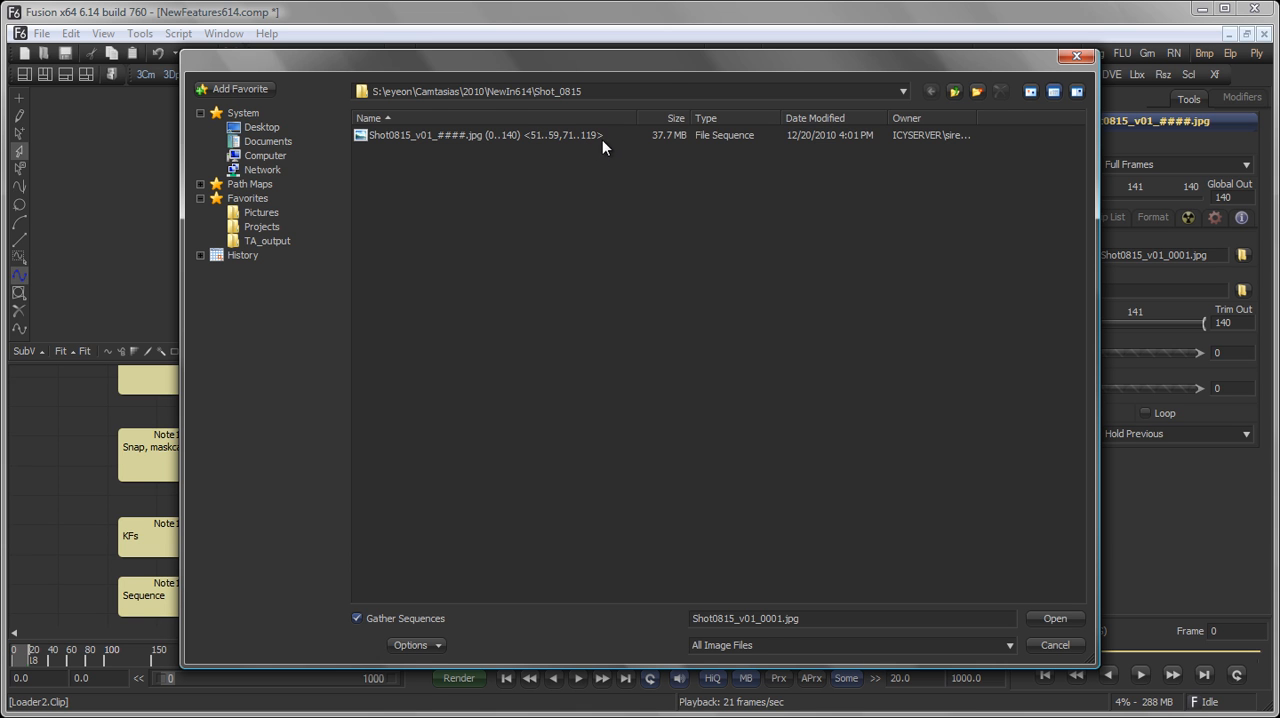
Step: Copy the missing frame ranges from the Shot0815 sequence name and load the sequence into Loader2
left_click(484, 136)
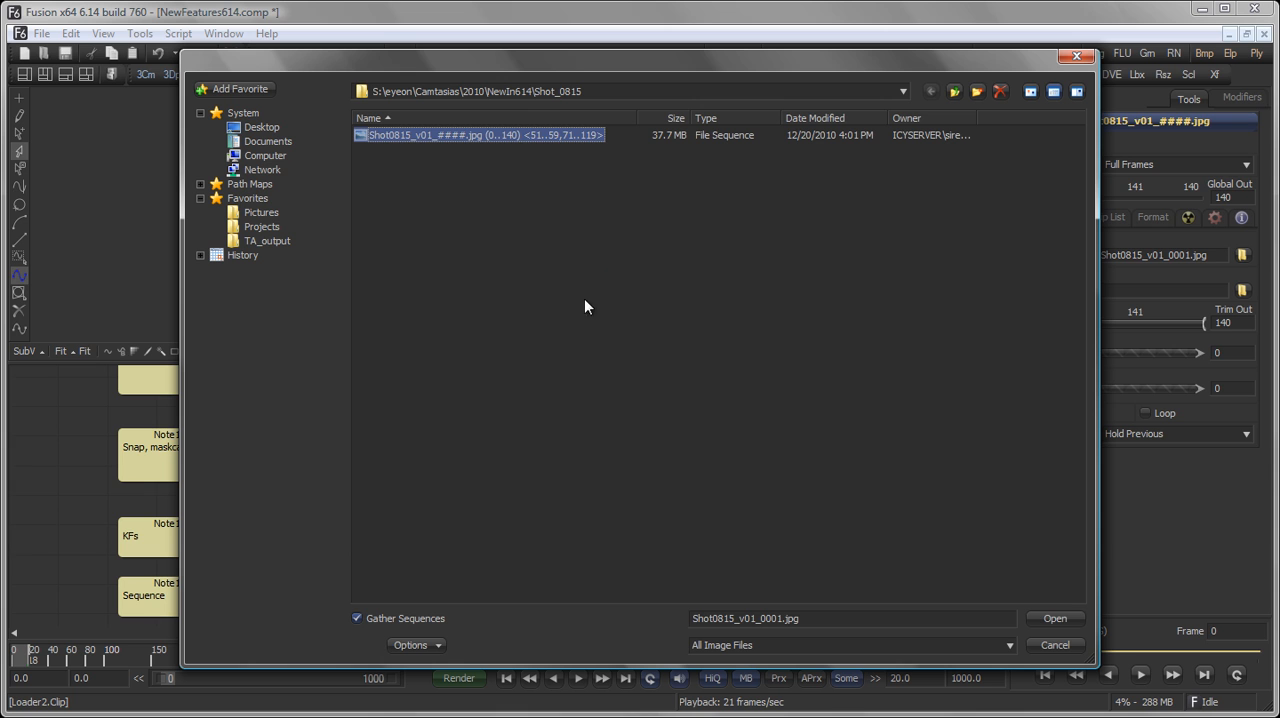
double_click(480, 136)
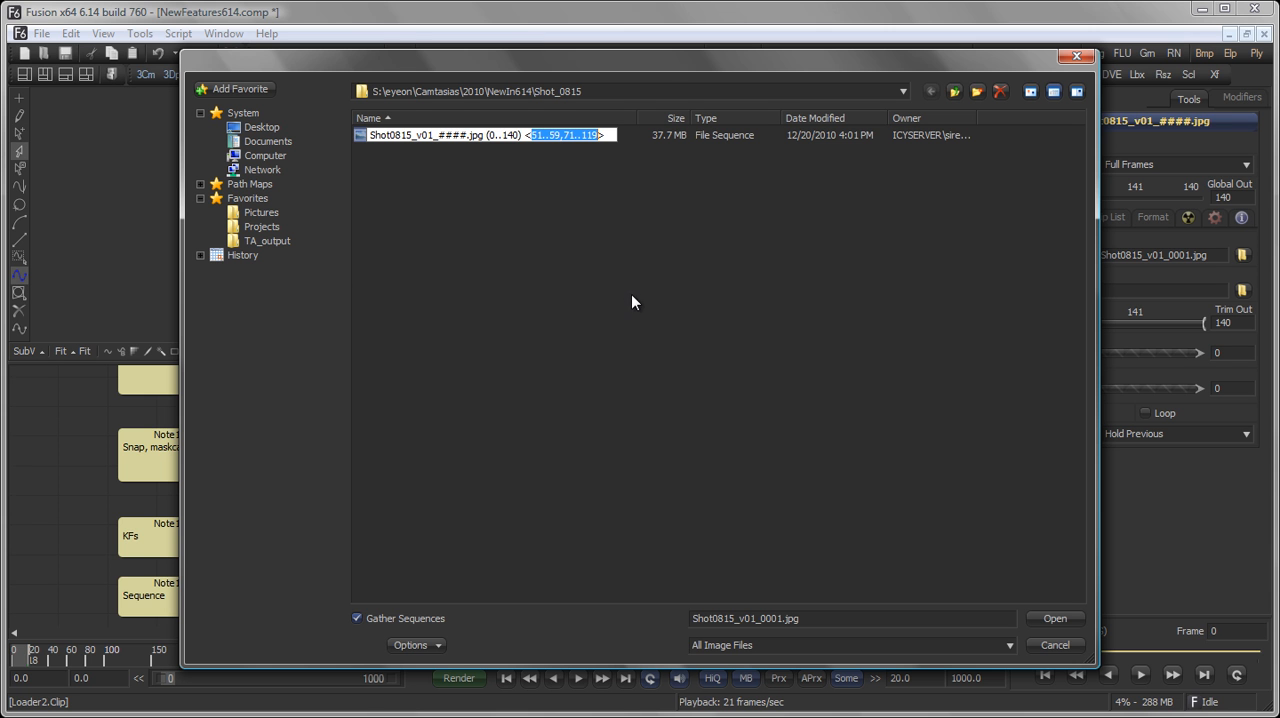
left_click(490, 136)
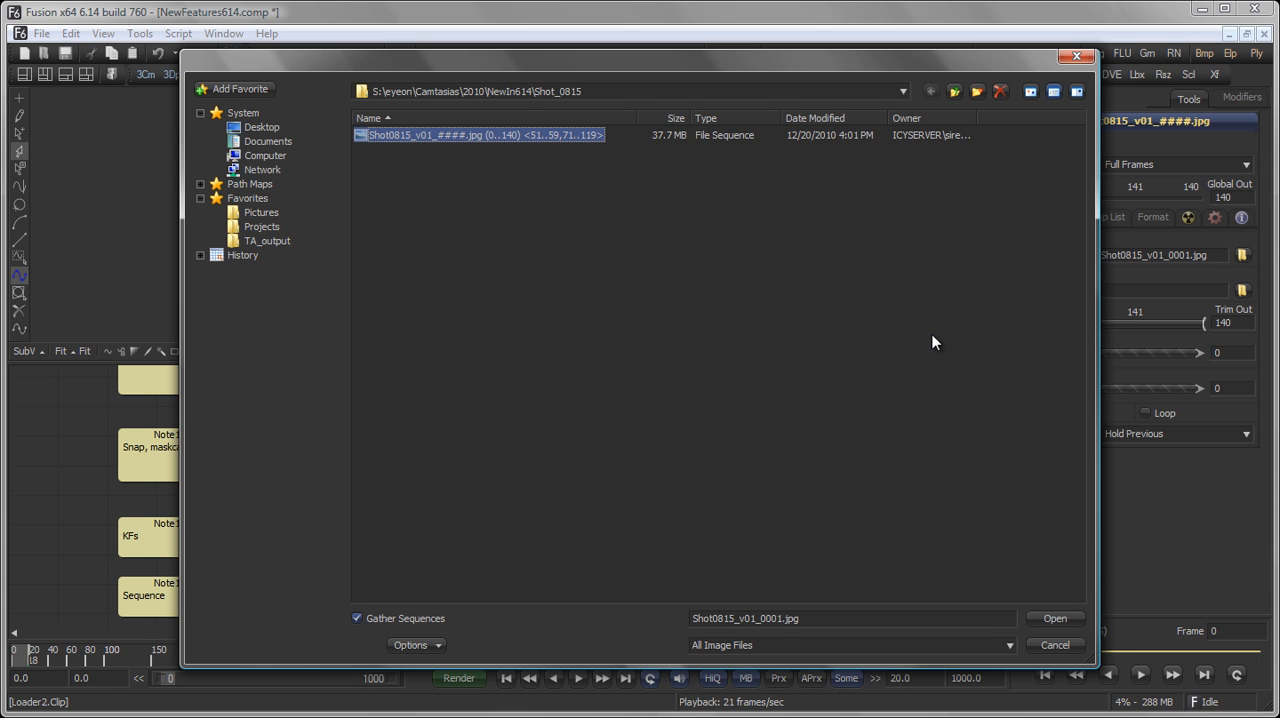
left_click(1056, 618)
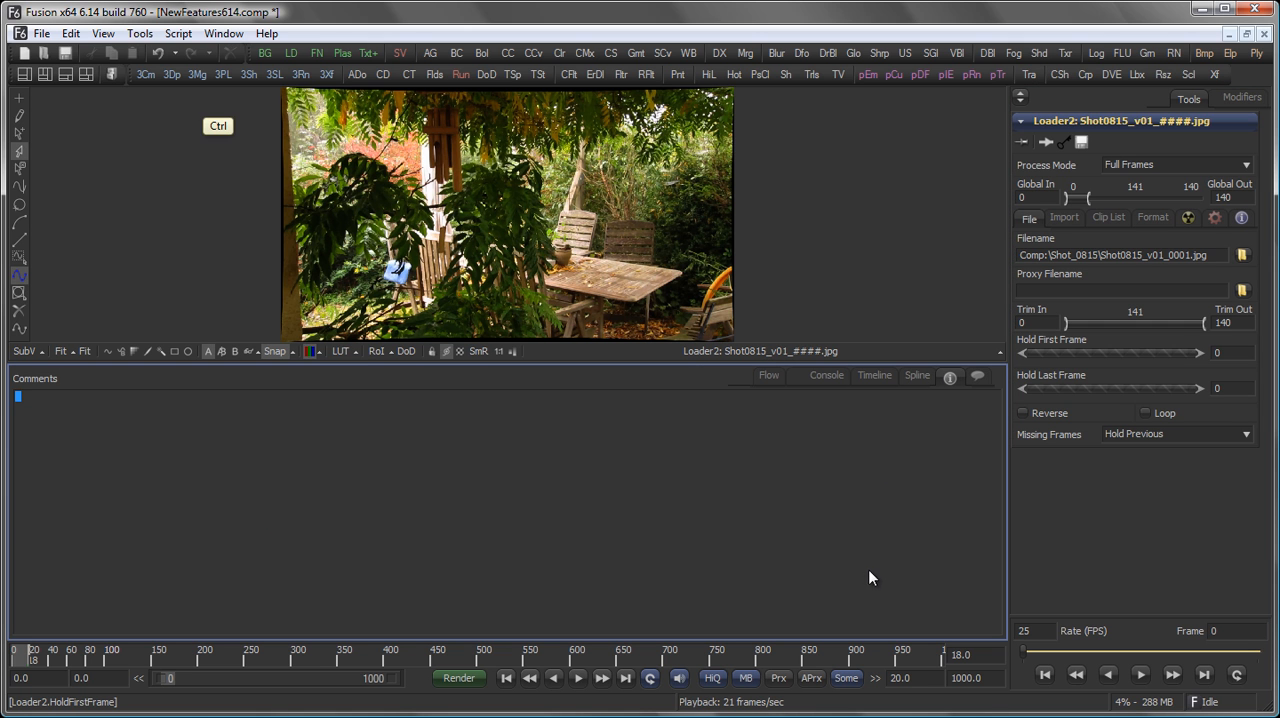
Step: Record '51..59,71..119' in Loader2's comments and return to the node flow
type("51..59,71..119")
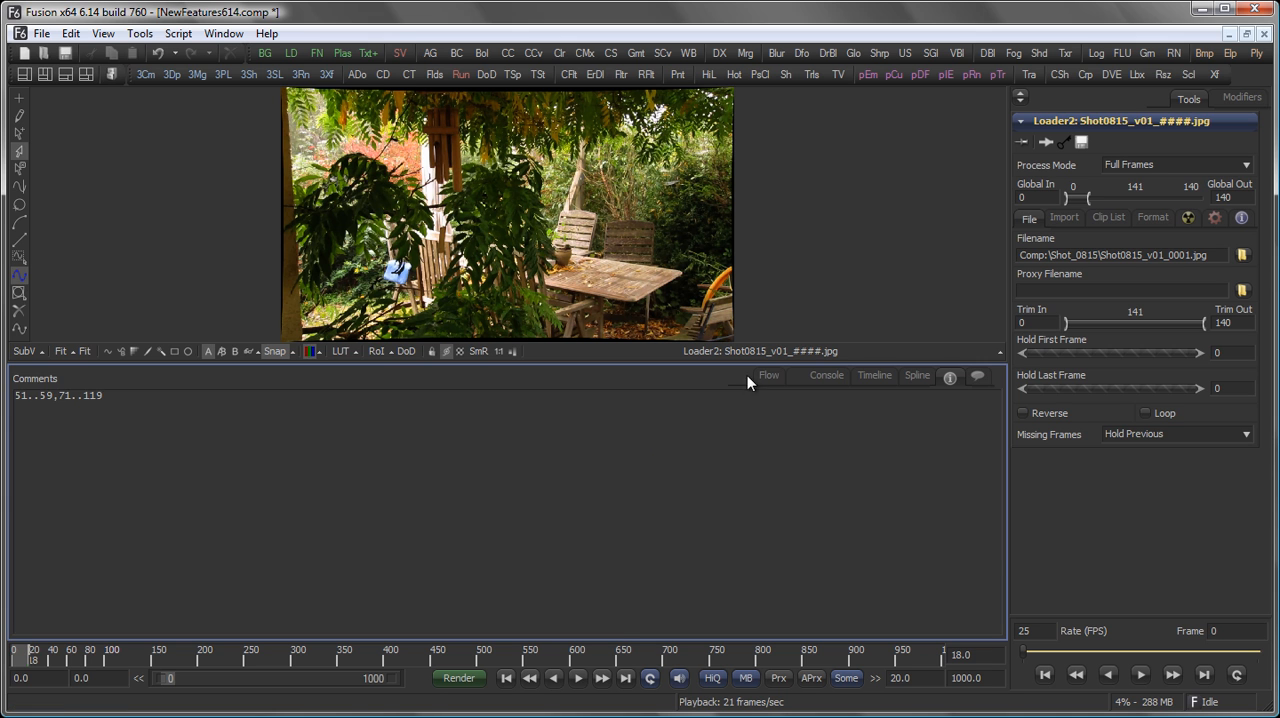
left_click(768, 376)
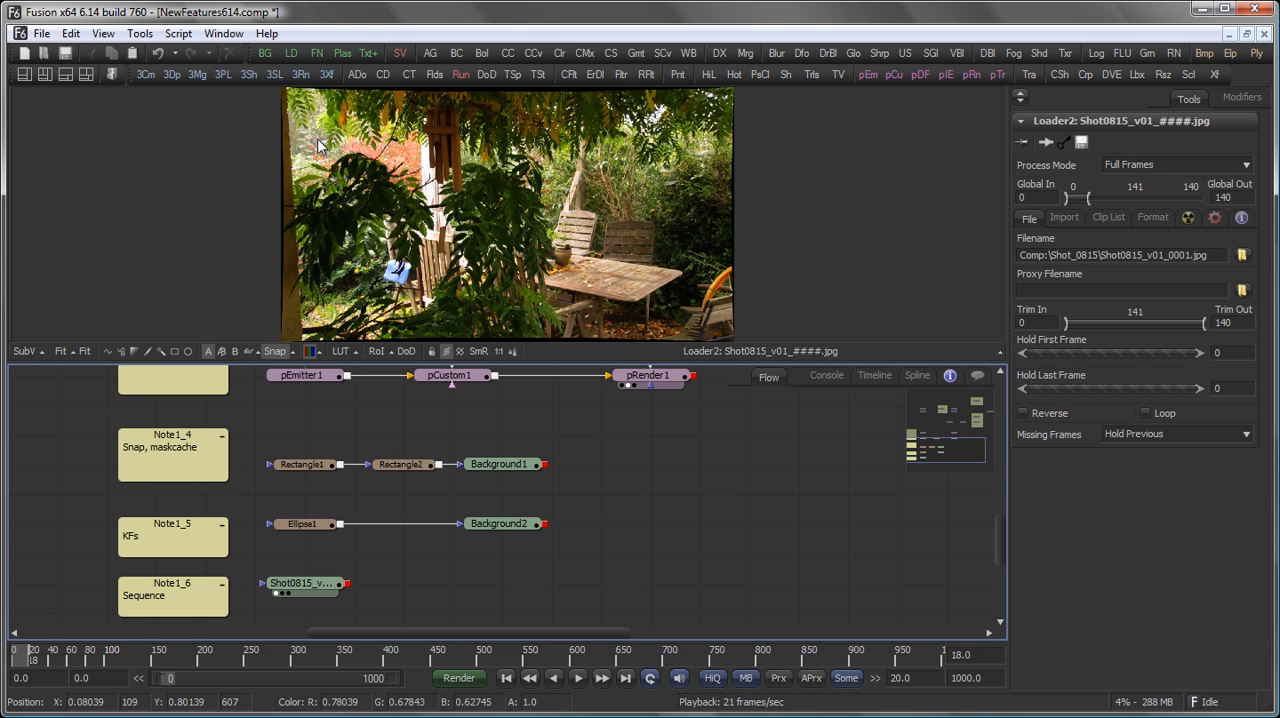